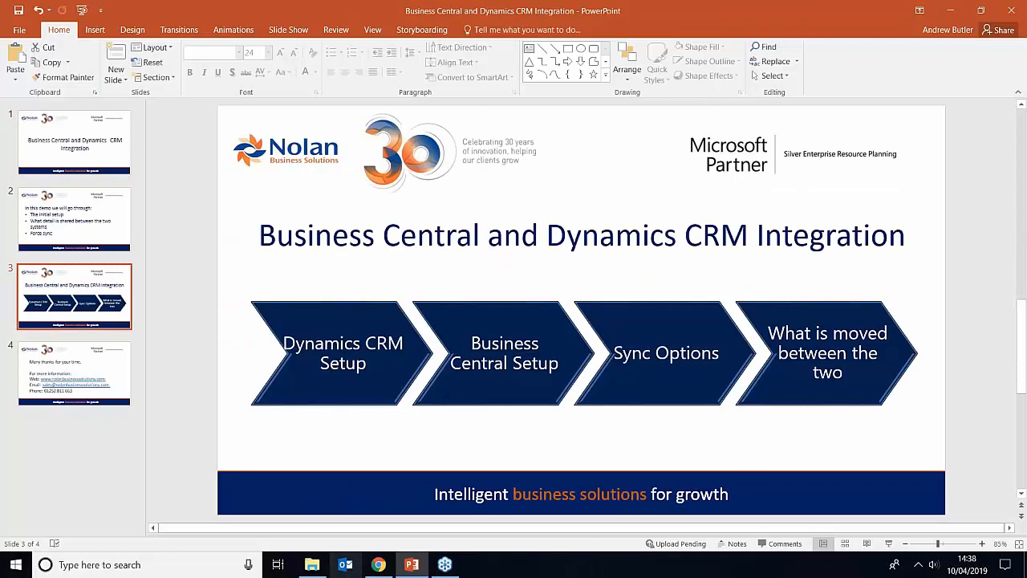
- Switch from the PowerPoint integration slides to the Business Central browser window
click(378, 564)
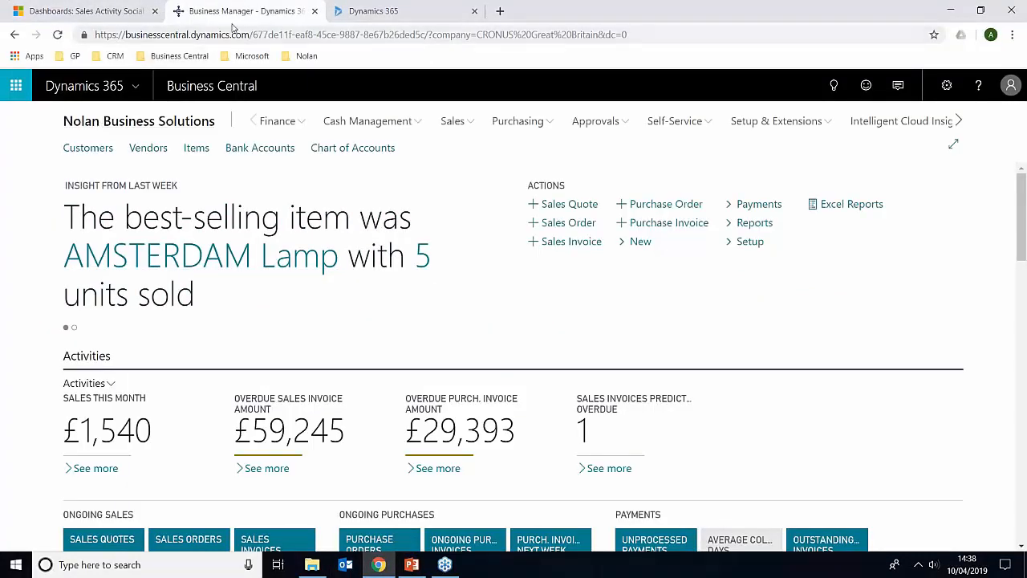
click(16, 86)
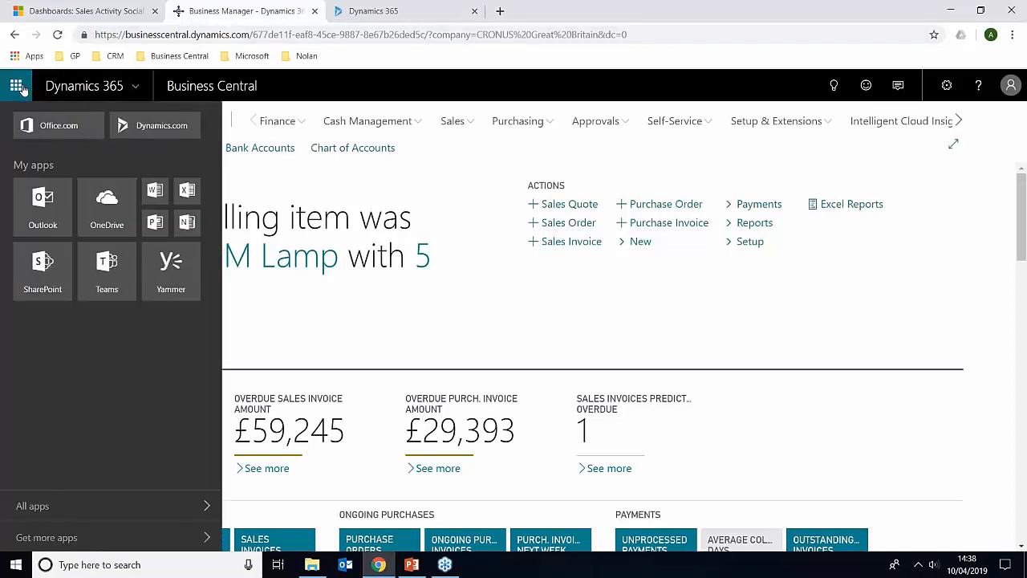
mouse_move(94, 506)
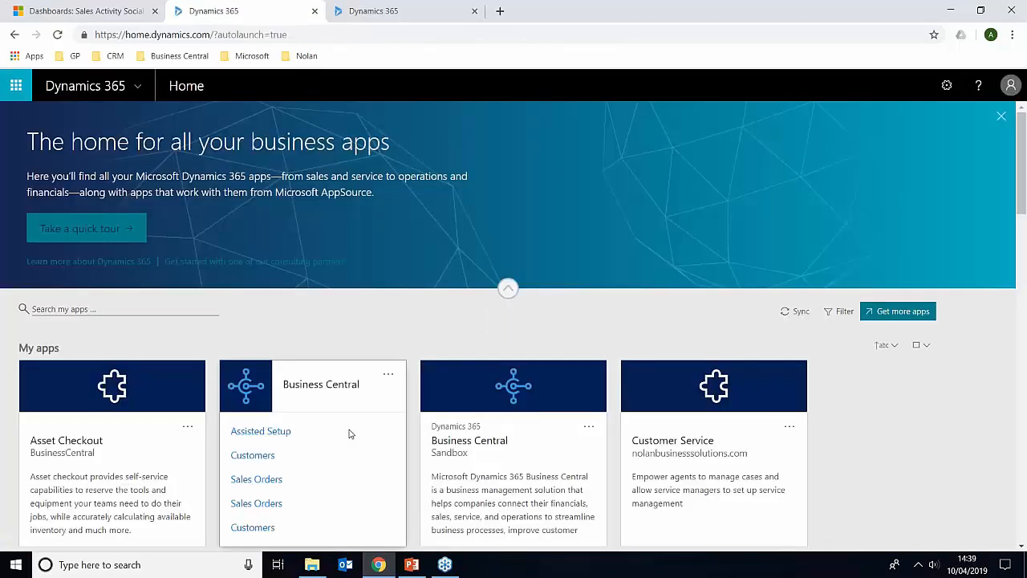
click(121, 310)
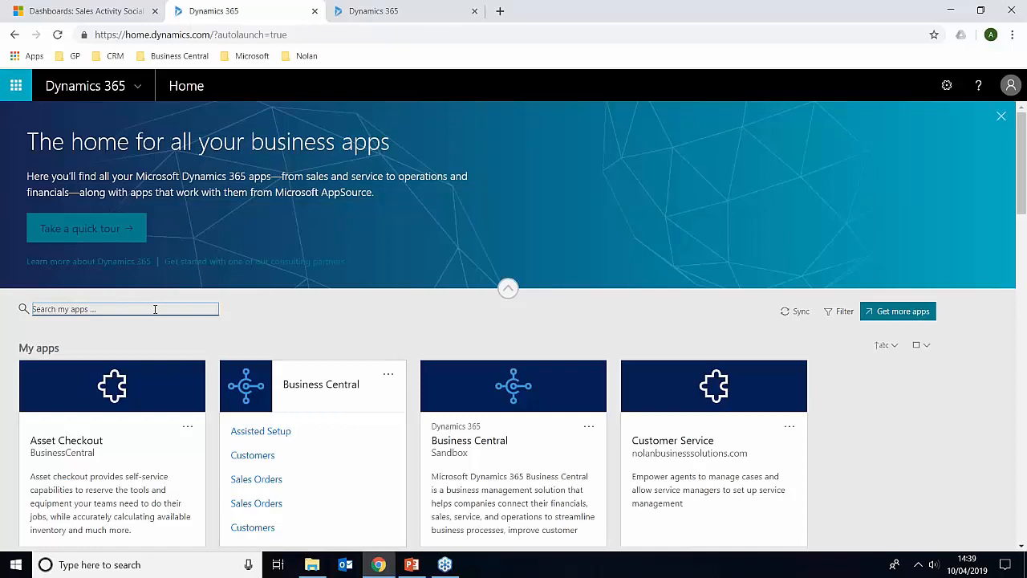
text(Sales)
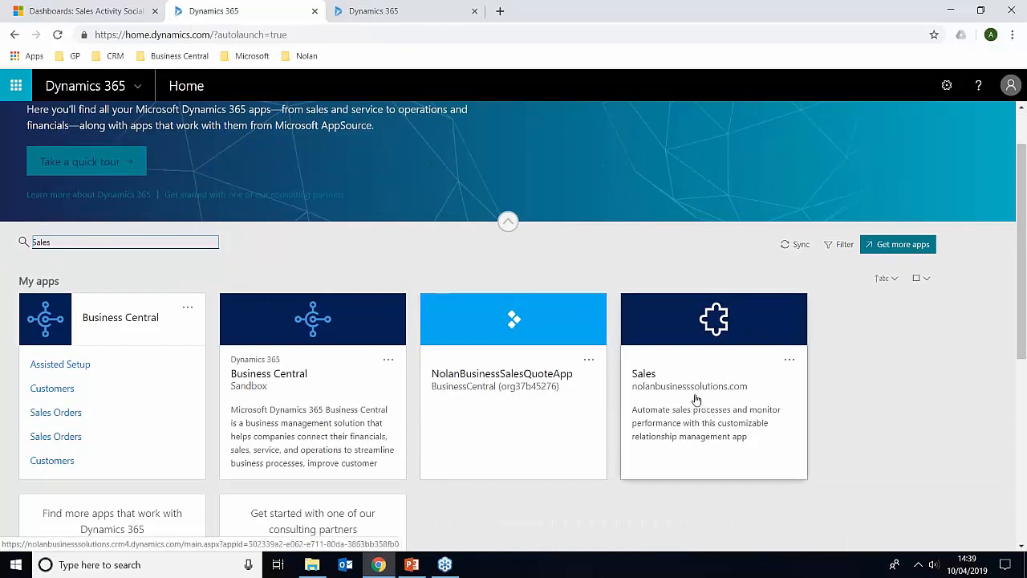
mouse_move(680, 400)
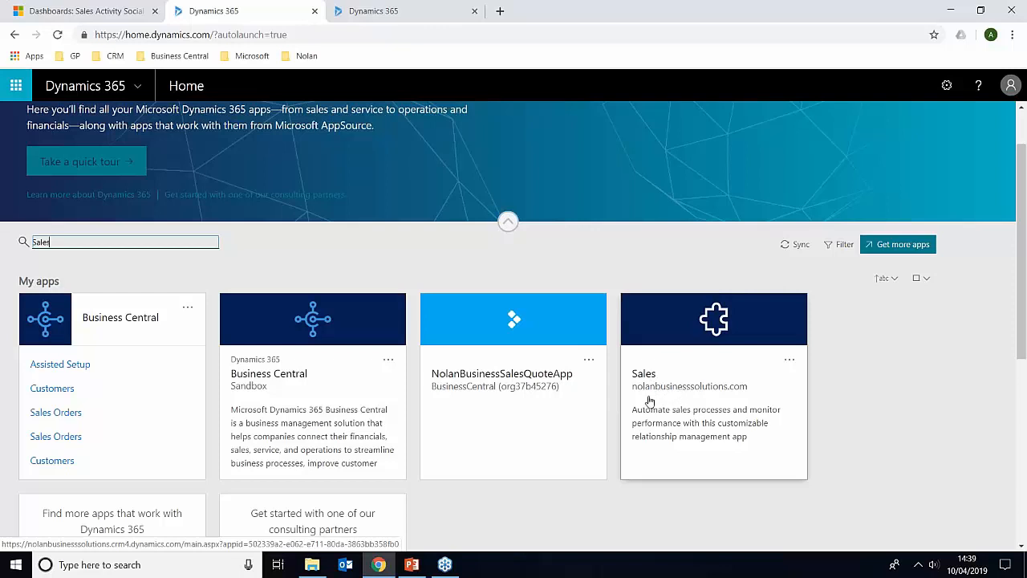
mouse_move(697, 400)
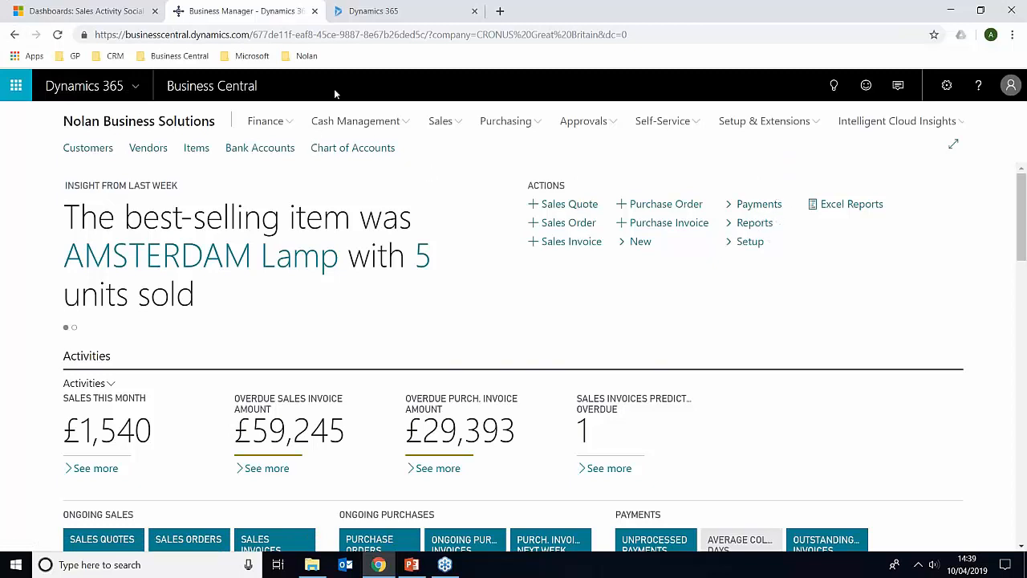
mouse_move(834, 85)
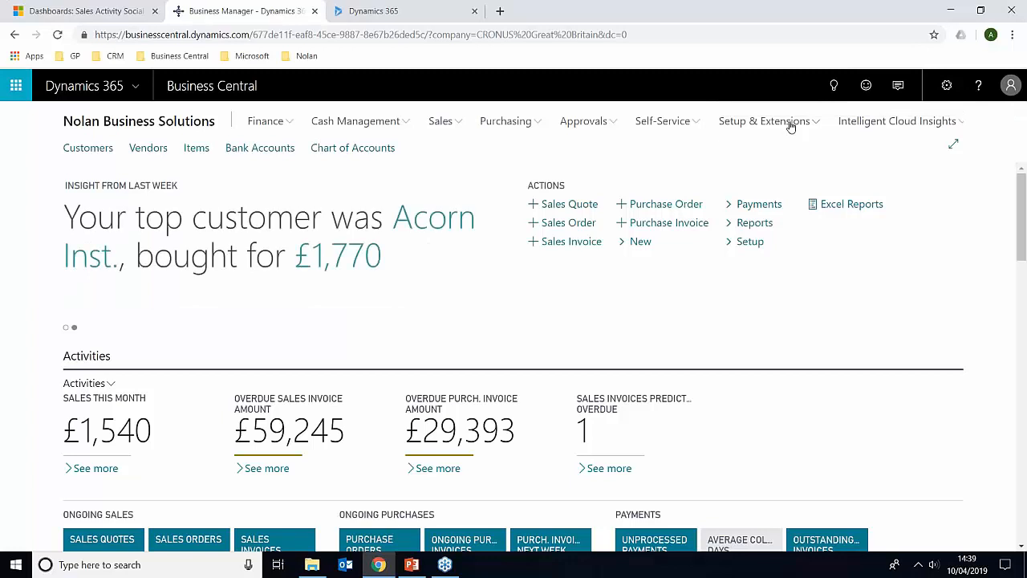
- Open Assisted Setup from Setup & Extensions and find the completed Dynamics 365 for Sales setup
click(763, 121)
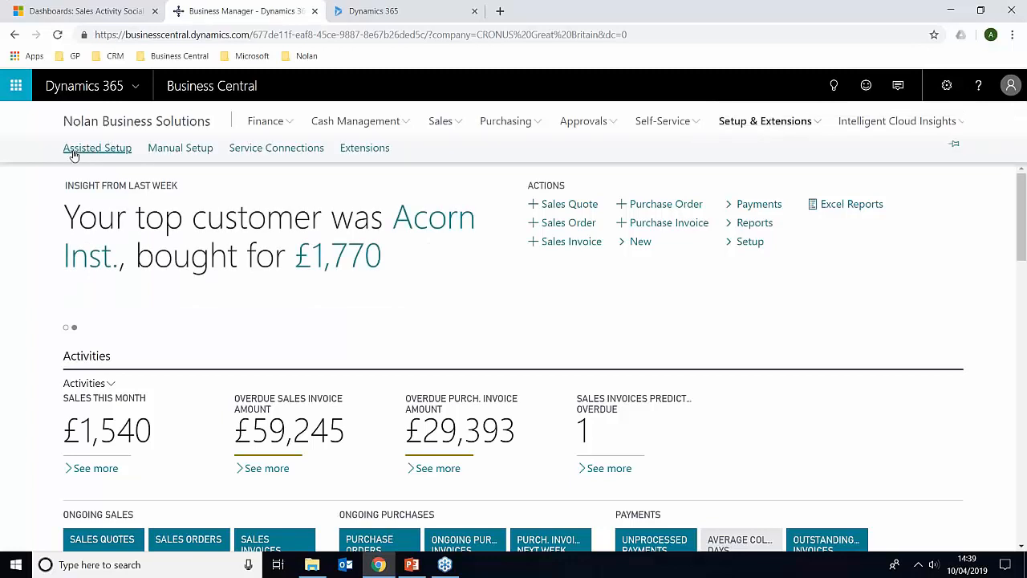
click(97, 148)
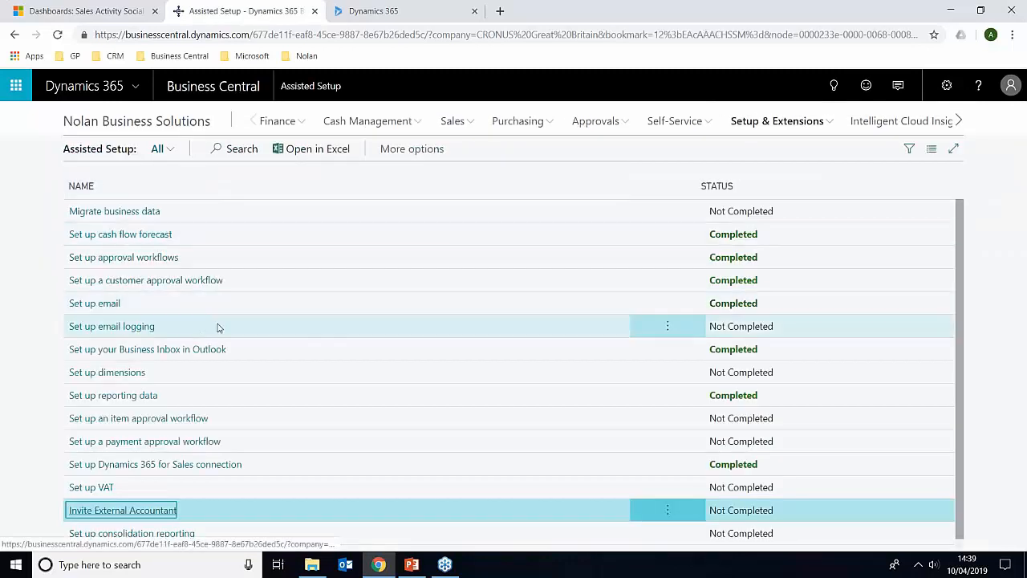
scroll(down, 3)
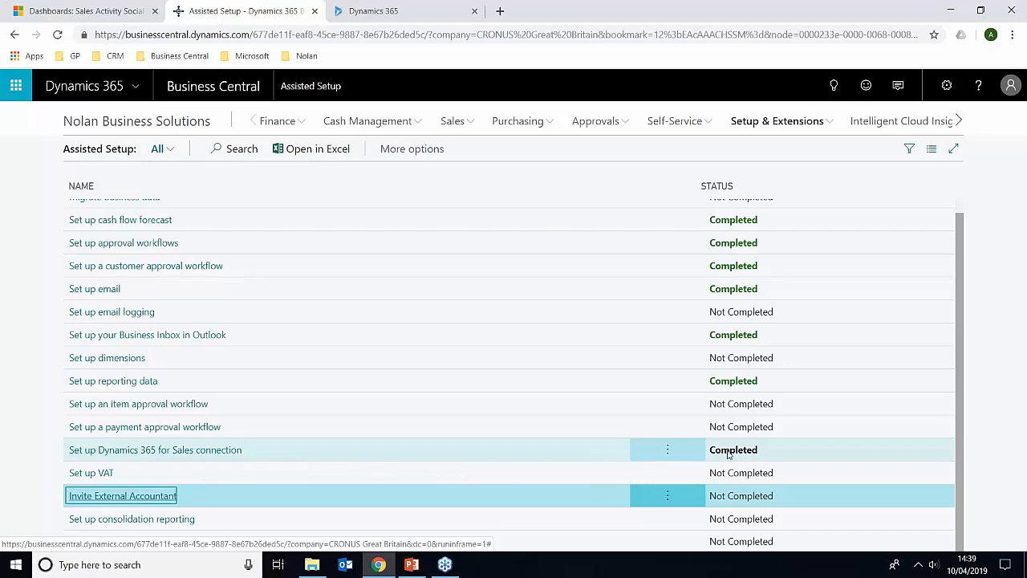
mouse_move(228, 449)
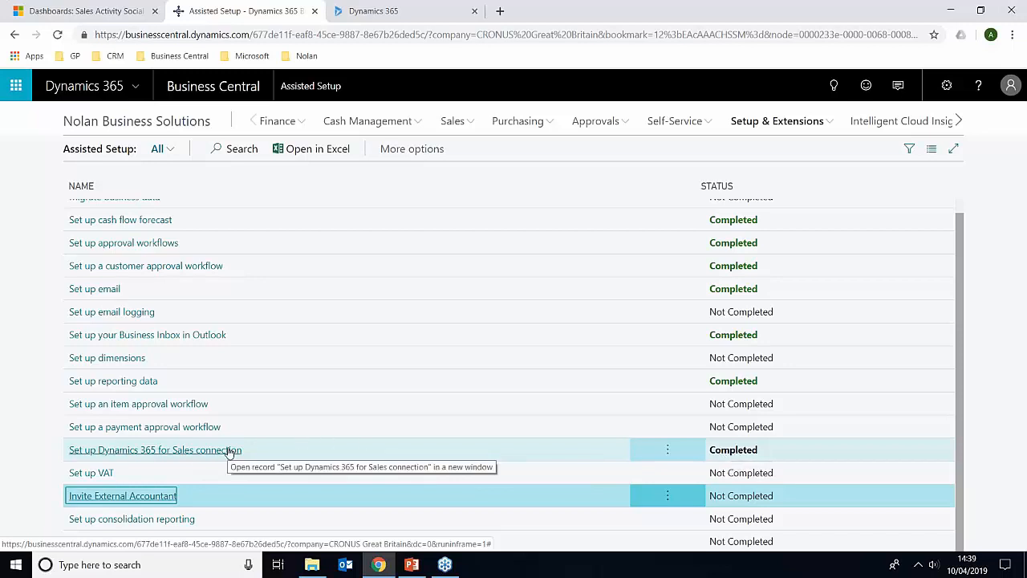
click(154, 450)
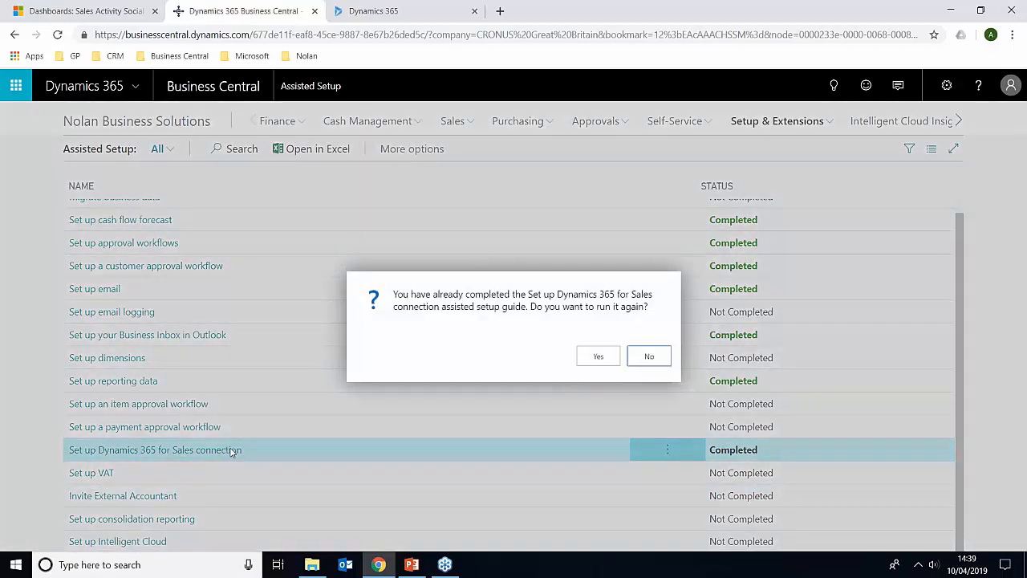
click(598, 355)
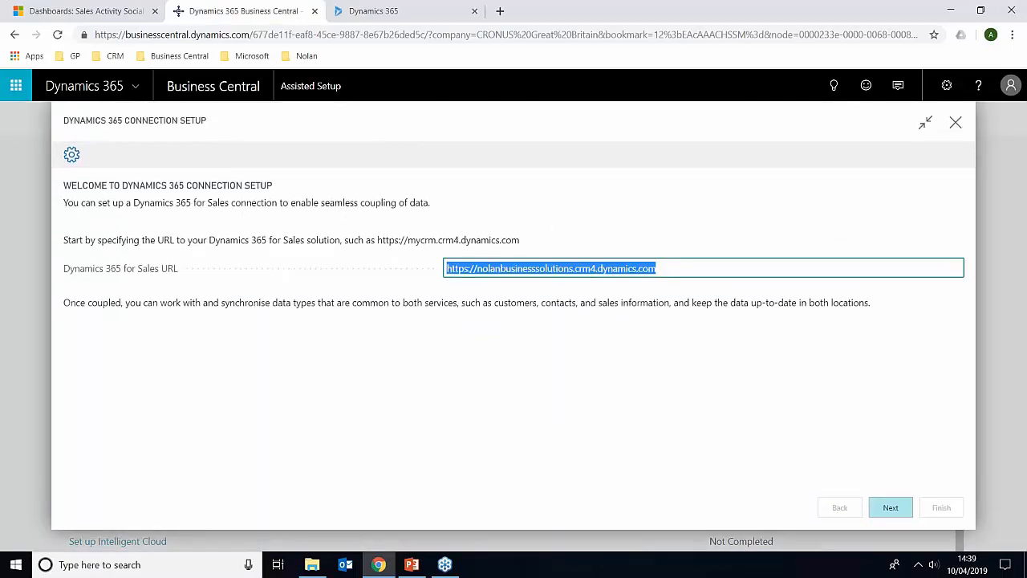
mouse_move(144, 269)
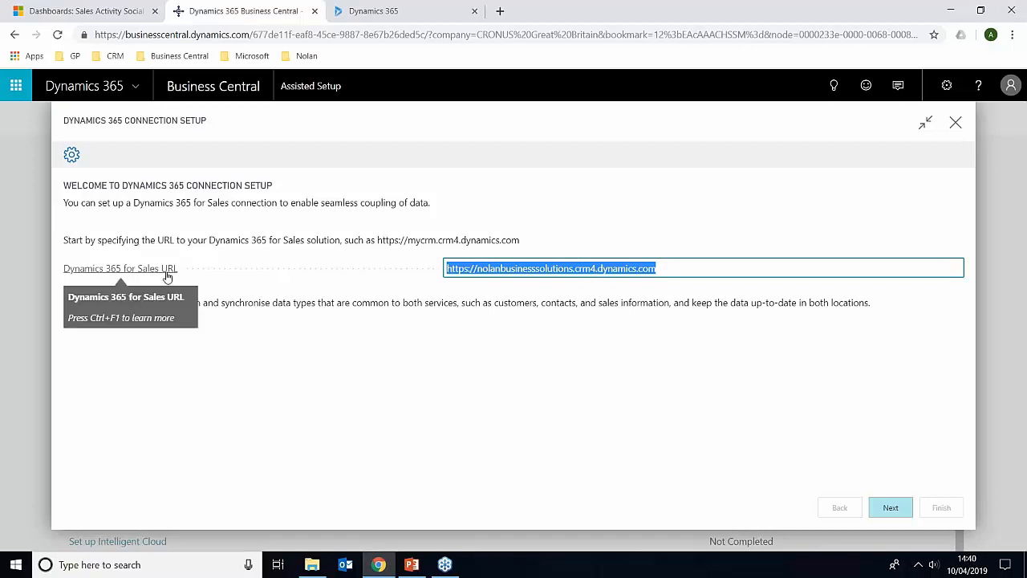
mouse_move(142, 273)
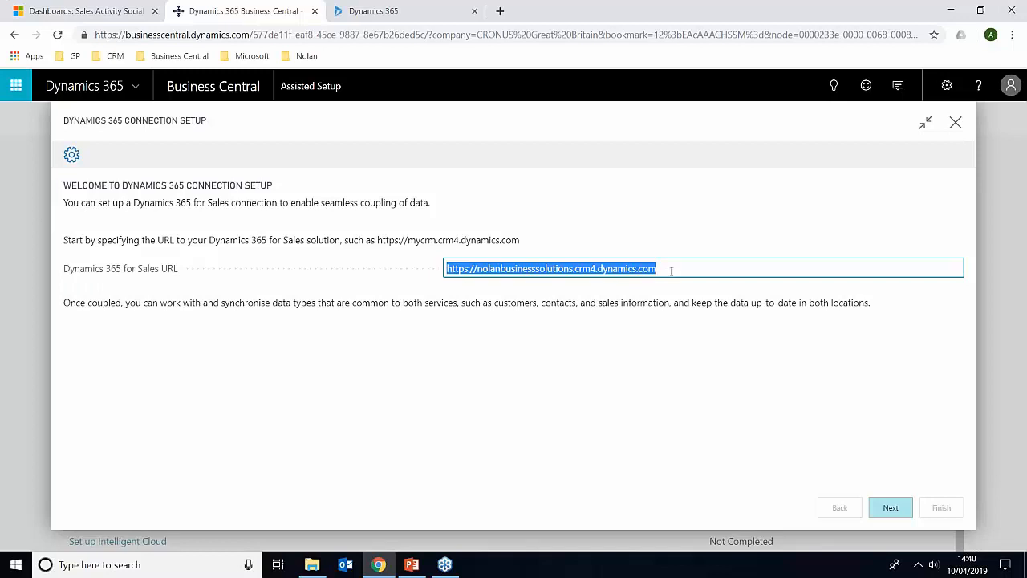
click(890, 507)
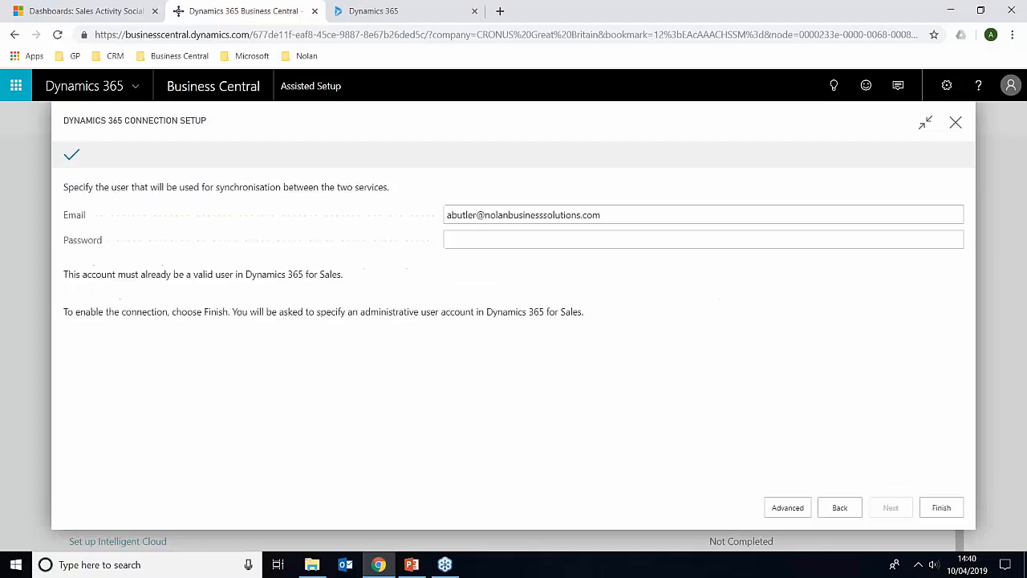
mouse_move(742, 383)
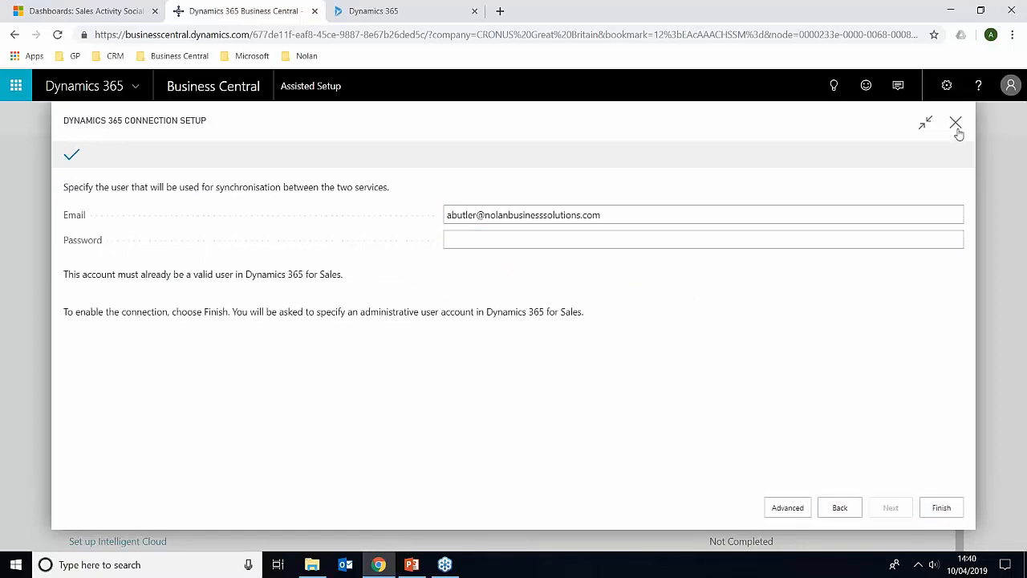
click(956, 122)
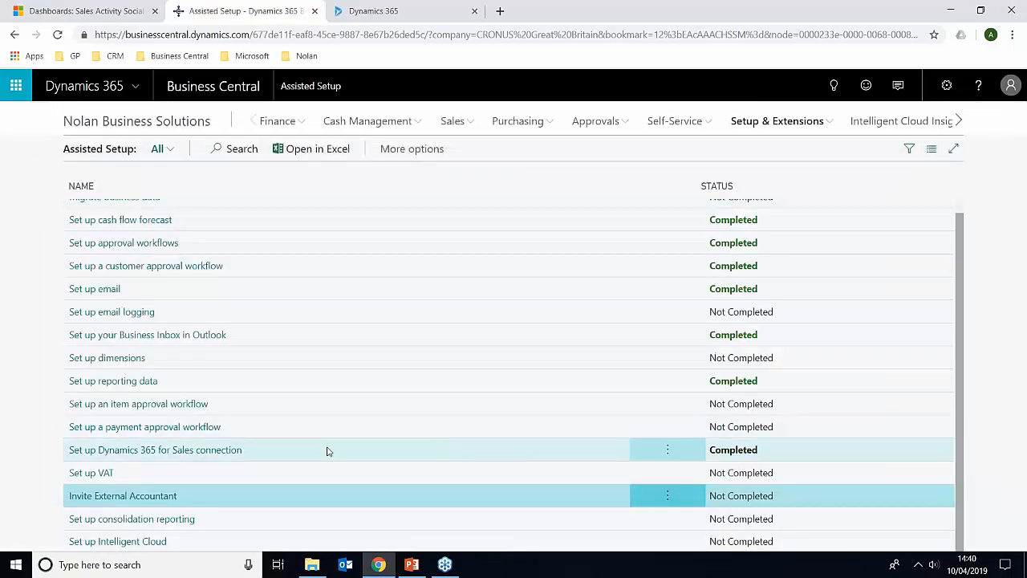
mouse_move(745, 456)
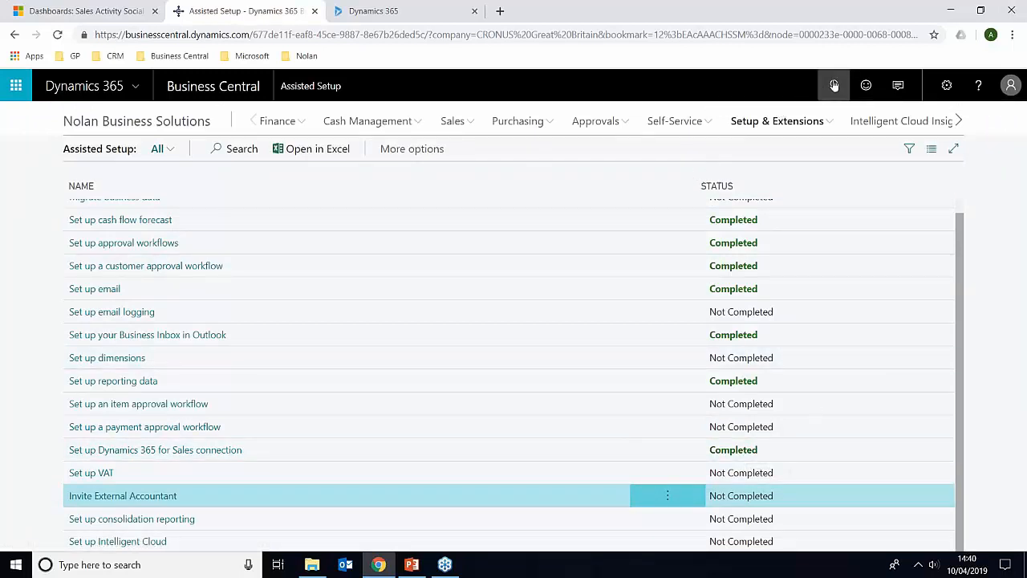
mouse_move(834, 85)
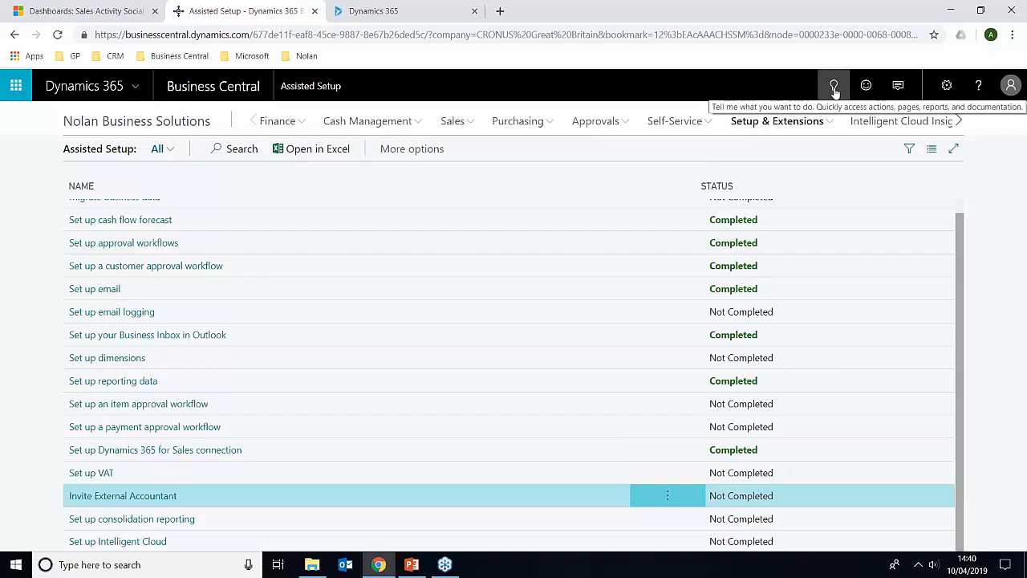
mouse_move(833, 86)
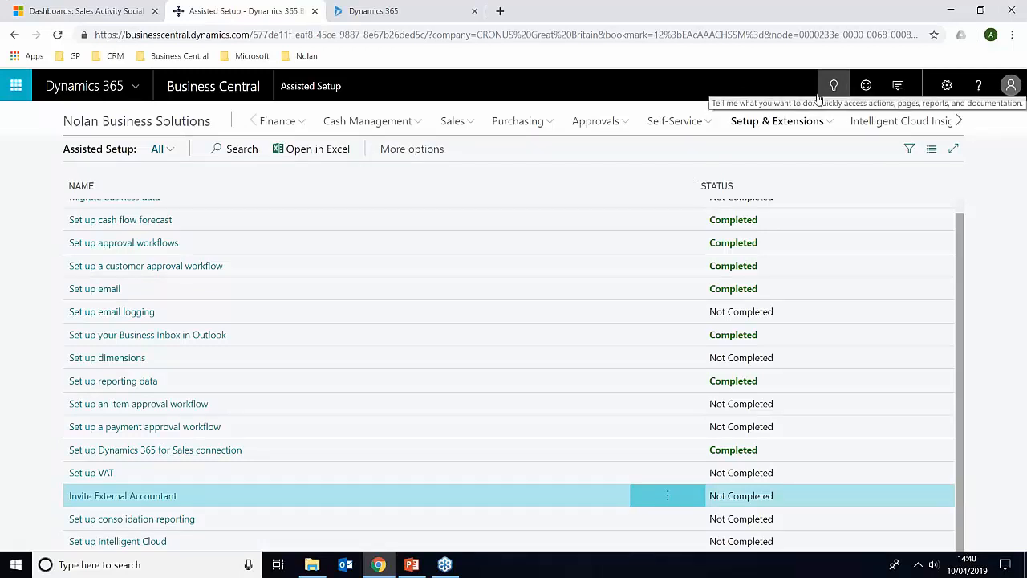
- Search Tell Me for '365' to list Microsoft Dynamics 365 Connection Setup
click(833, 85)
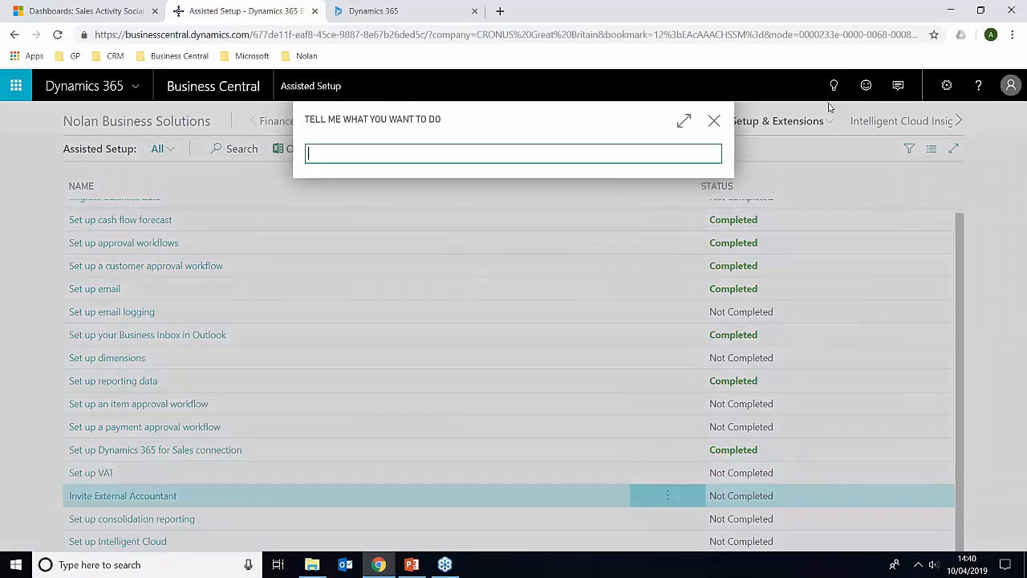
text(365)
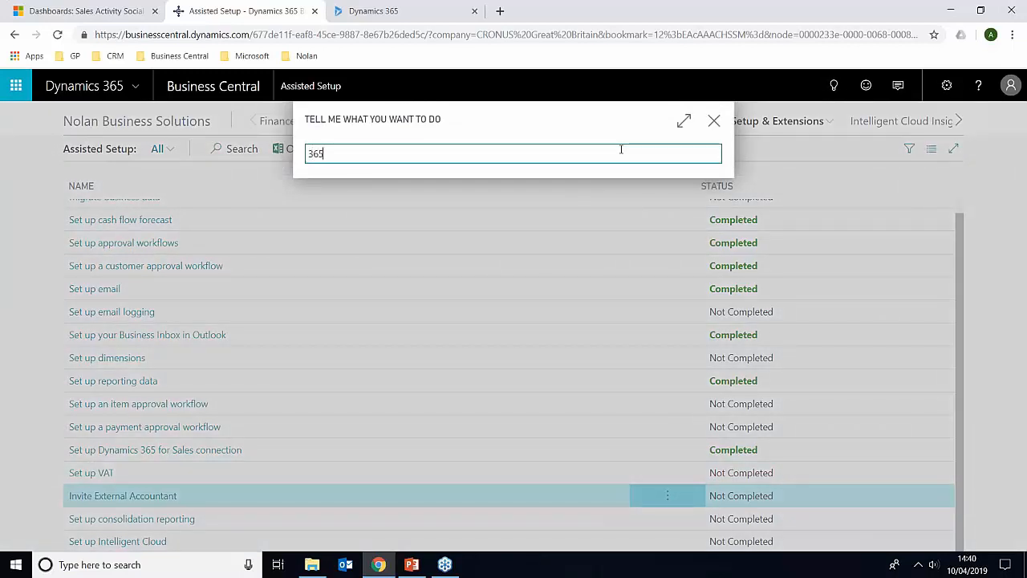
text(365)
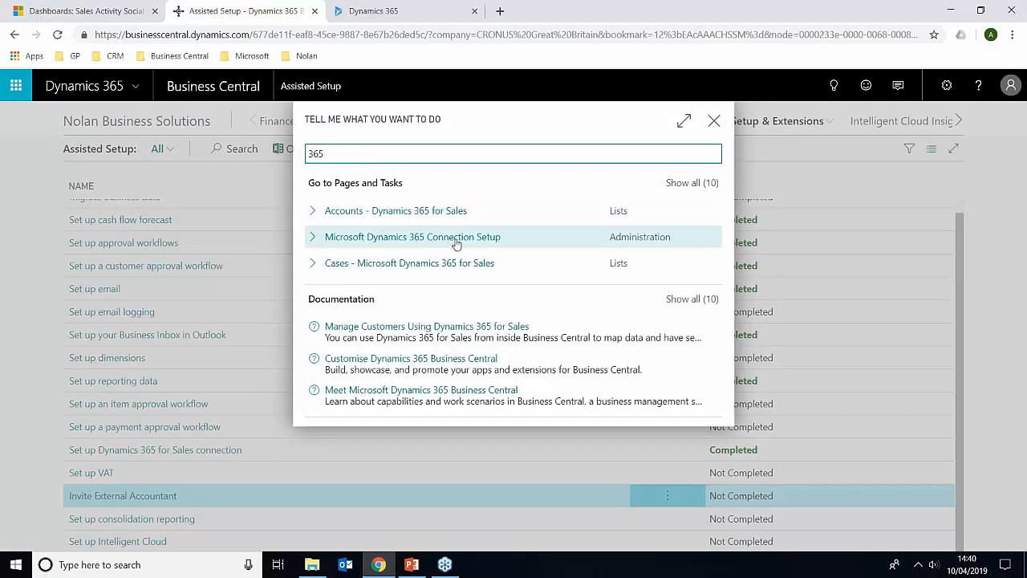
mouse_move(497, 244)
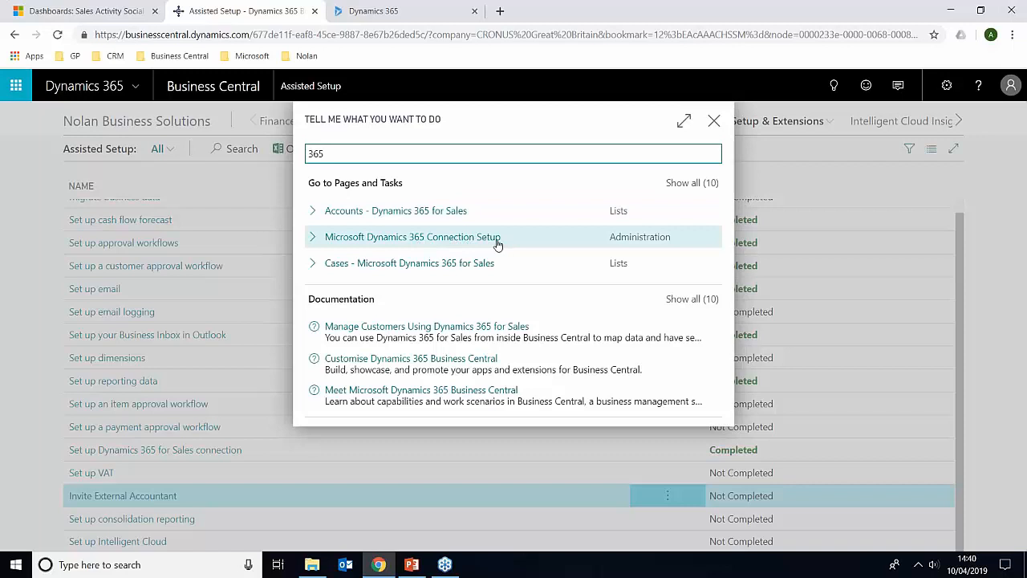
mouse_move(484, 241)
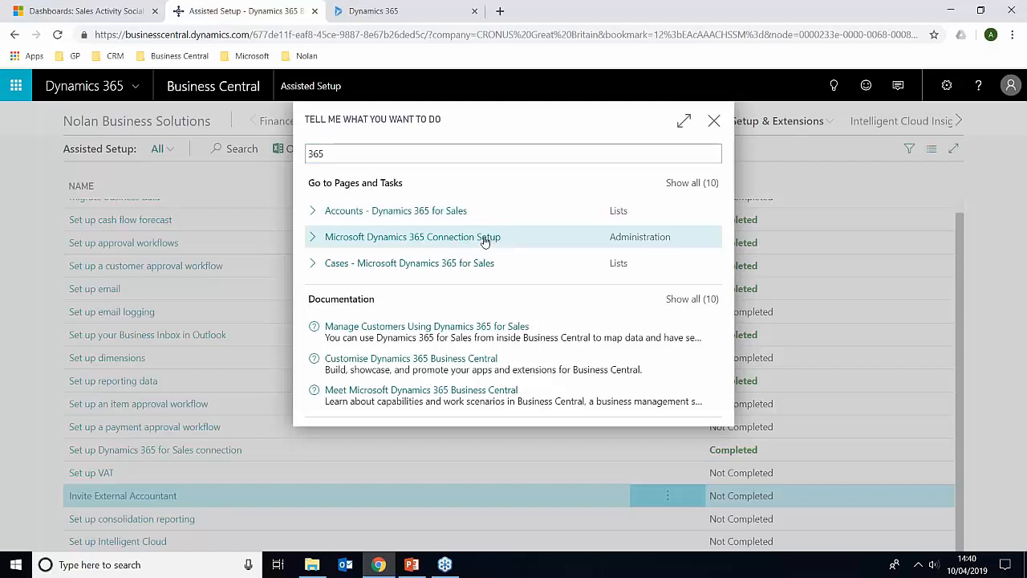
click(412, 236)
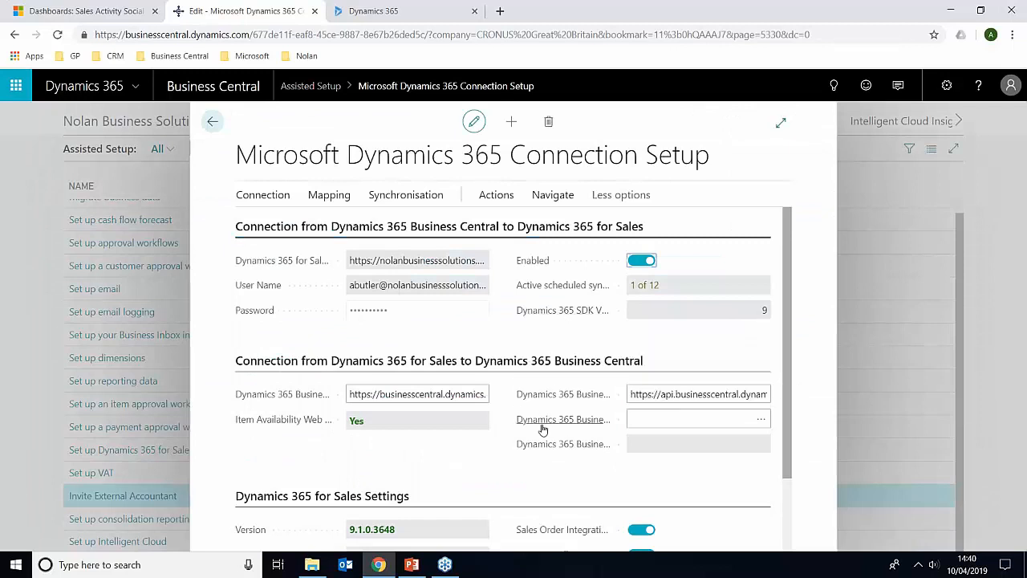
mouse_move(468, 484)
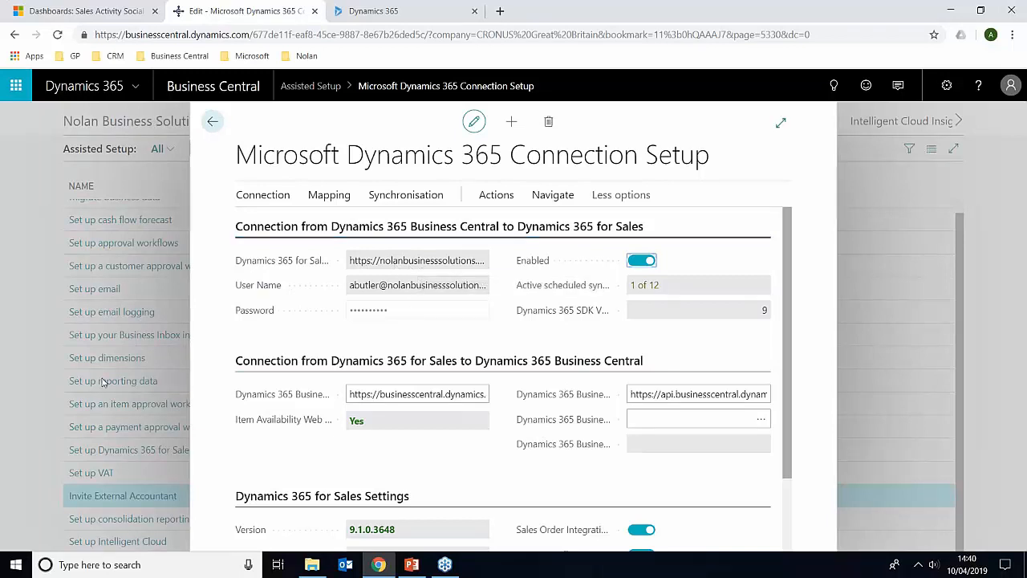
mouse_move(387, 411)
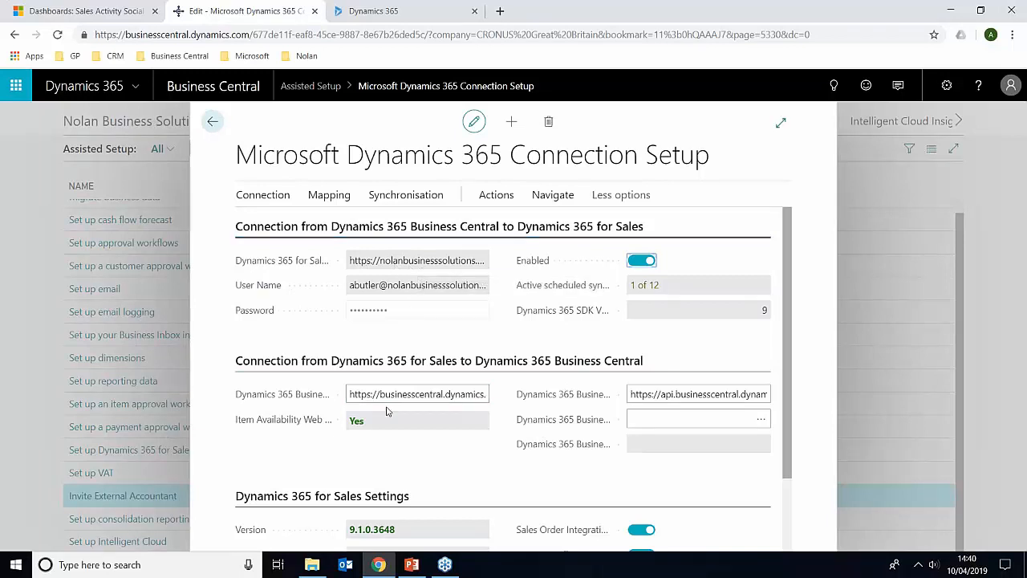
scroll(down, 3)
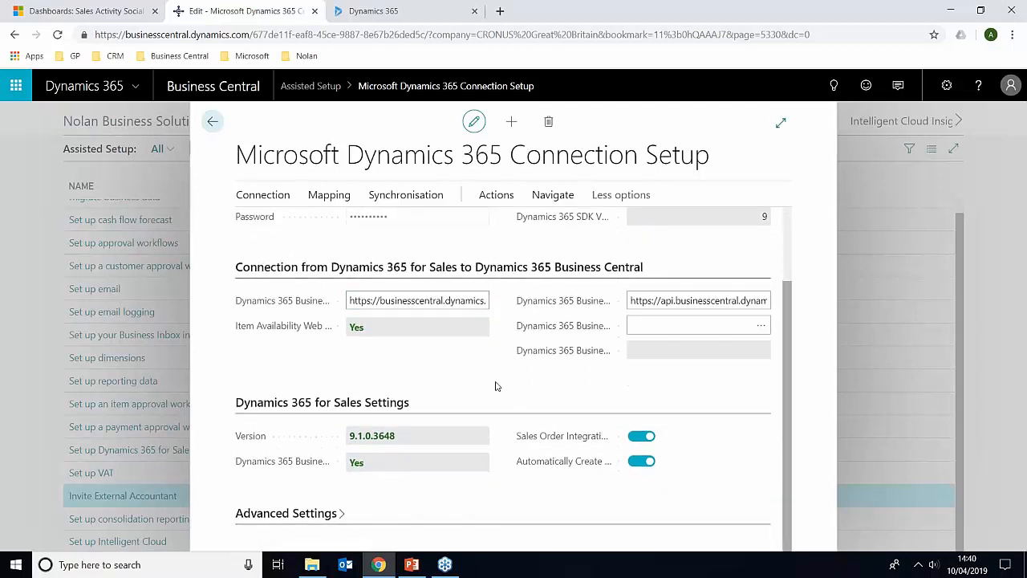
mouse_move(301, 325)
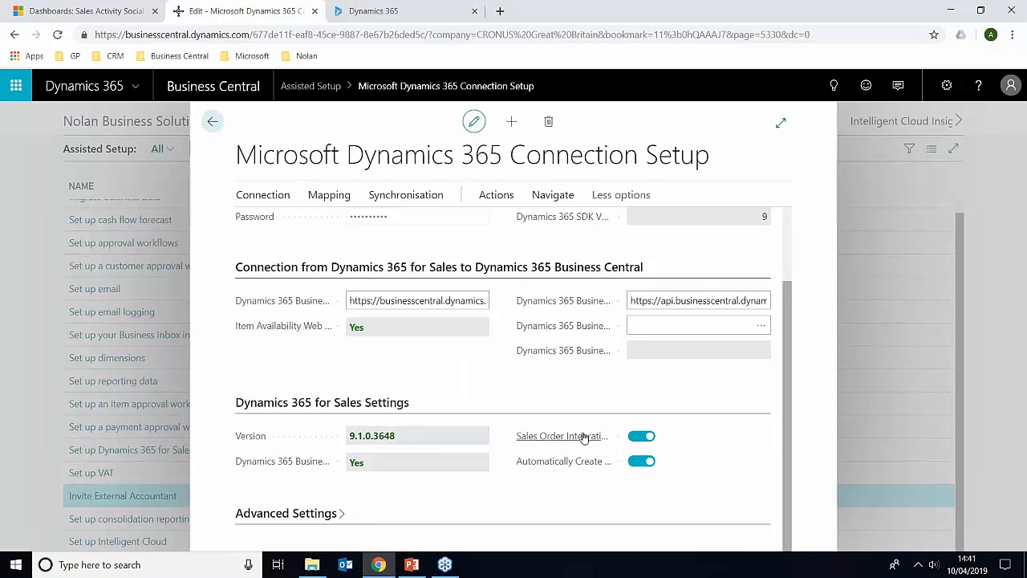
mouse_move(562, 435)
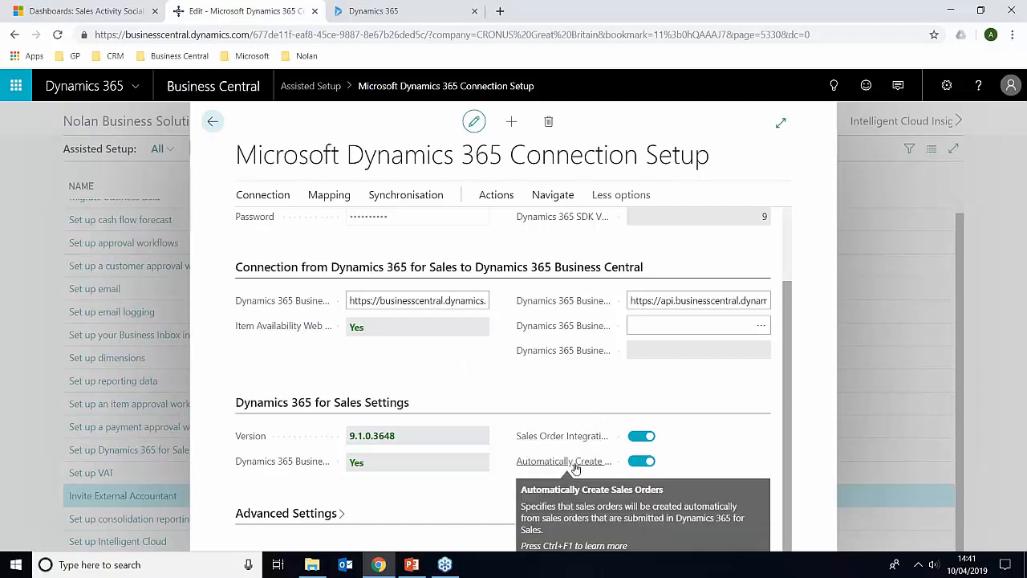
mouse_move(605, 472)
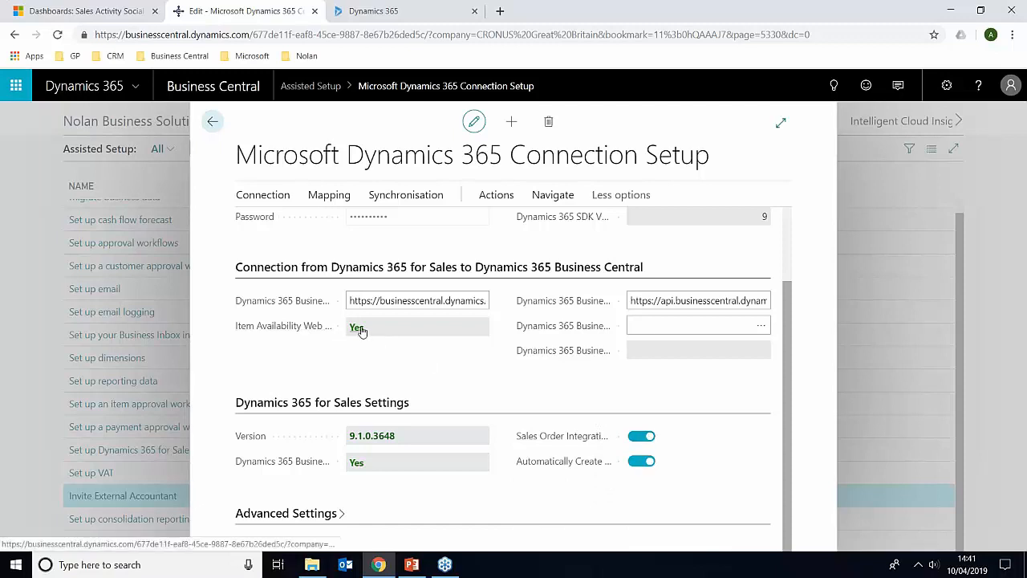
mouse_move(357, 327)
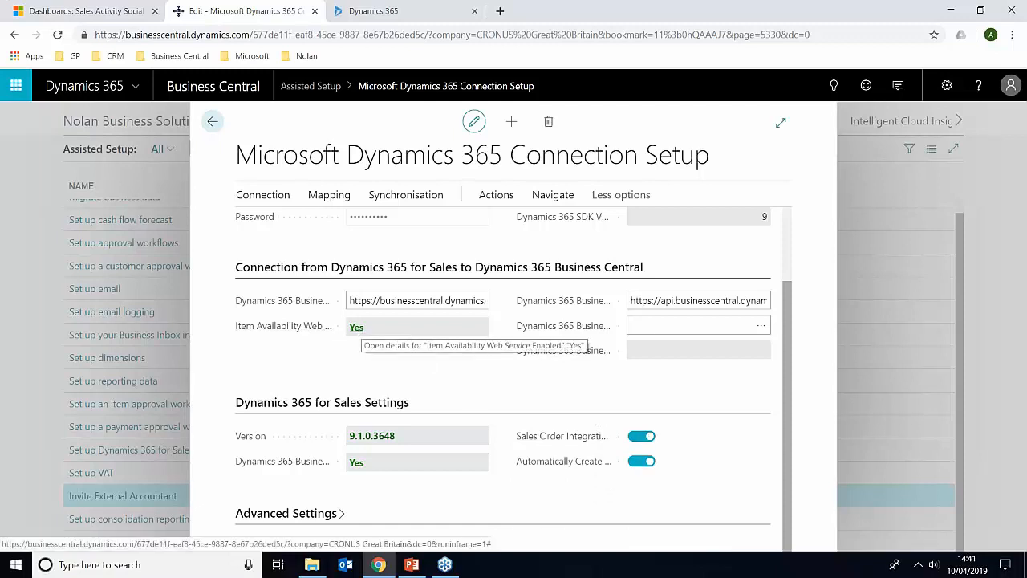
mouse_move(592, 390)
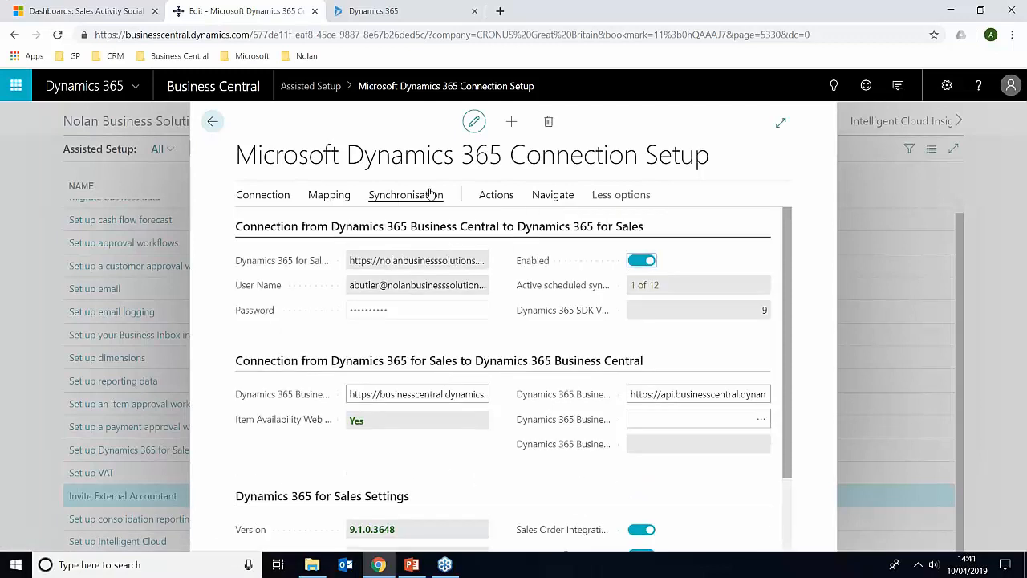
click(263, 194)
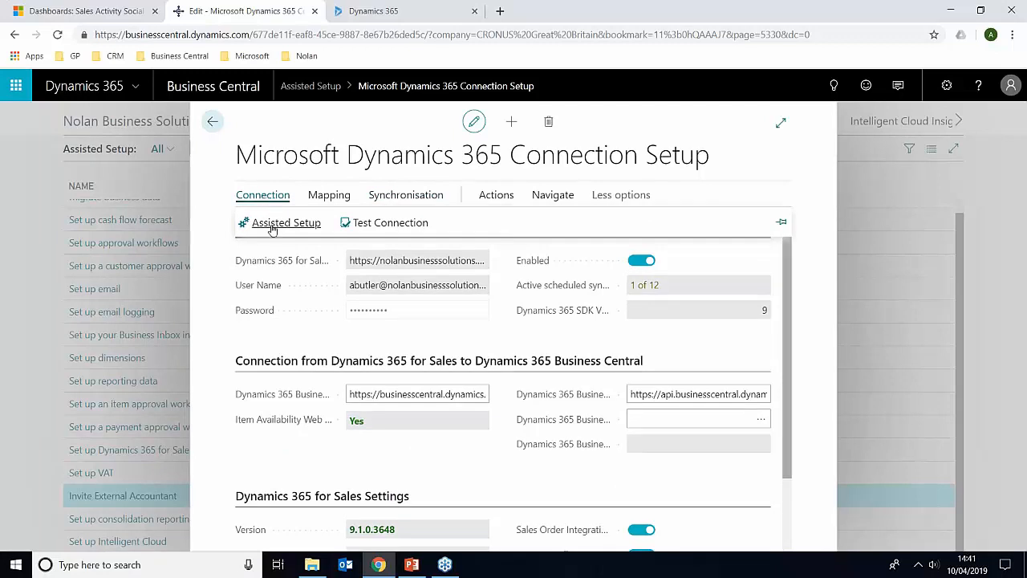
mouse_move(287, 223)
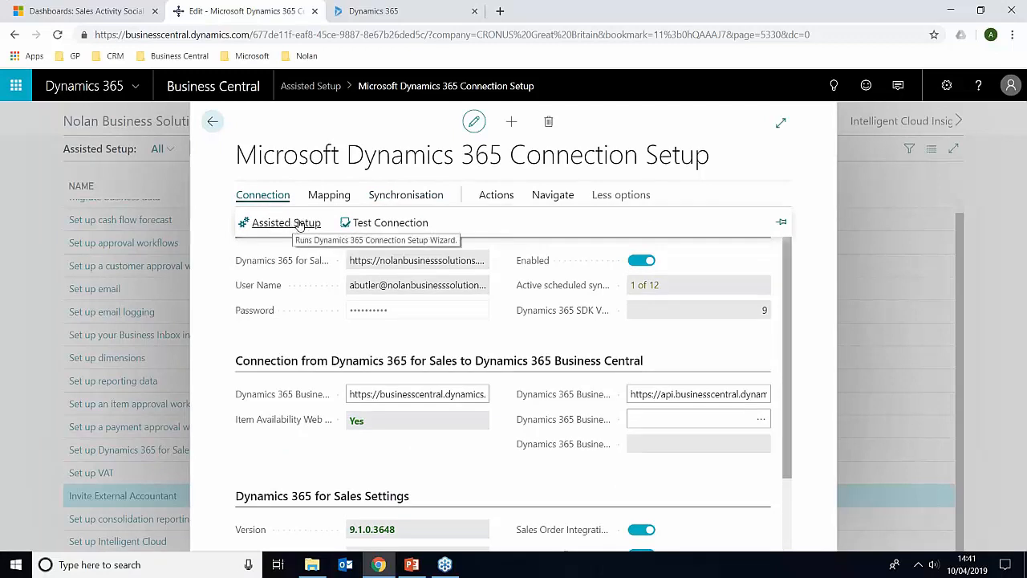
mouse_move(390, 223)
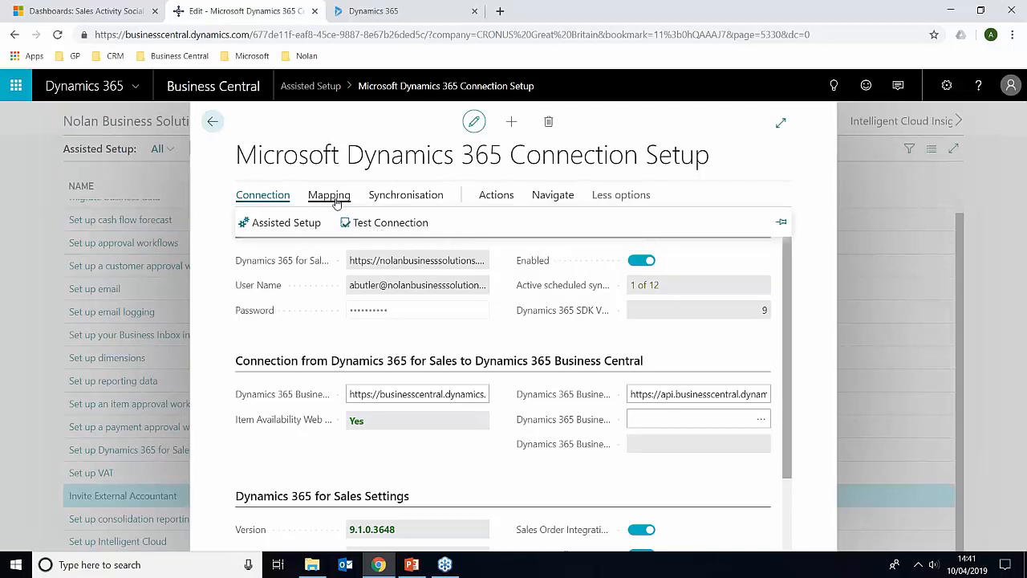
mouse_move(338, 201)
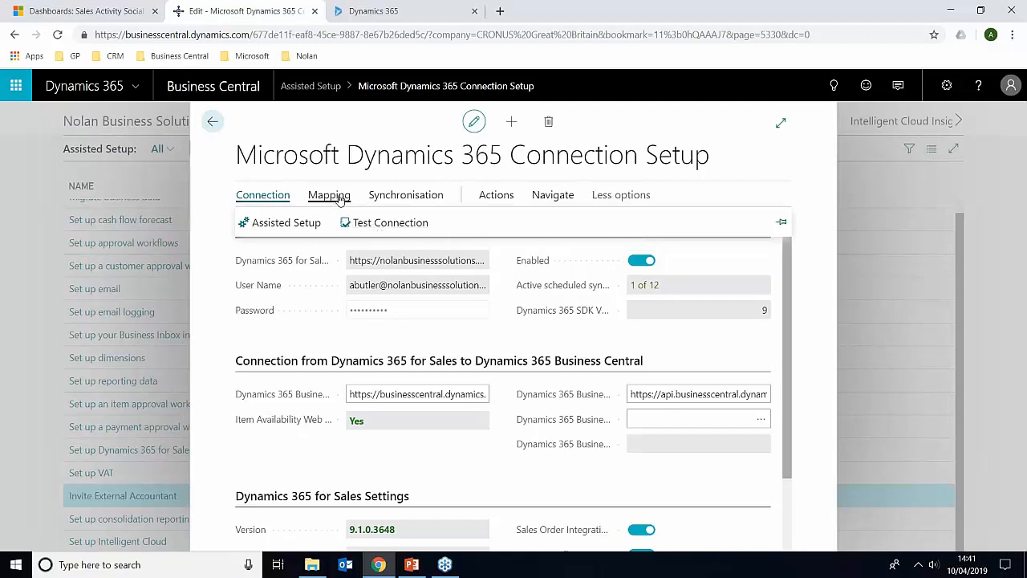
- Browse the Integration Table Mappings columns and show the Synchronisation actions, including Integration Synch. Job Log
click(329, 194)
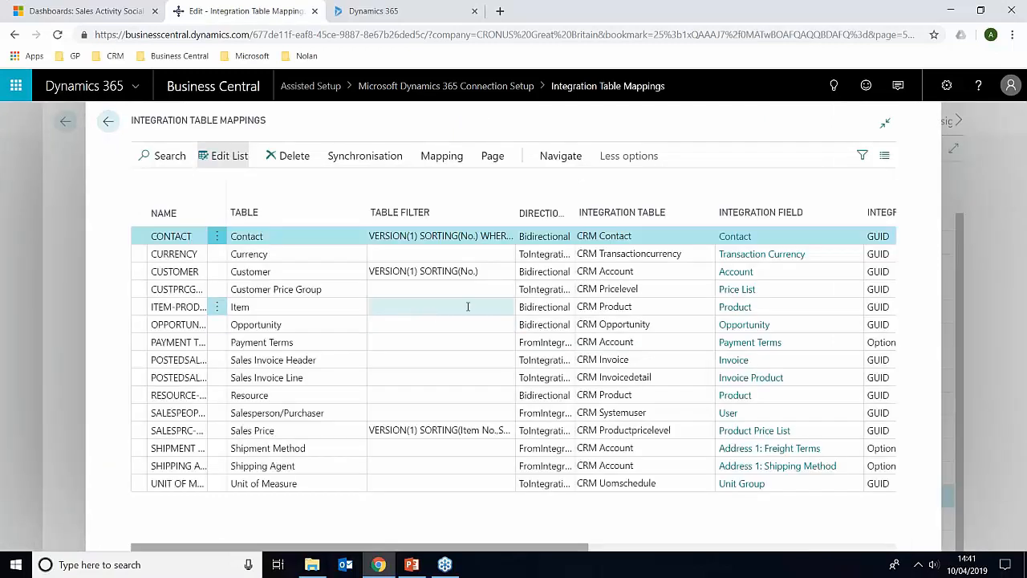
click(265, 236)
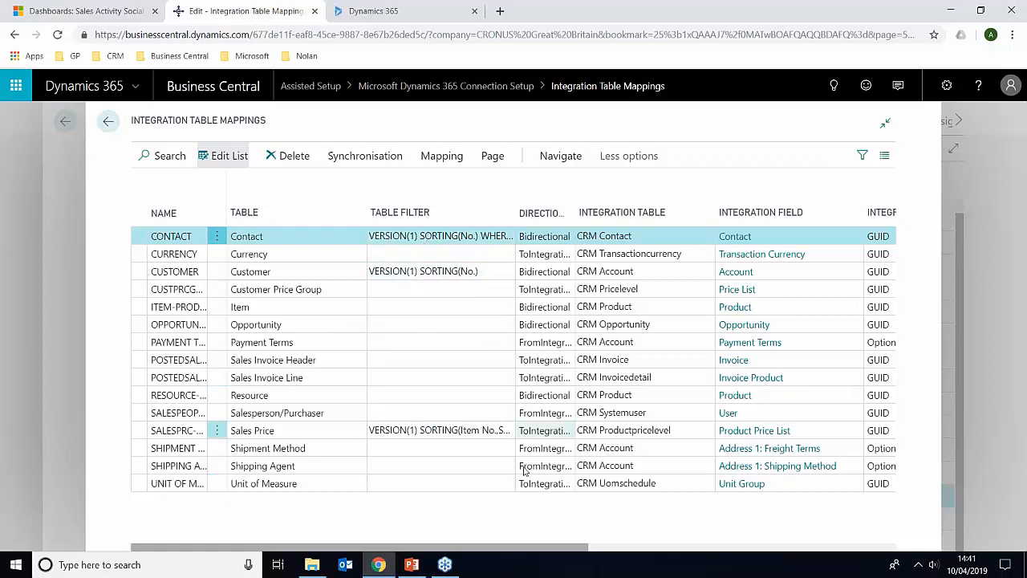
scroll(right, 3)
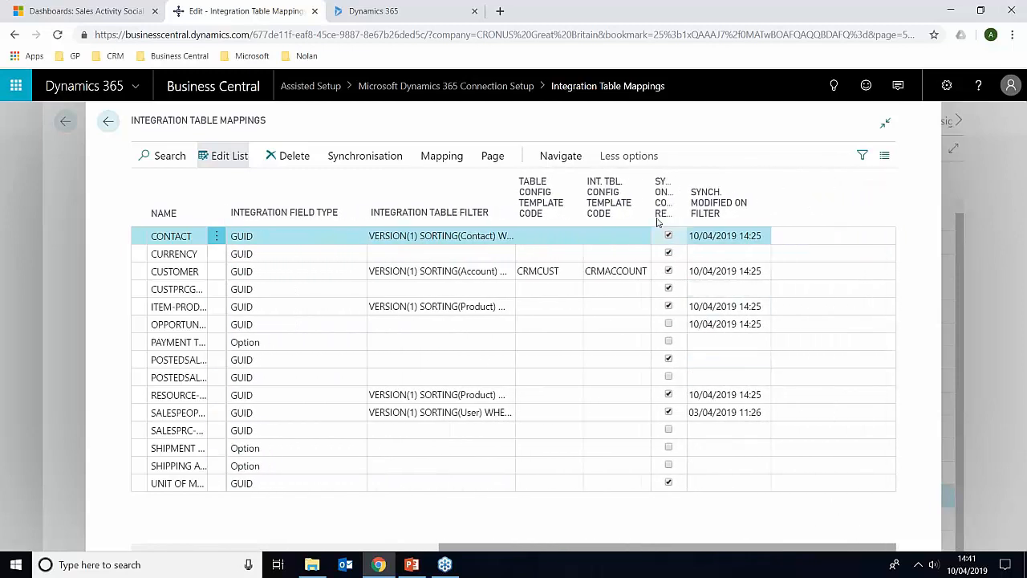
mouse_move(663, 197)
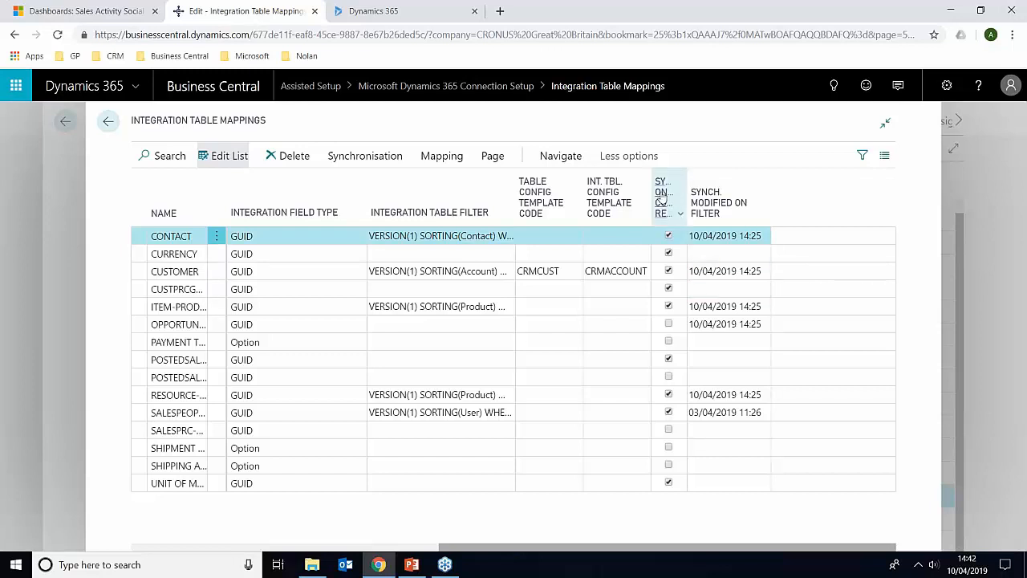
click(727, 254)
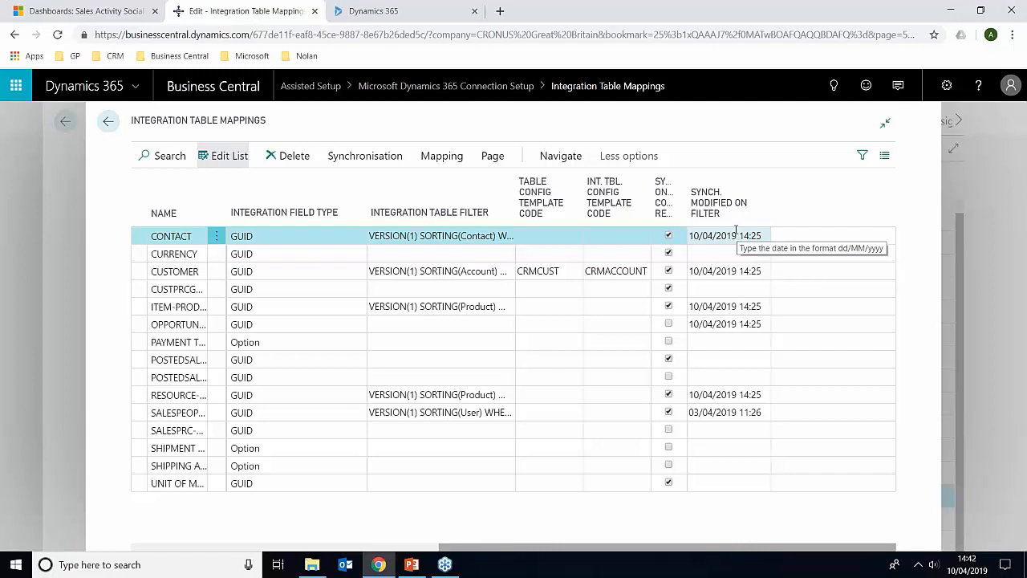
click(364, 155)
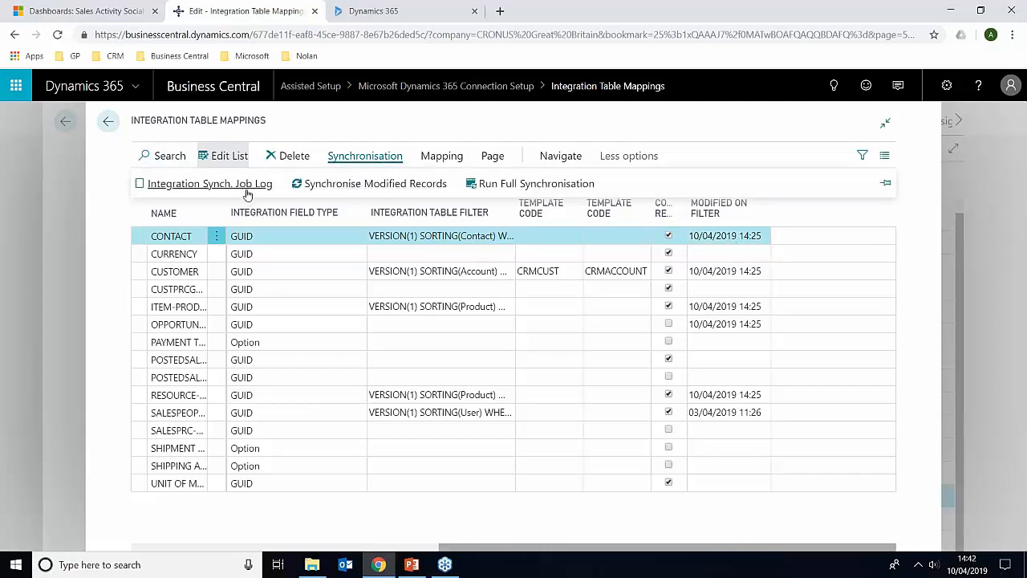
mouse_move(375, 183)
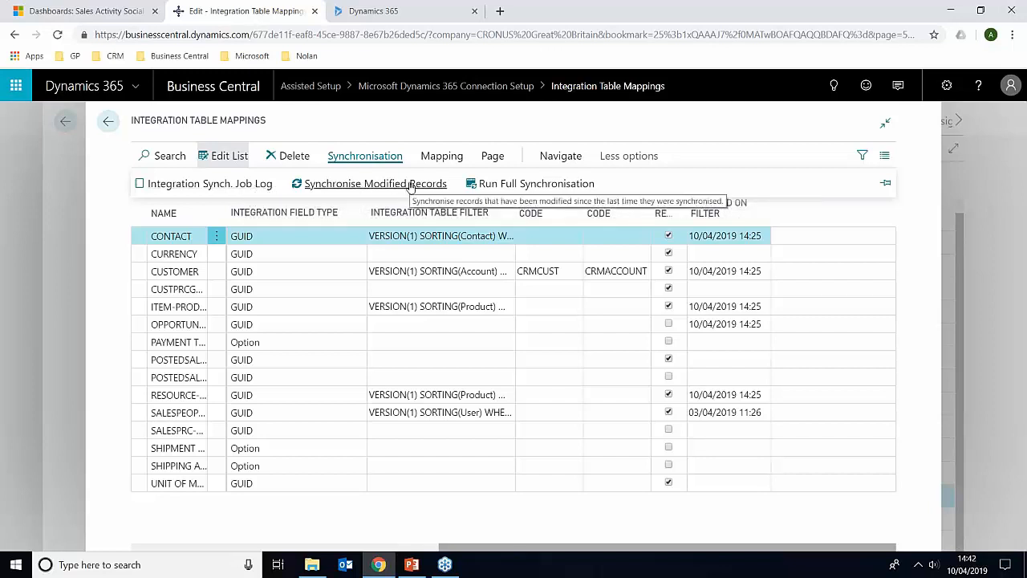
mouse_move(429, 189)
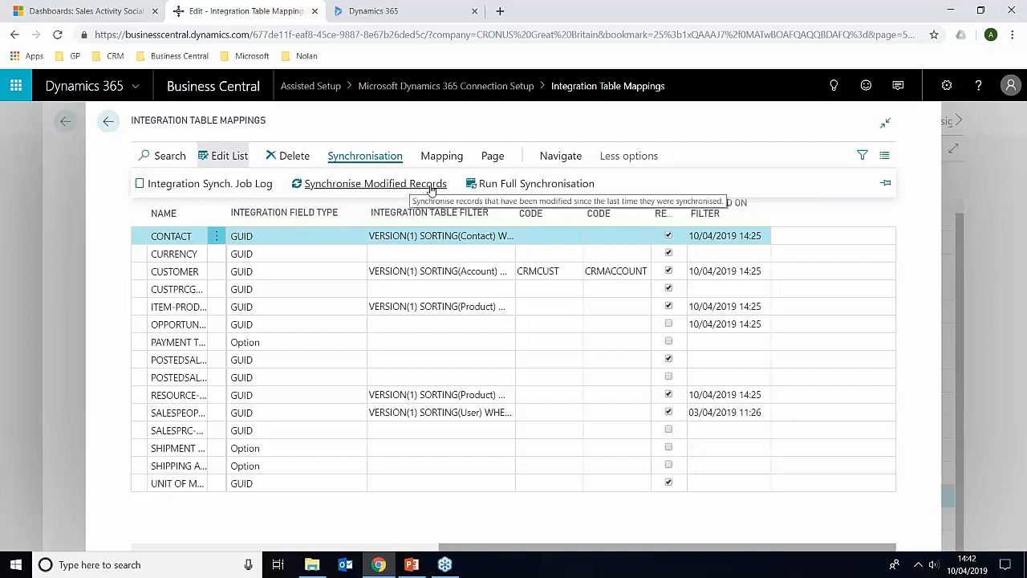
mouse_move(536, 183)
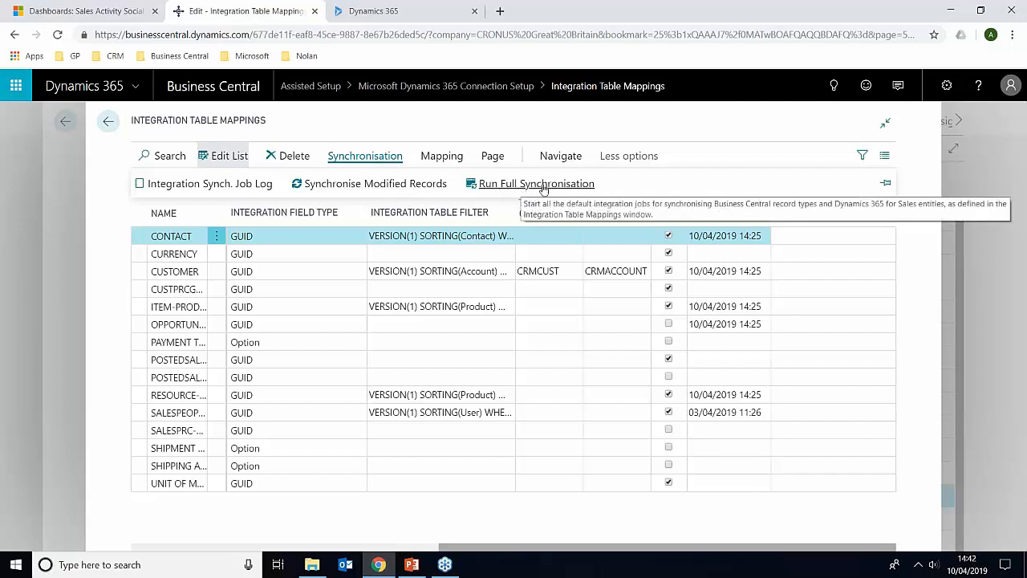
mouse_move(562, 190)
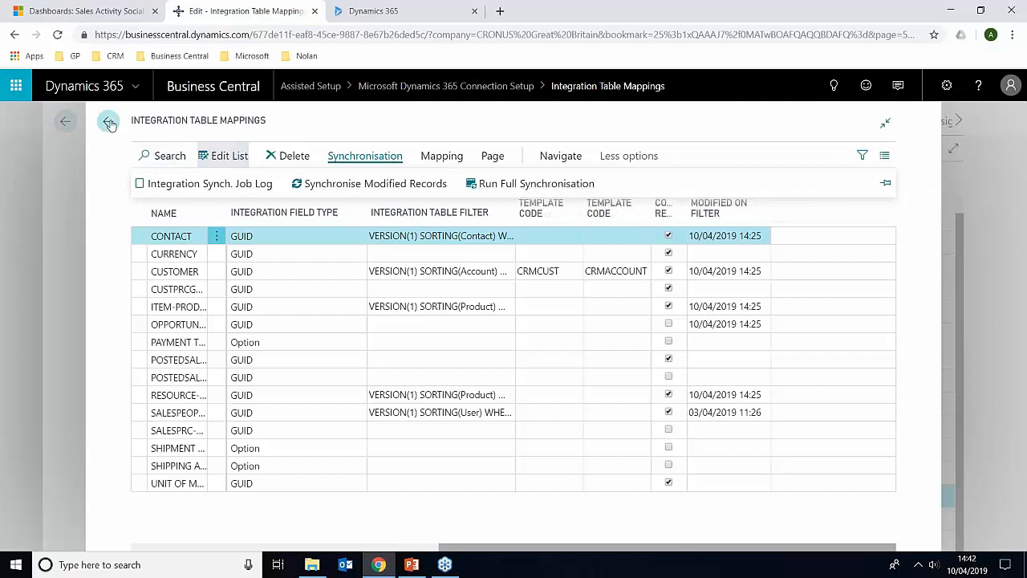
- Go back to Connection Setup and show its synchronisation and action menus
click(109, 121)
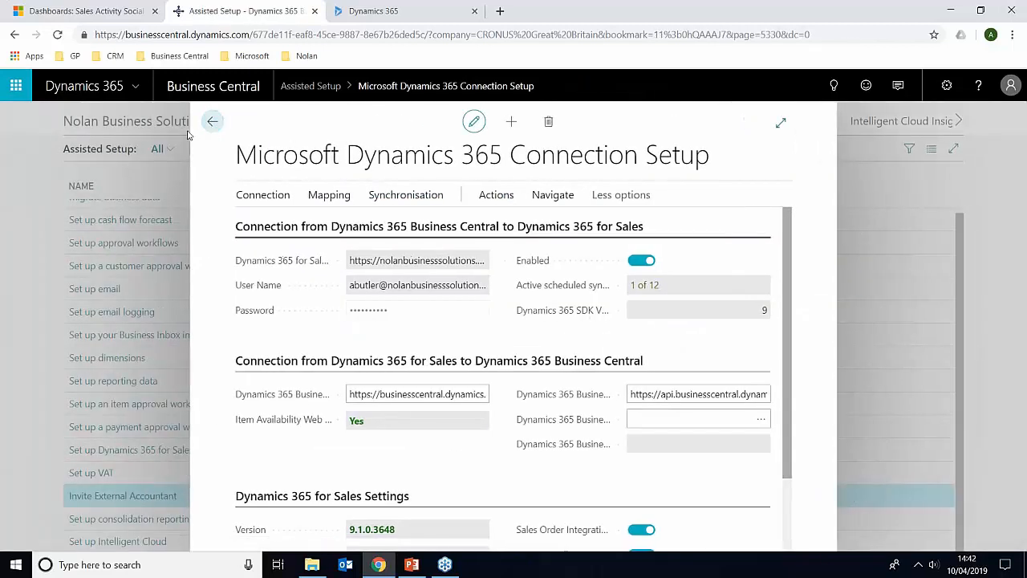
click(406, 194)
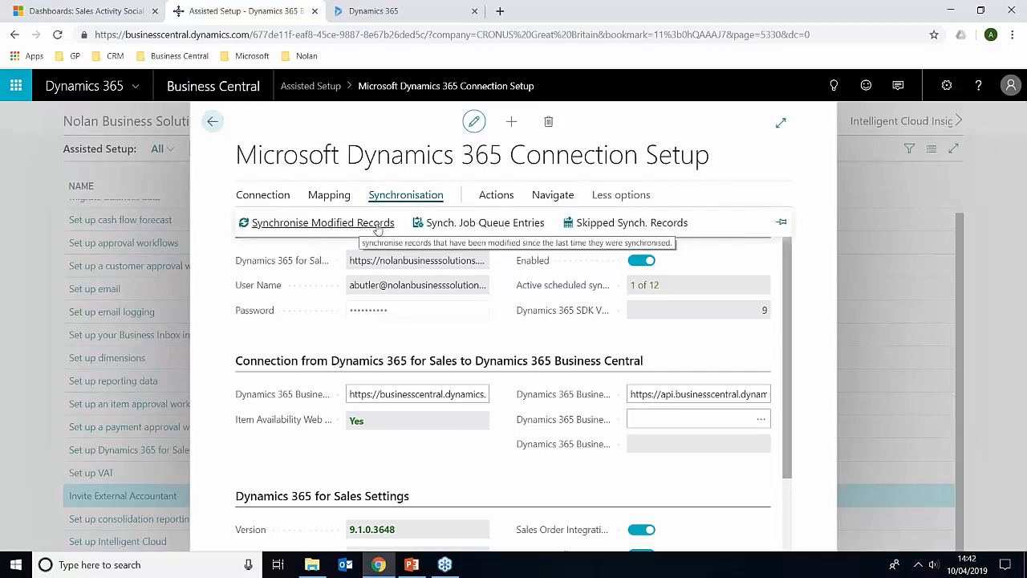
mouse_move(485, 223)
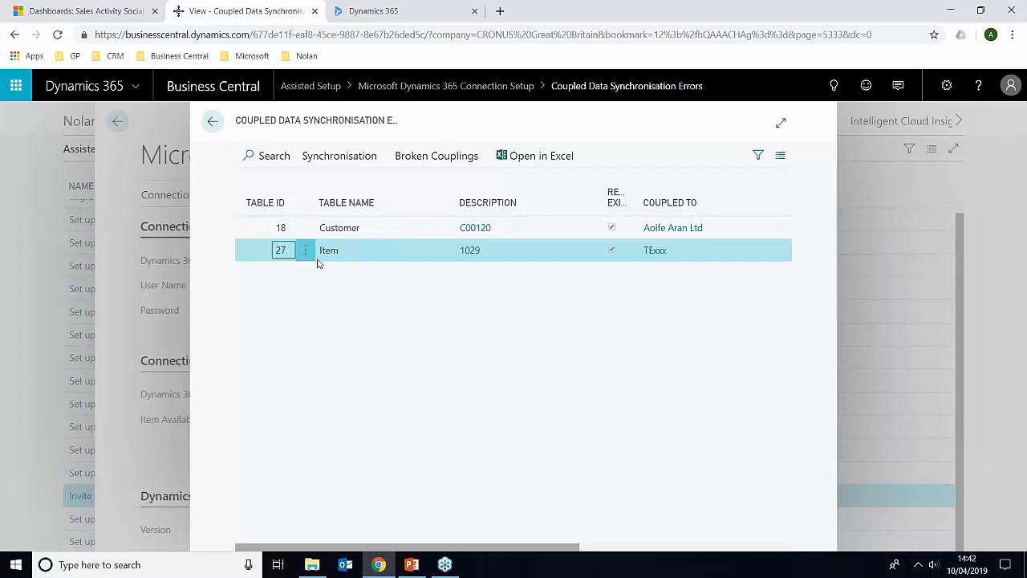
mouse_move(437, 156)
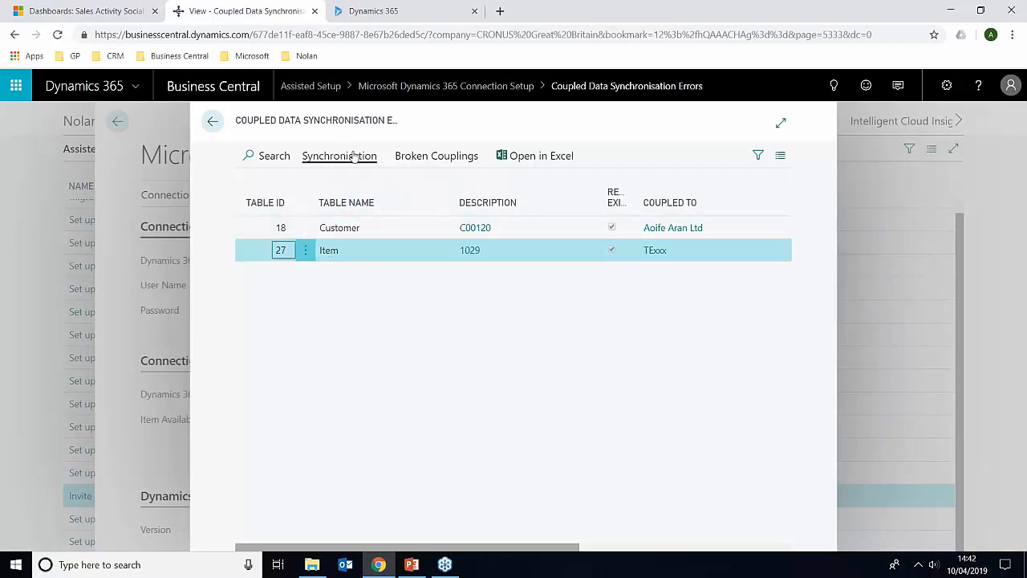
click(393, 227)
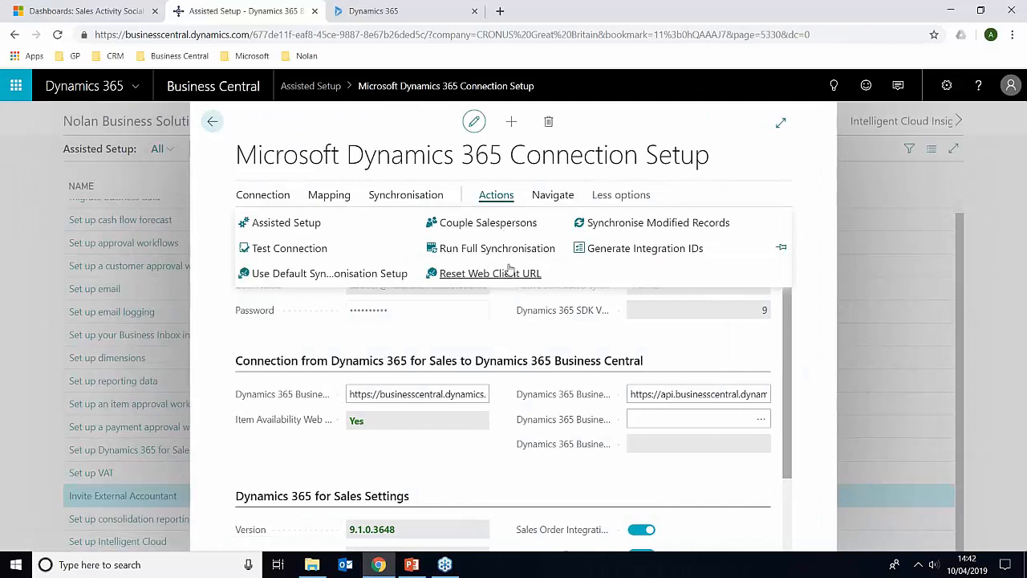
mouse_move(488, 223)
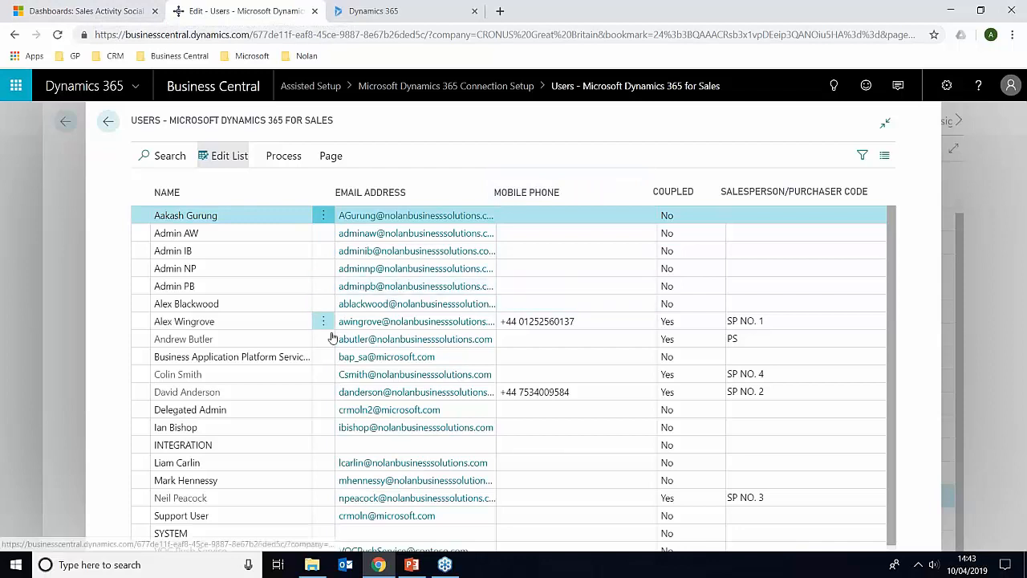
mouse_move(265, 339)
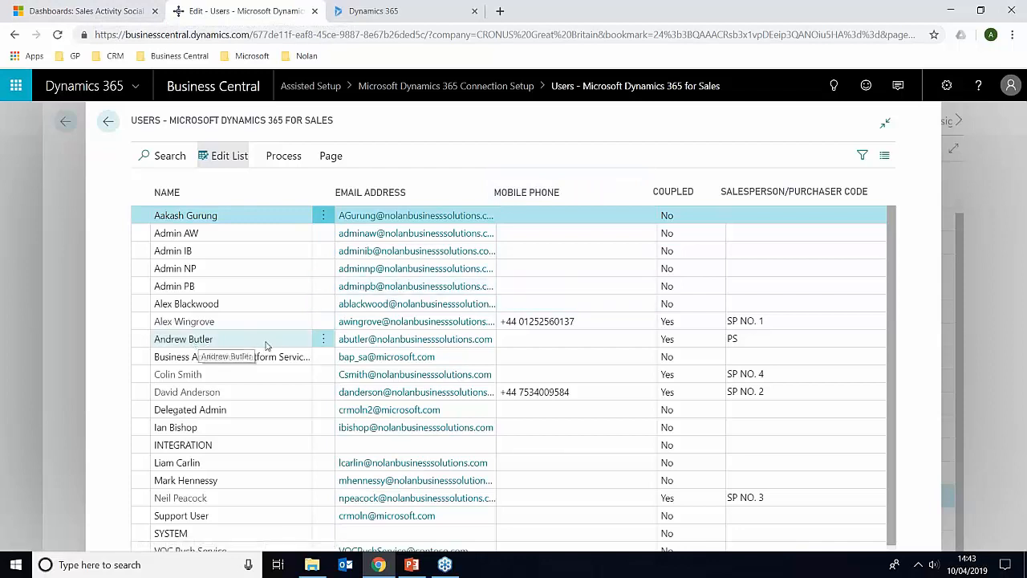
click(762, 338)
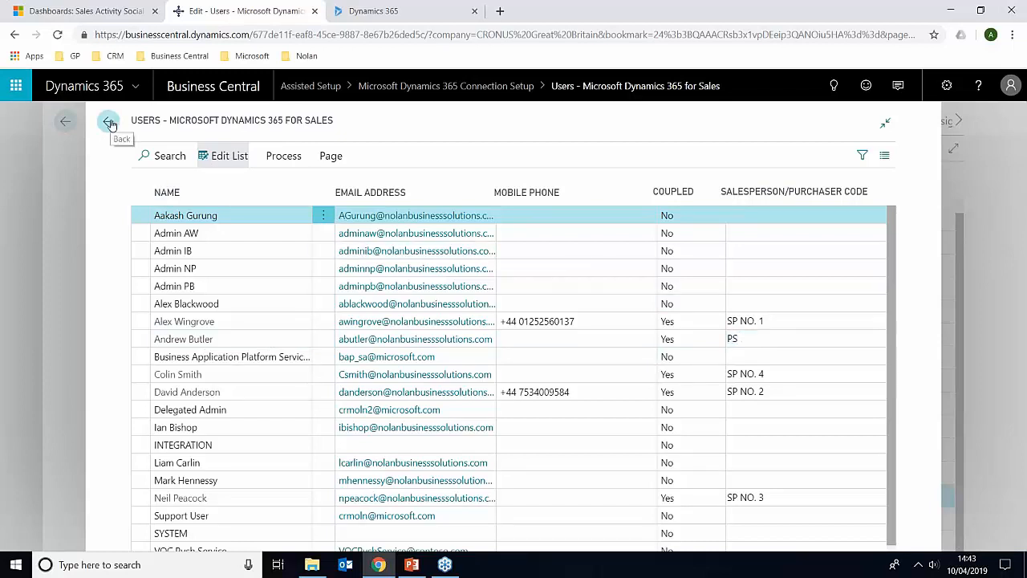
click(108, 120)
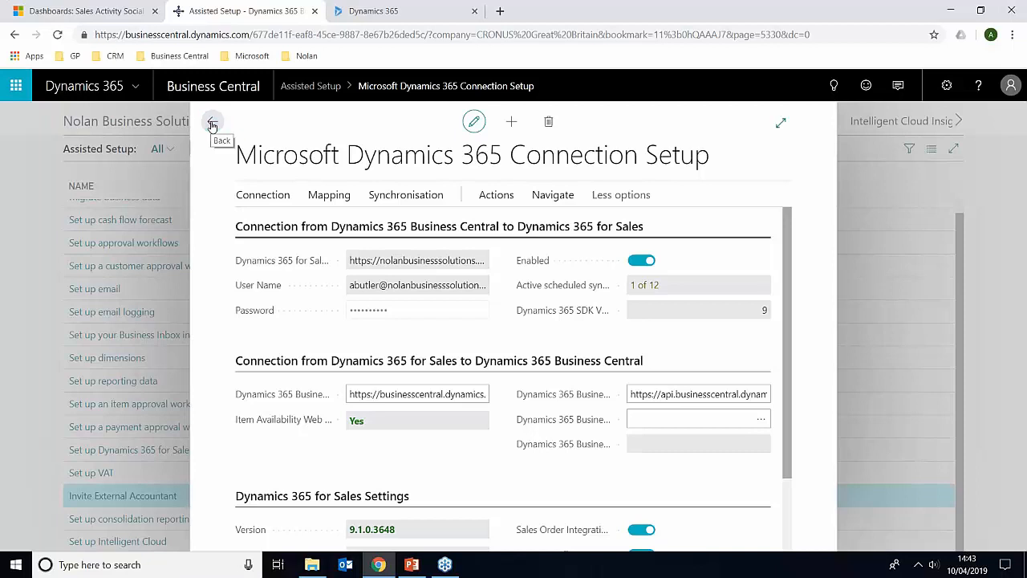
- Go back from Dynamics 365 Connection Setup to the Assisted Setup list
click(212, 121)
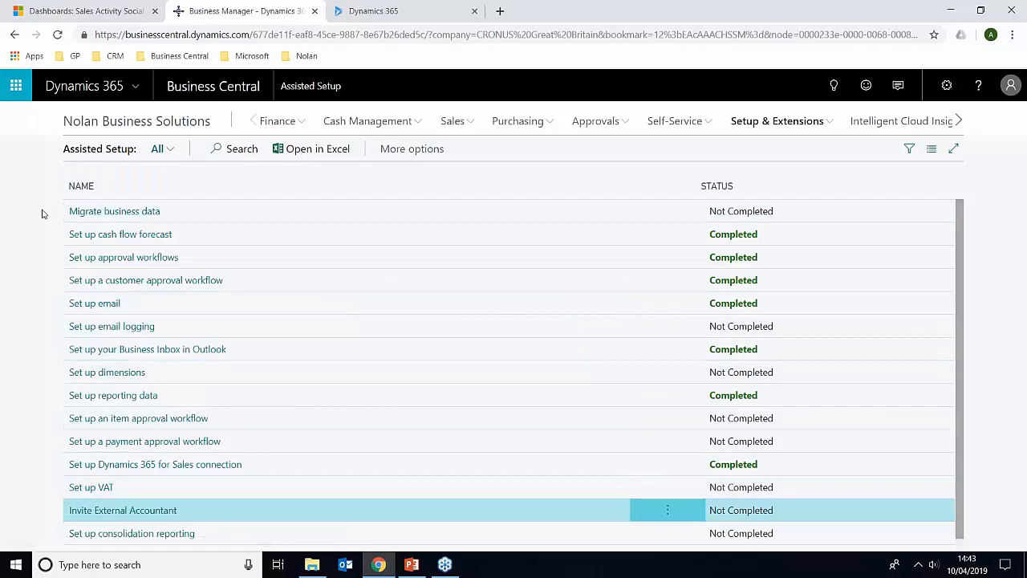
mouse_move(12, 170)
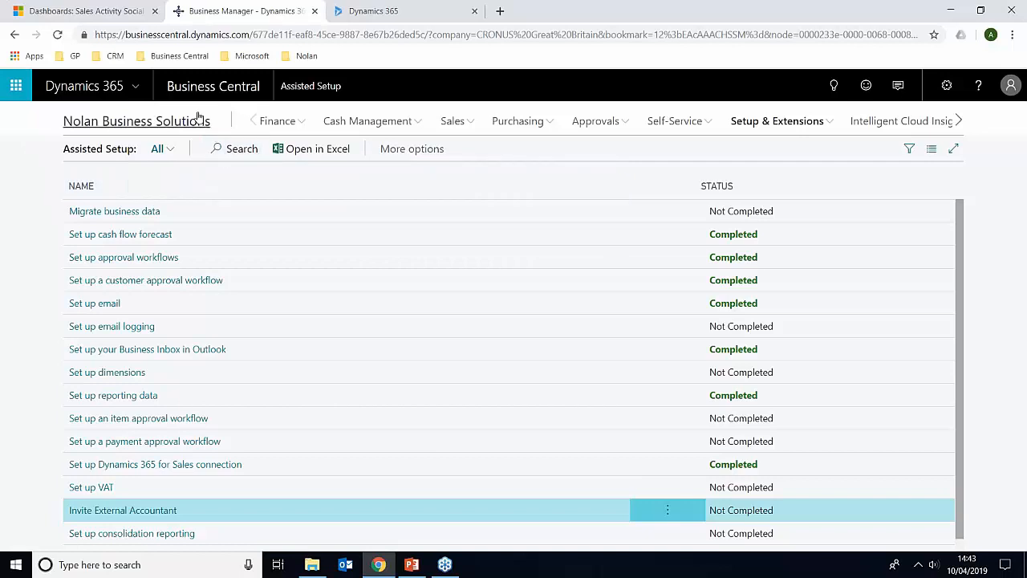
mouse_move(193, 124)
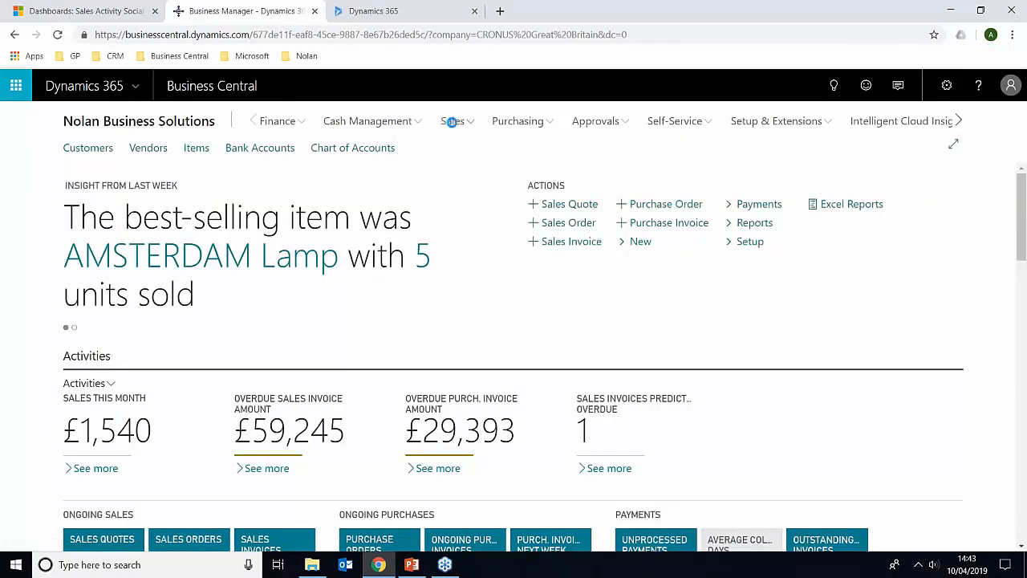
click(454, 121)
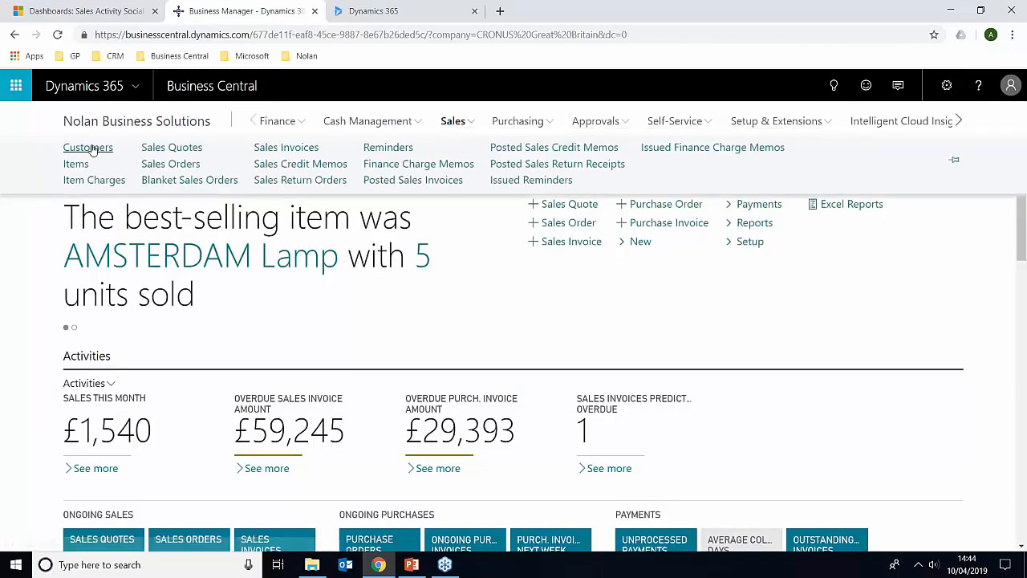
click(87, 147)
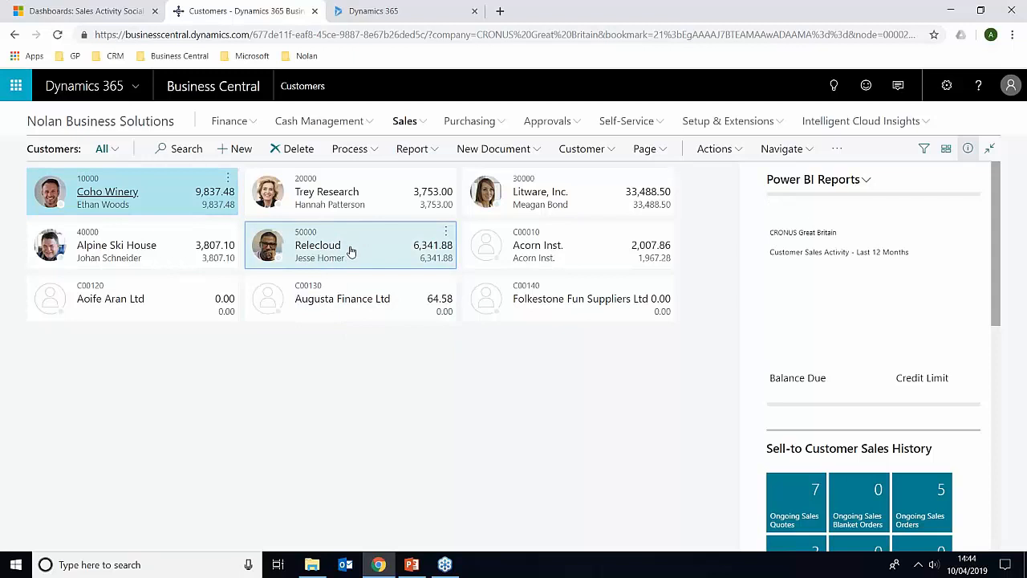
click(342, 299)
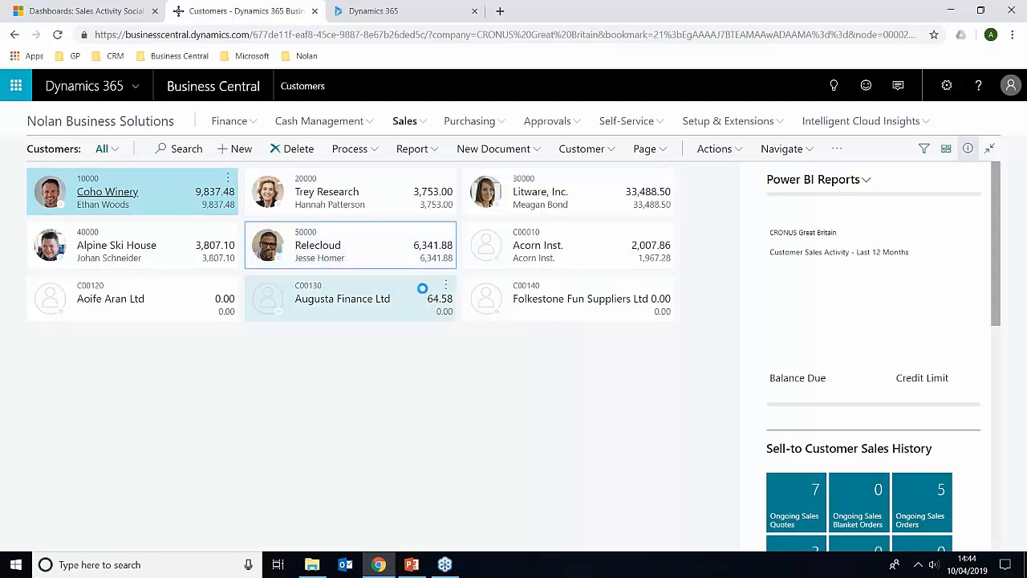
- Open the Relecloud Customer Card and scroll to the Dynamics 365 for Sales Statistics FactBox
double_click(318, 245)
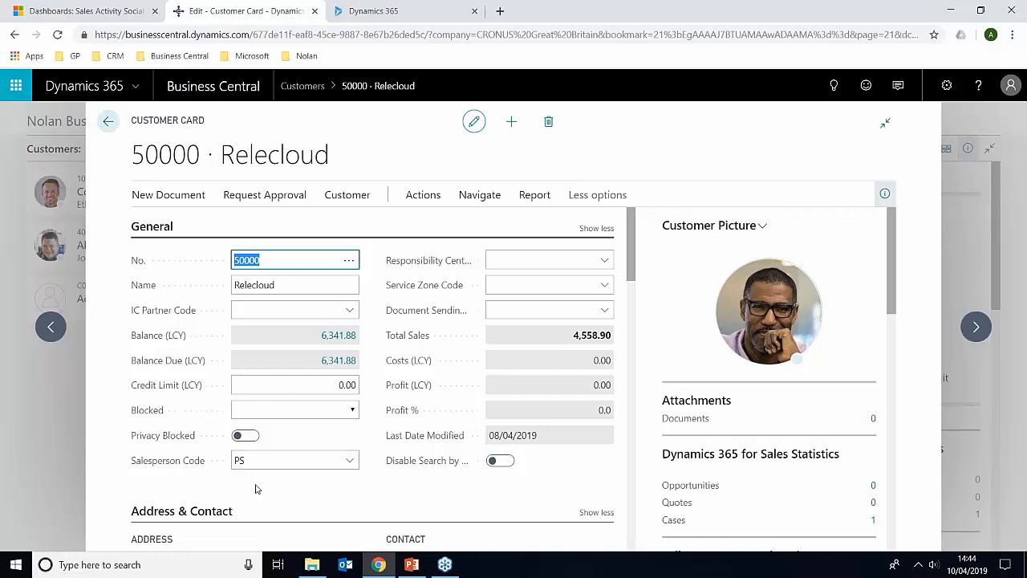
mouse_move(273, 487)
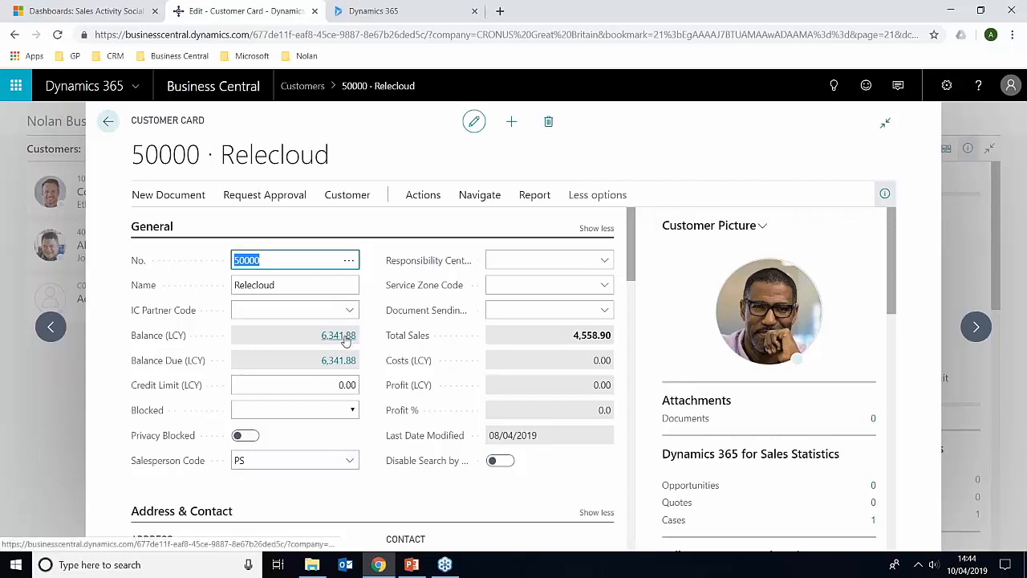
mouse_move(338, 335)
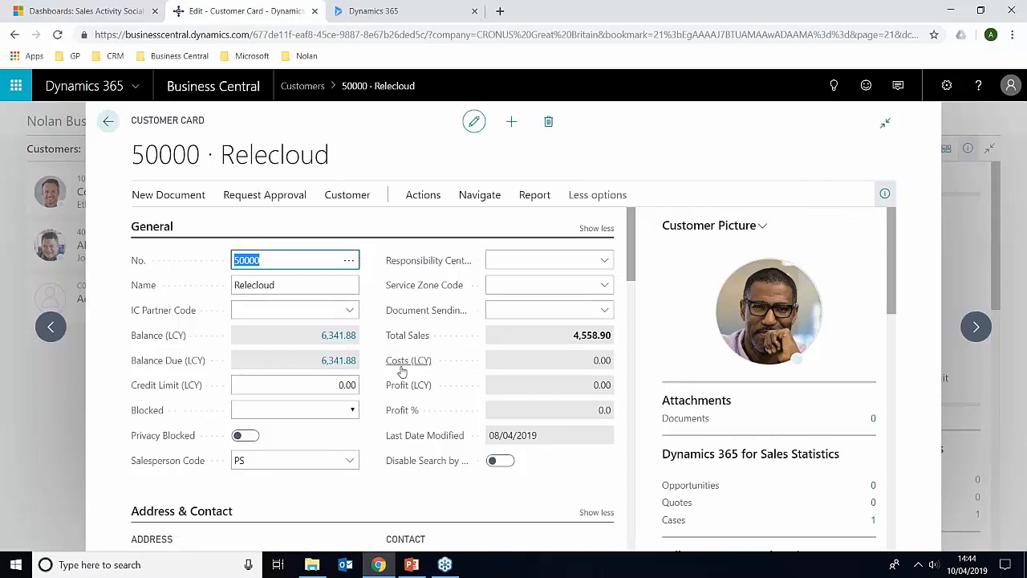
scroll(down, 3)
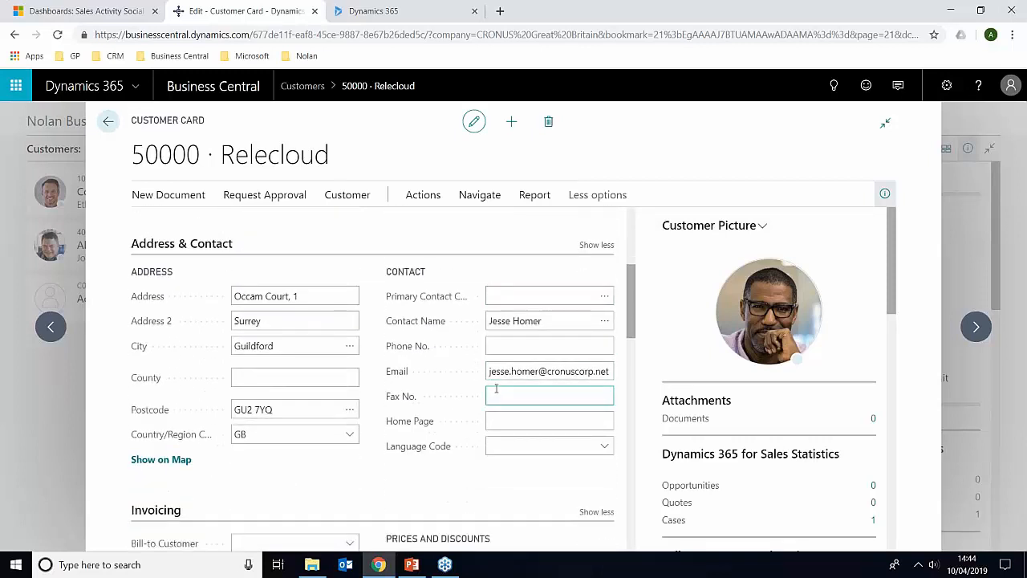
scroll(down, 3)
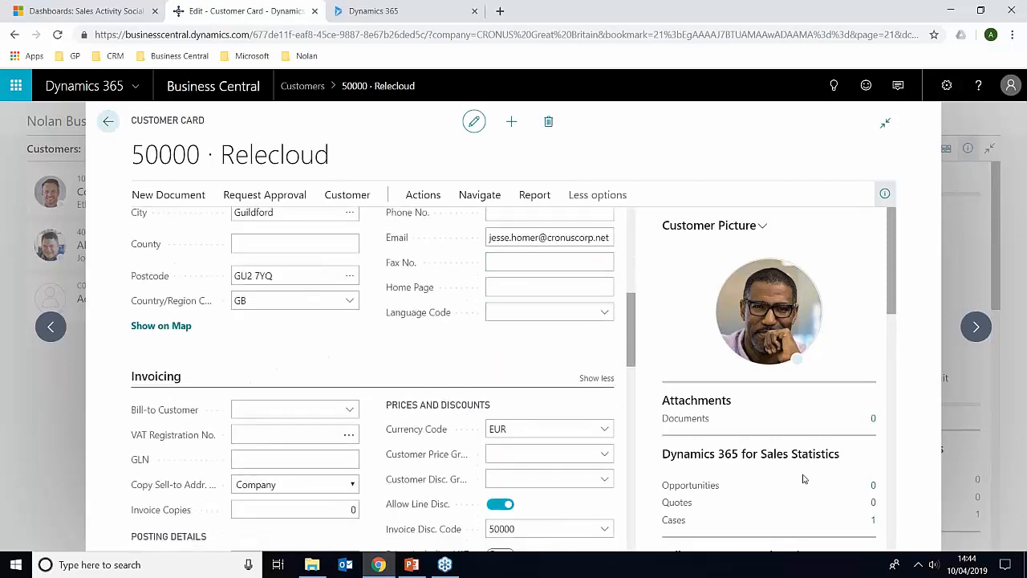
mouse_move(891, 280)
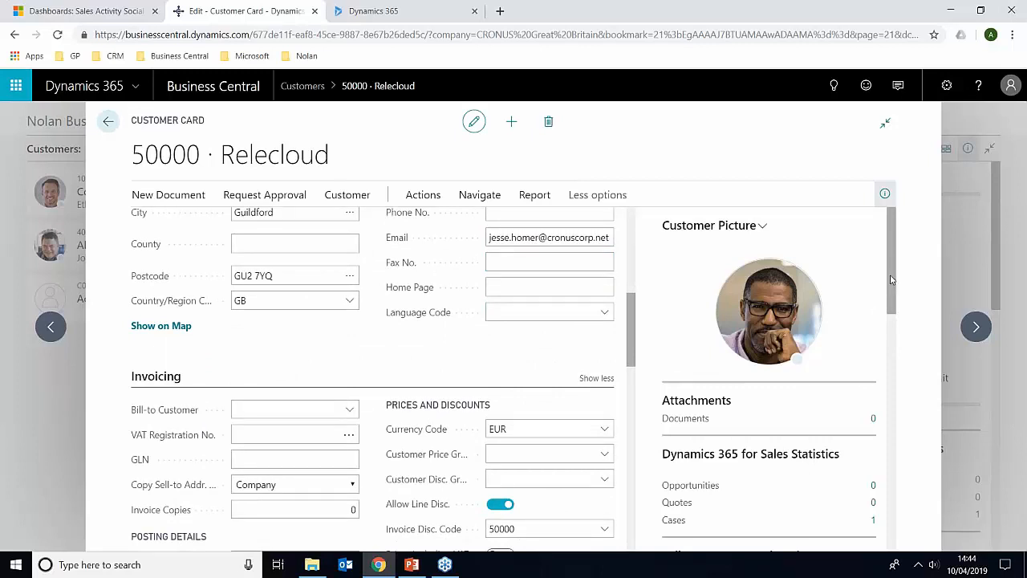
scroll(down, 3)
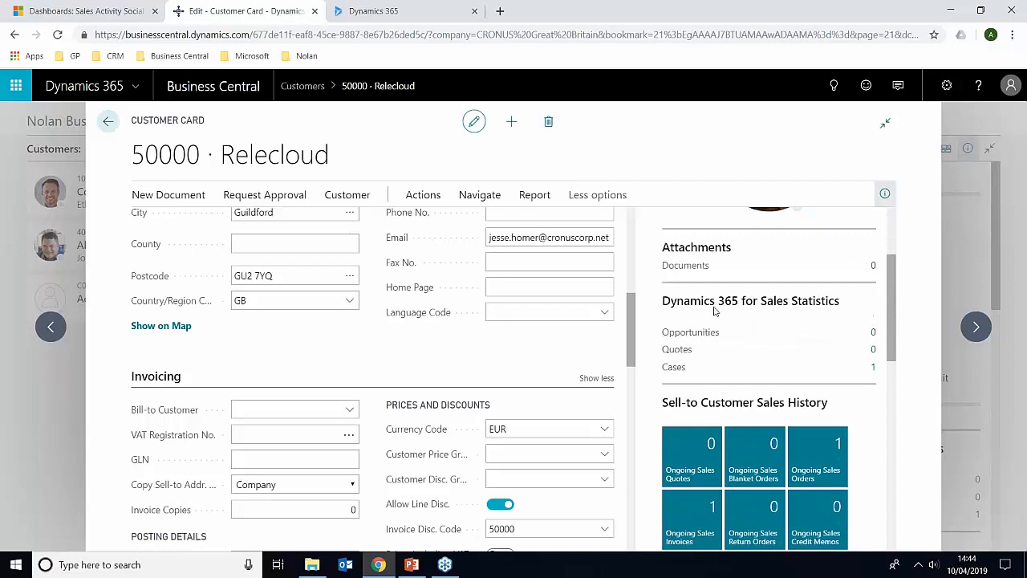
mouse_move(819, 308)
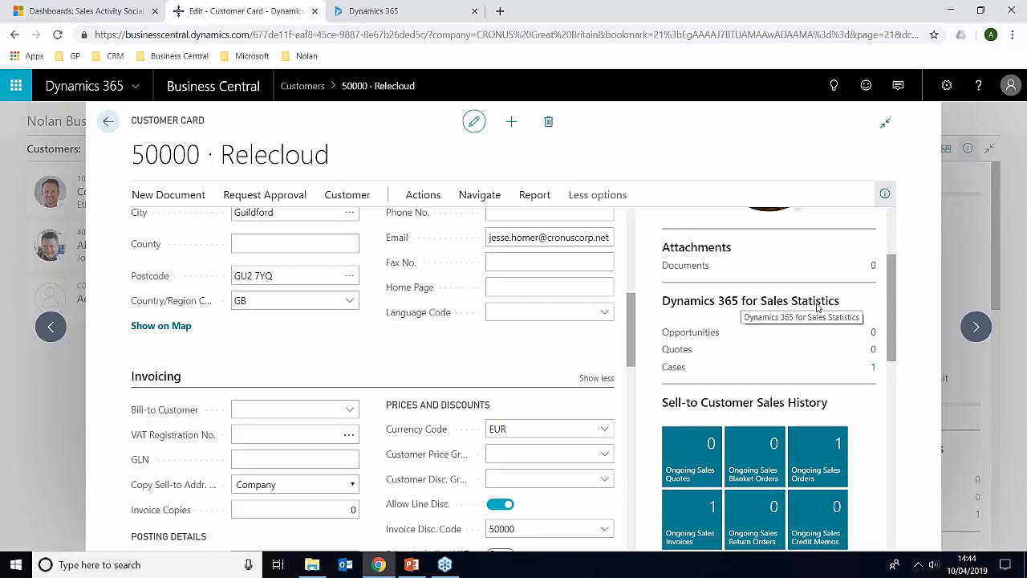
mouse_move(703, 332)
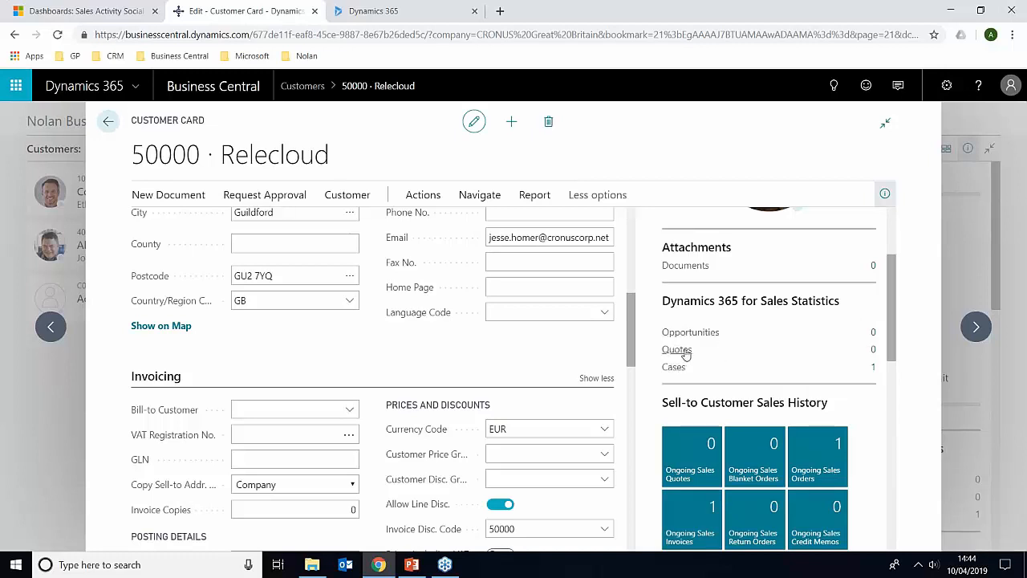
mouse_move(747, 380)
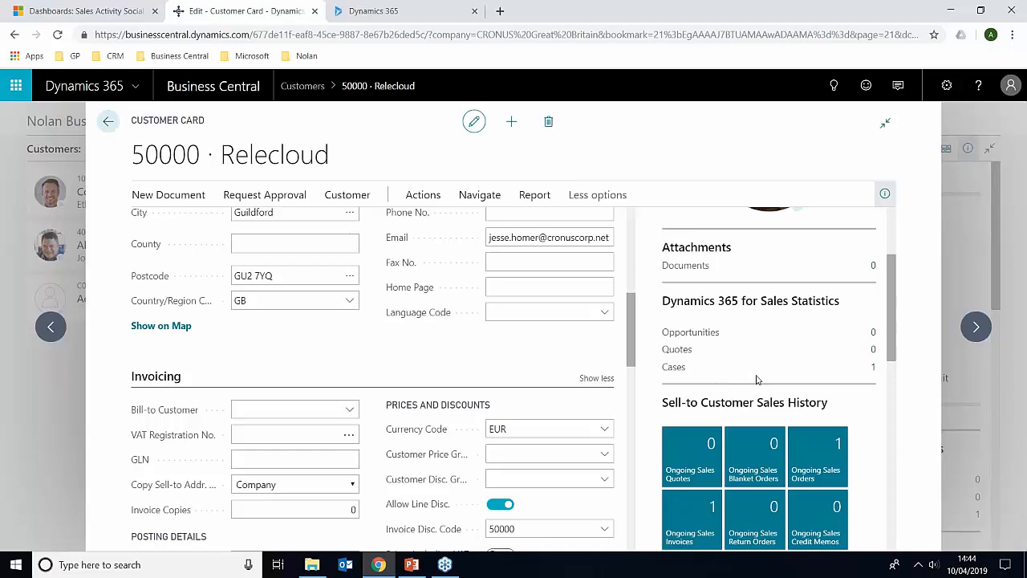
mouse_move(787, 311)
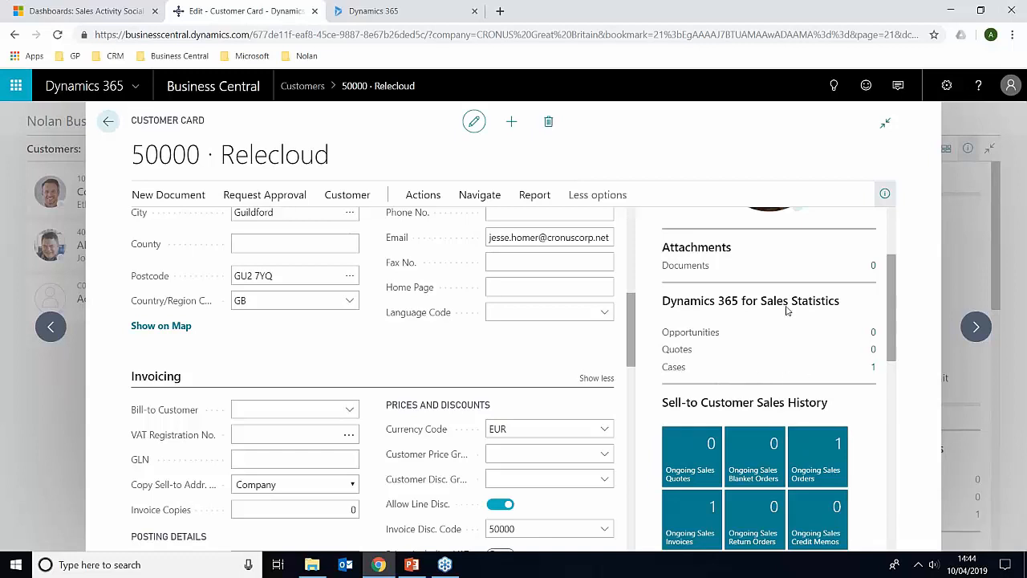
mouse_move(859, 367)
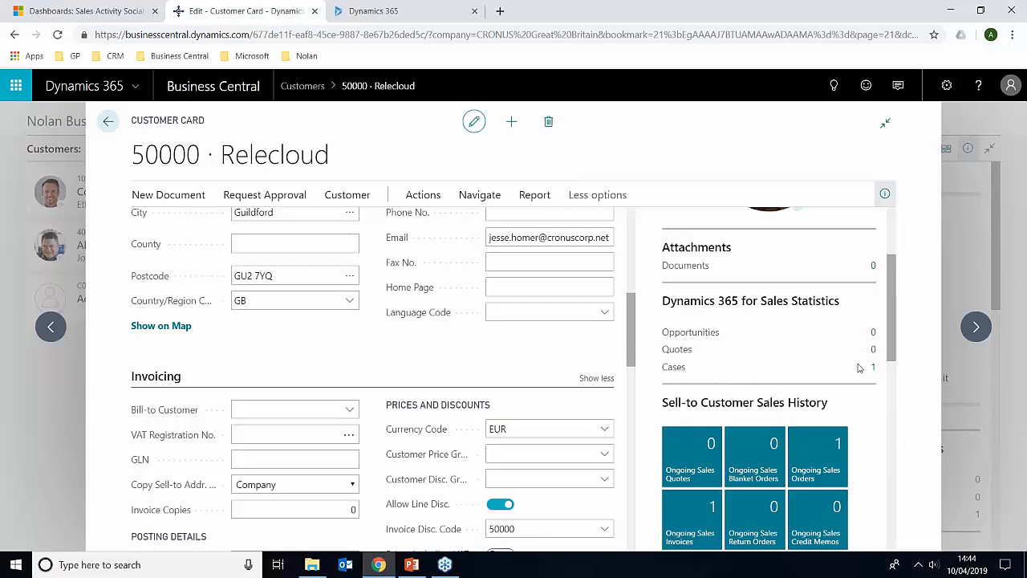
mouse_move(674, 367)
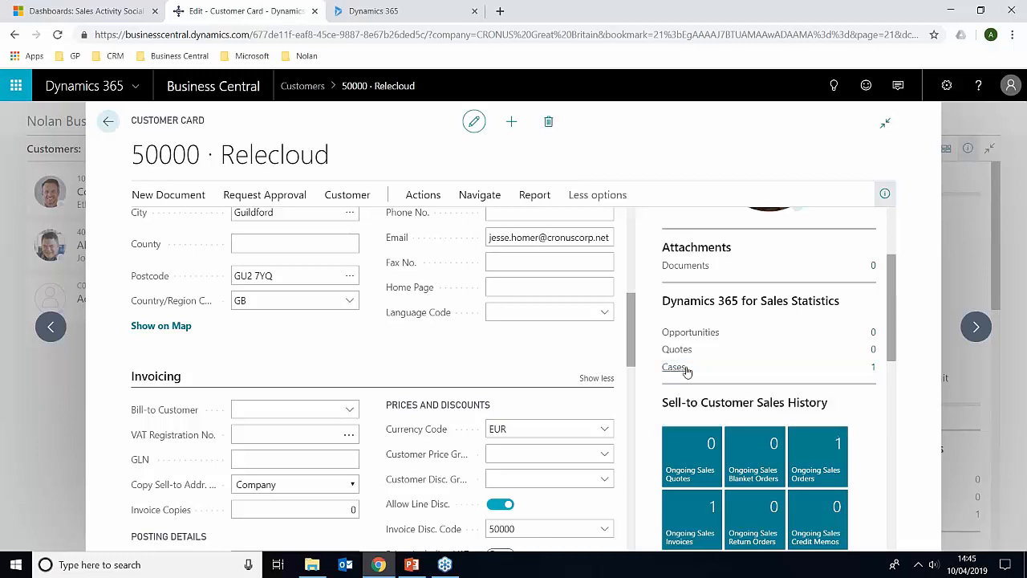
- Open Relecloud's Dynamics 365 for Sales cases list from the FactBox Cases count
click(674, 366)
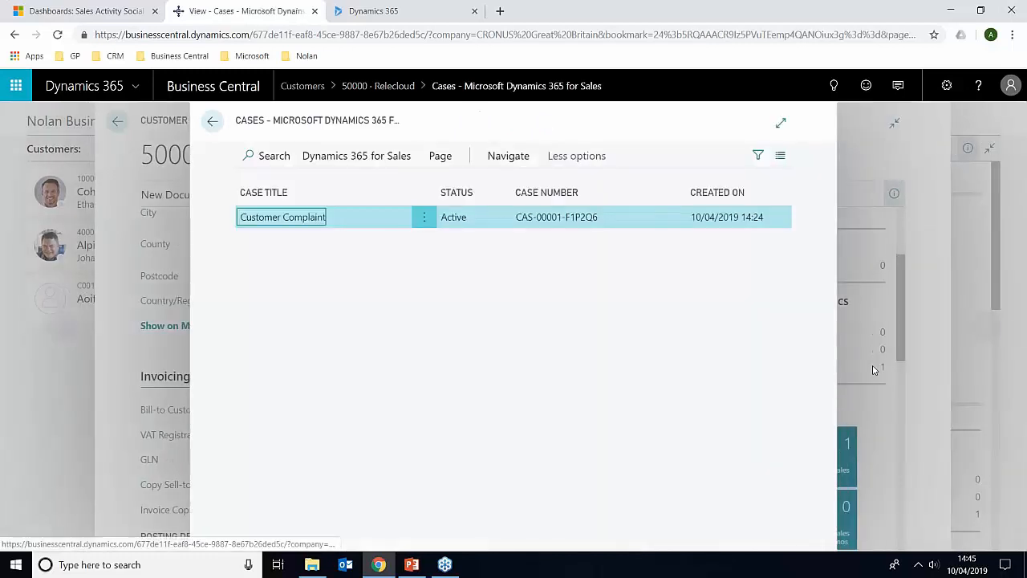
mouse_move(289, 233)
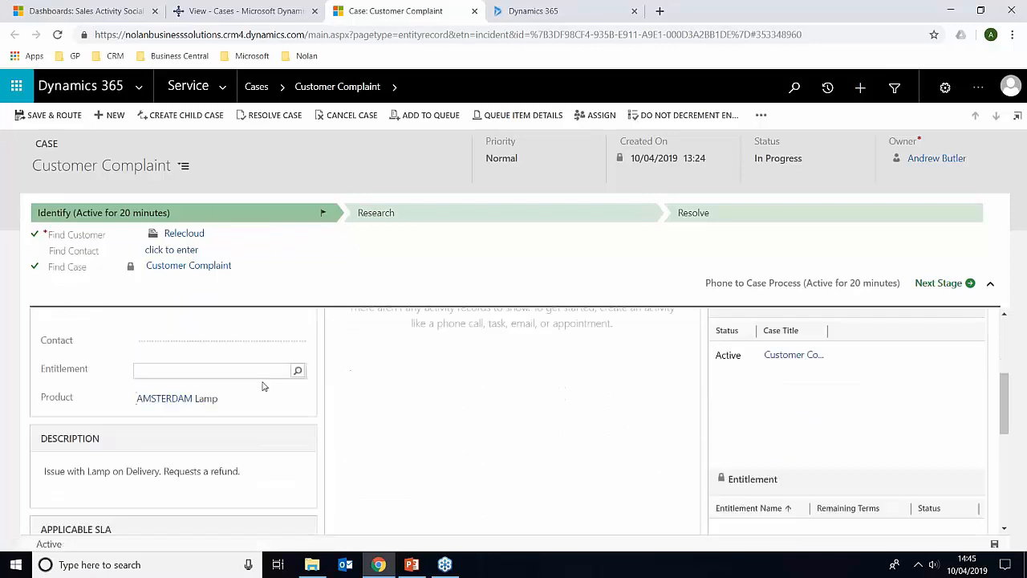
- Review the AMSTERDAM Lamp refund description and expand the Service area navigation
click(209, 399)
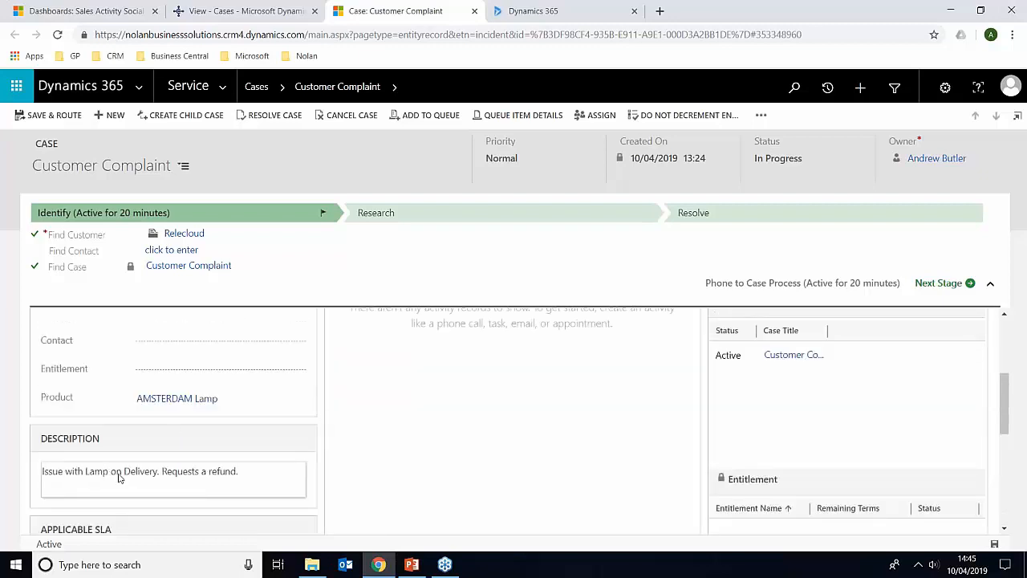
mouse_move(183, 482)
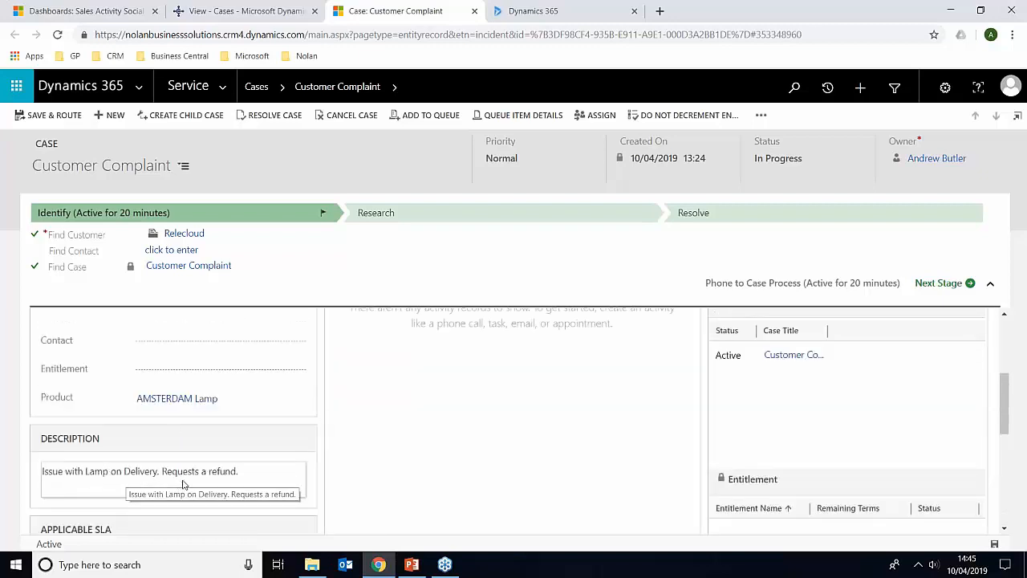
mouse_move(404, 454)
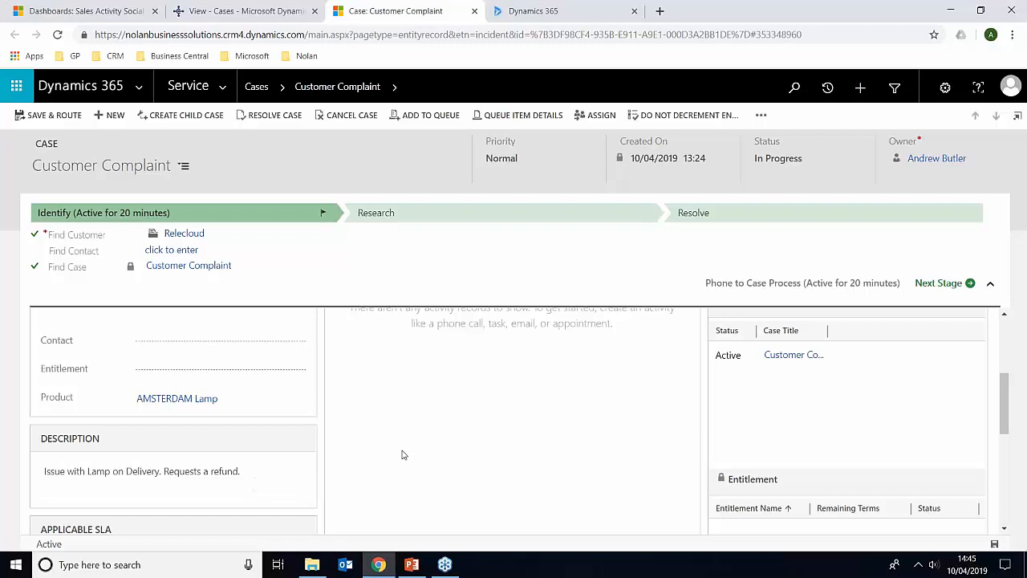
mouse_move(378, 306)
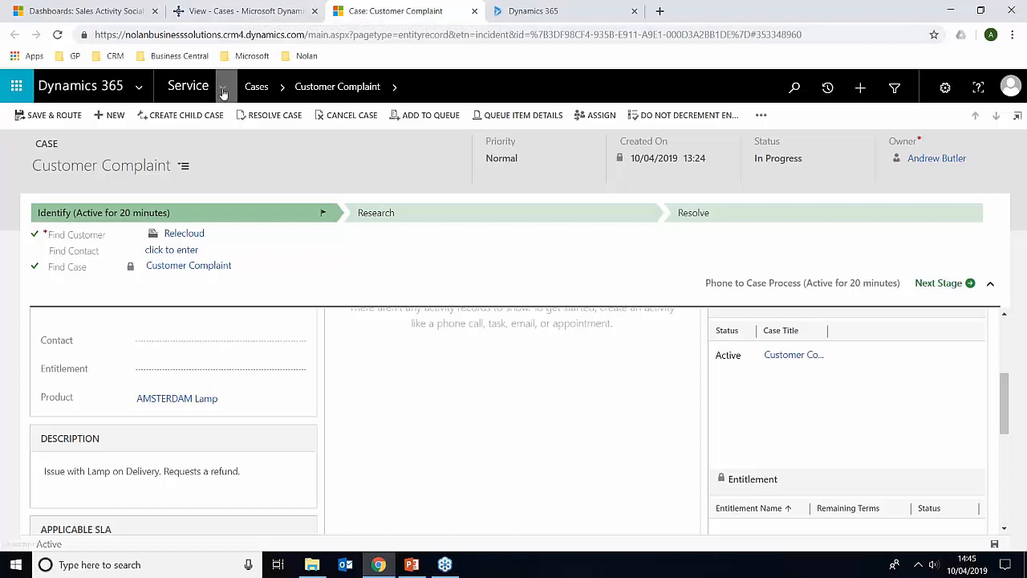
click(216, 86)
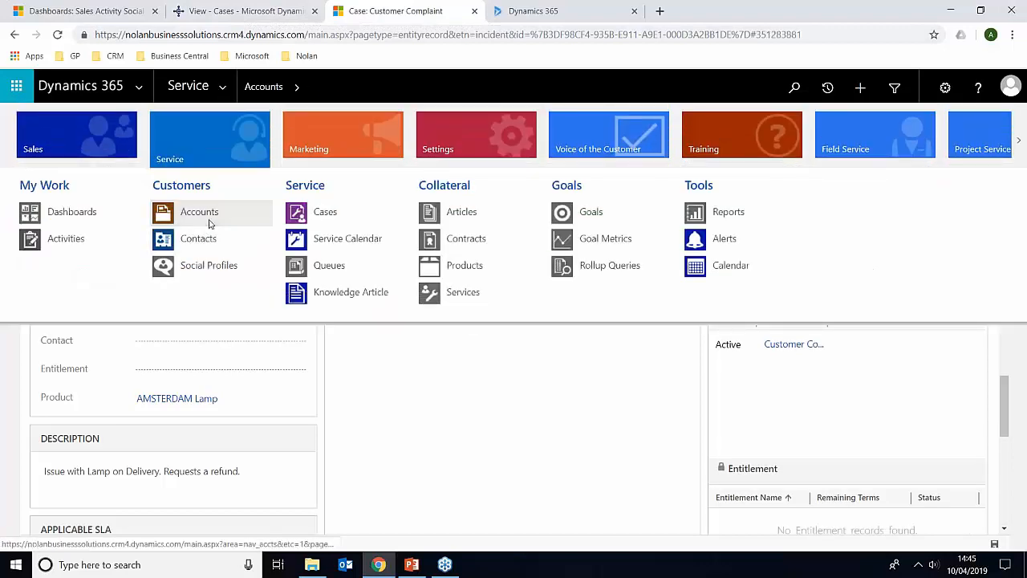
- Open the Relecloud account from My Active Accounts to view its Business Central statistics
click(199, 212)
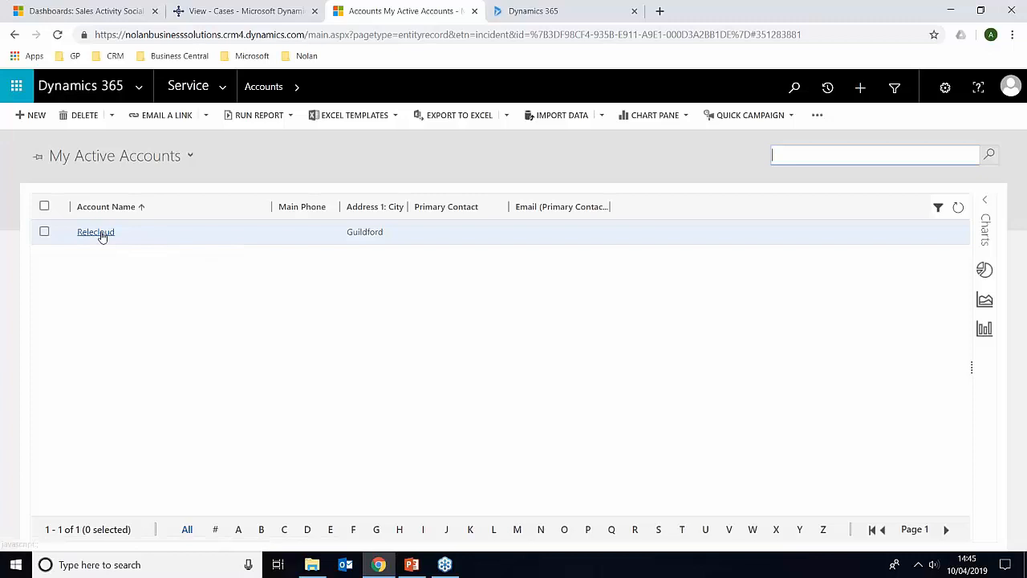
mouse_move(96, 232)
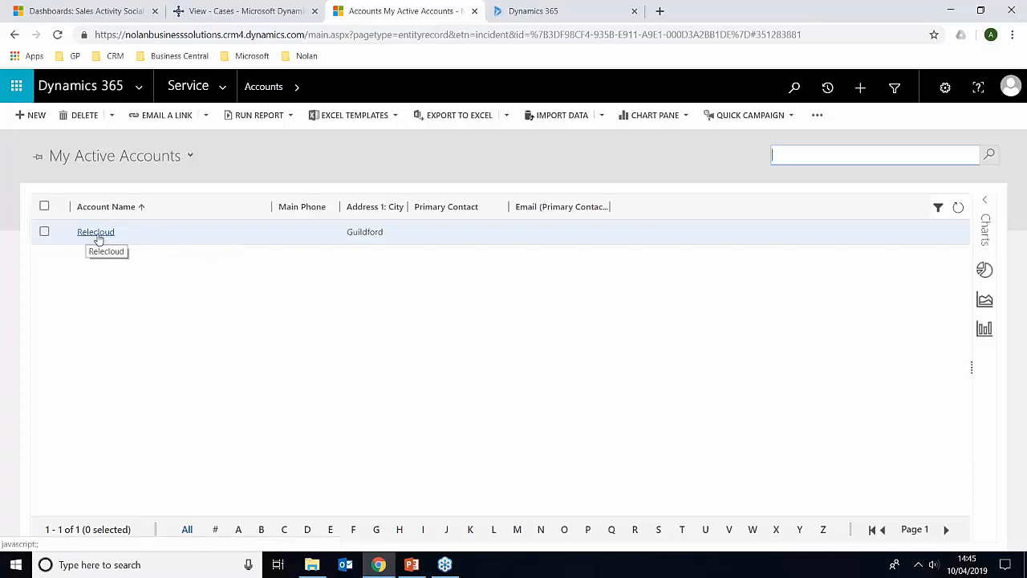
click(95, 231)
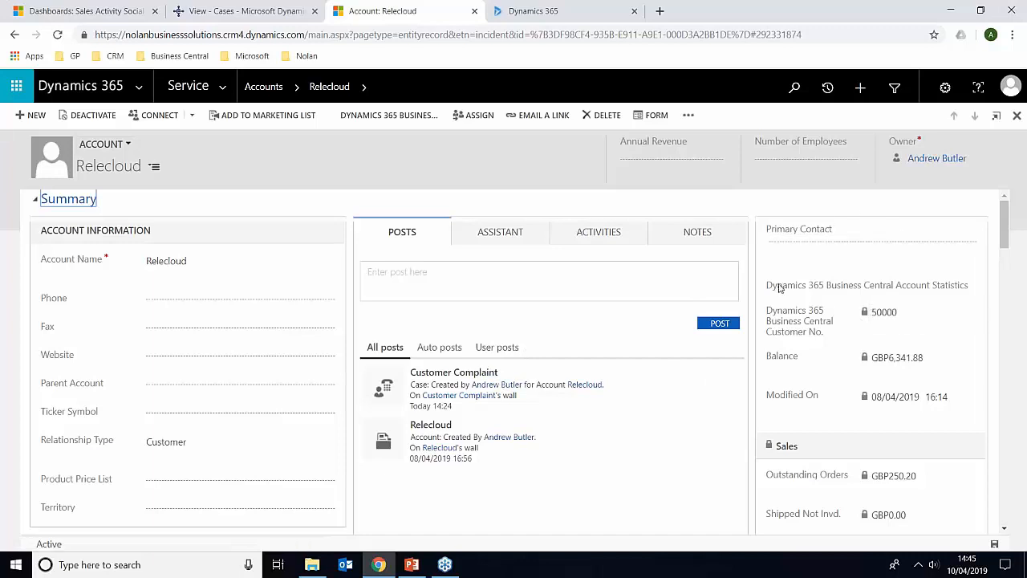
mouse_move(852, 294)
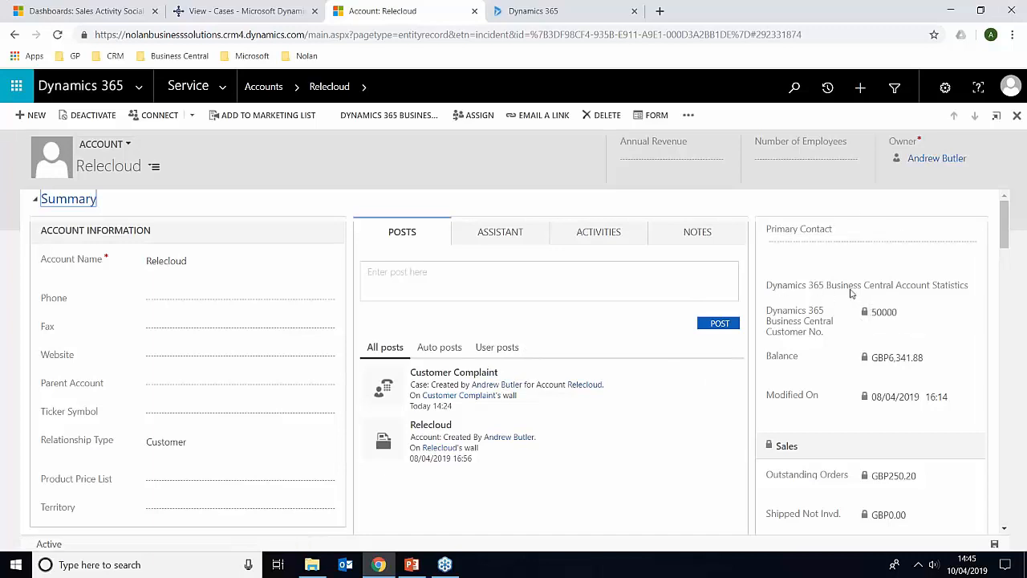
- Review Relecloud's Business Central account statistics: GBP12,062.76 total and GBP6,341.88 overdue
click(907, 313)
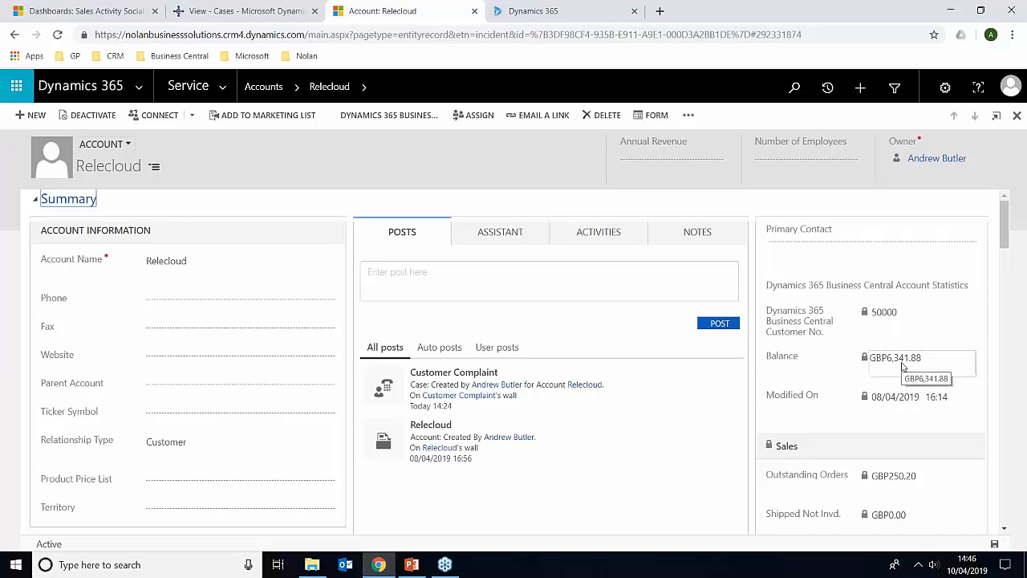
click(241, 11)
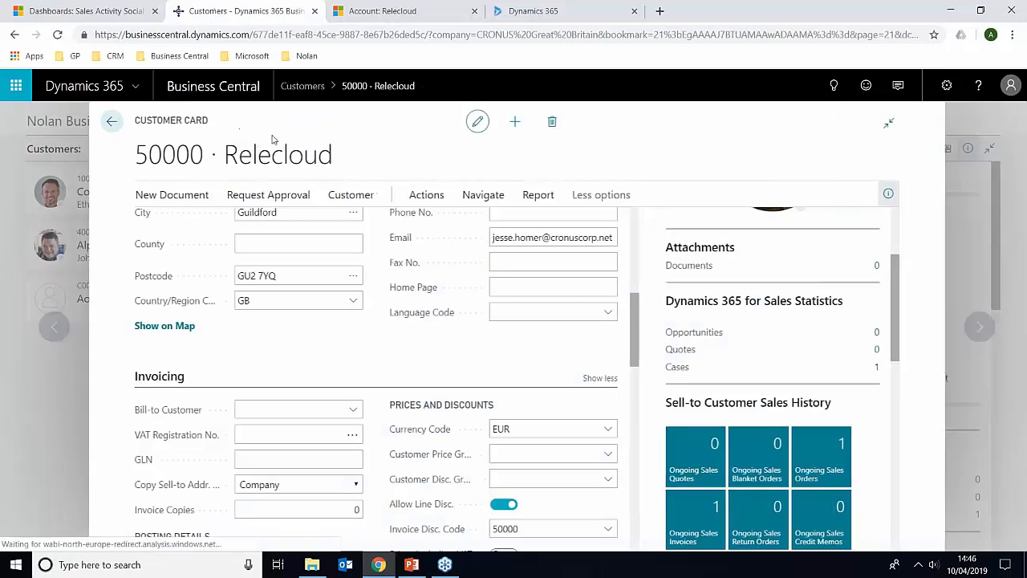
scroll(up, 3)
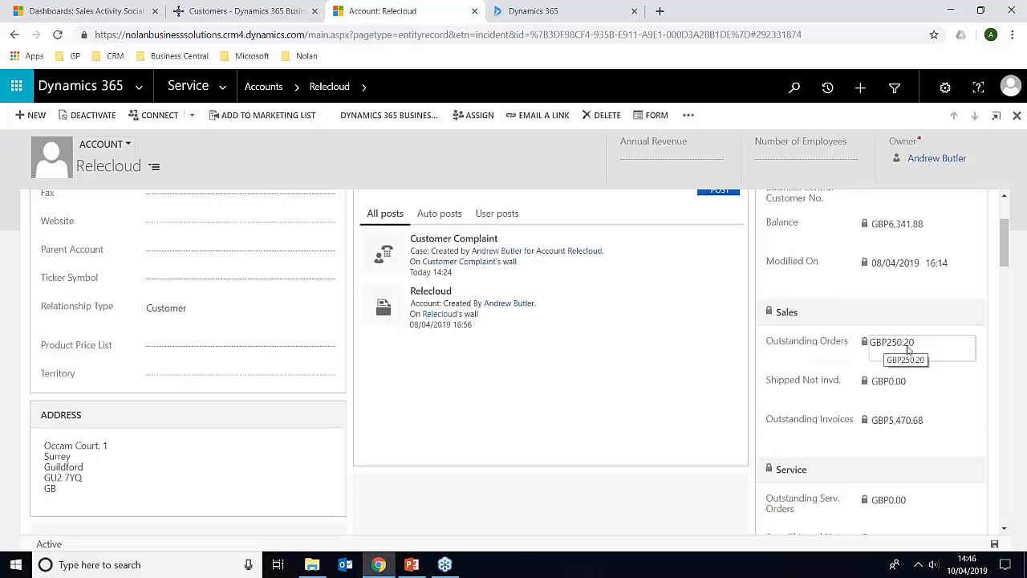
mouse_move(923, 420)
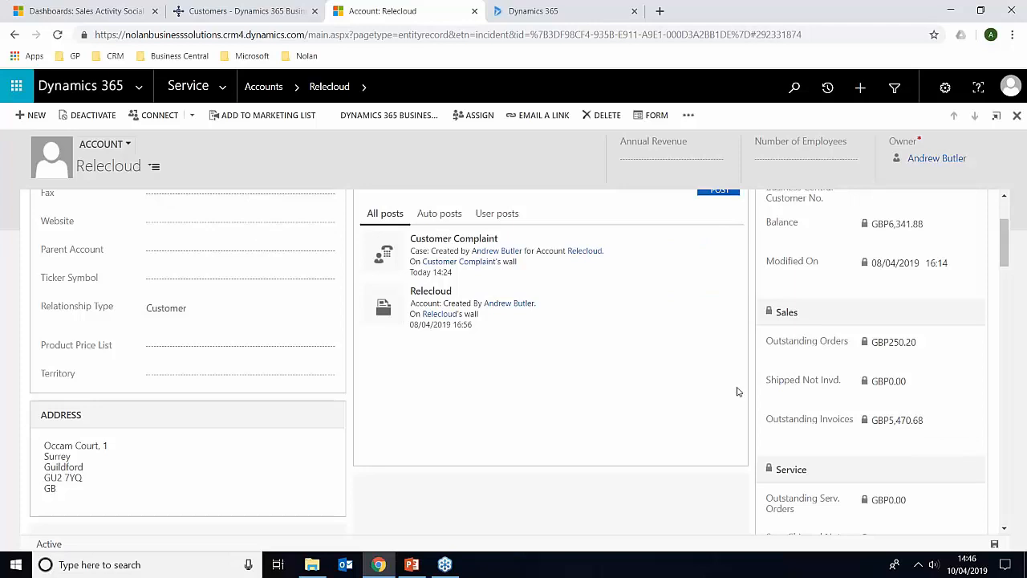
click(921, 420)
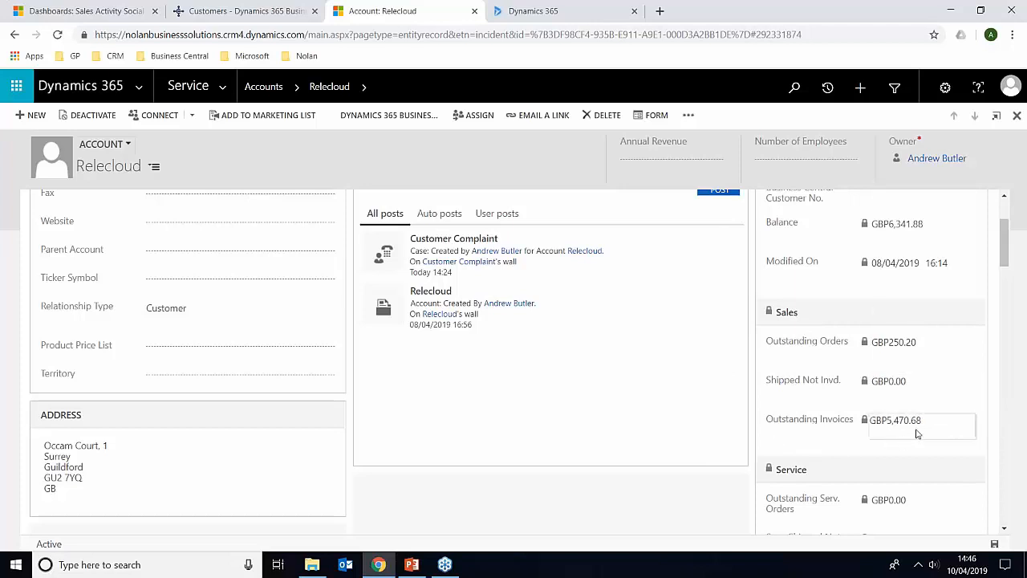
mouse_move(919, 429)
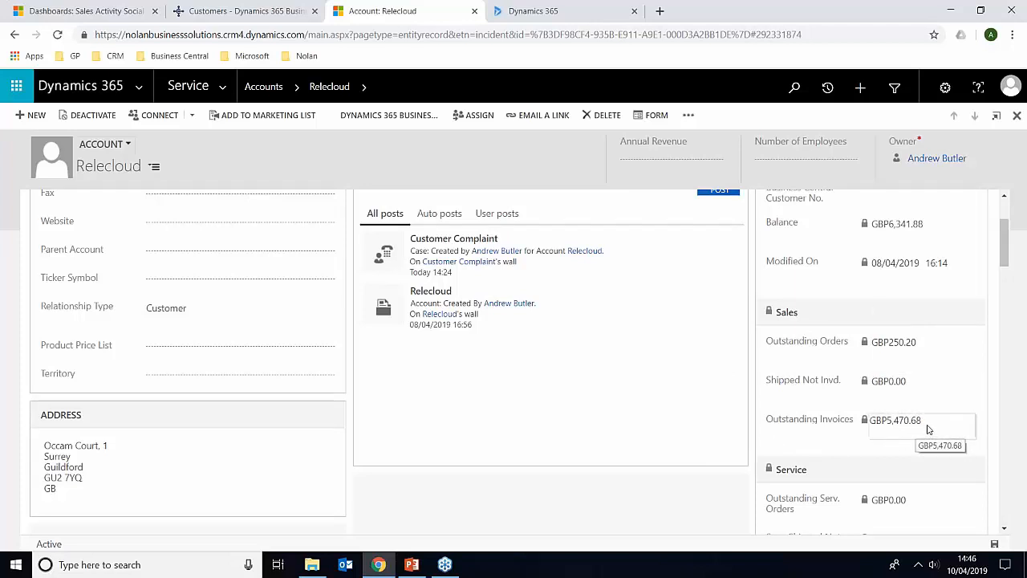
mouse_move(963, 416)
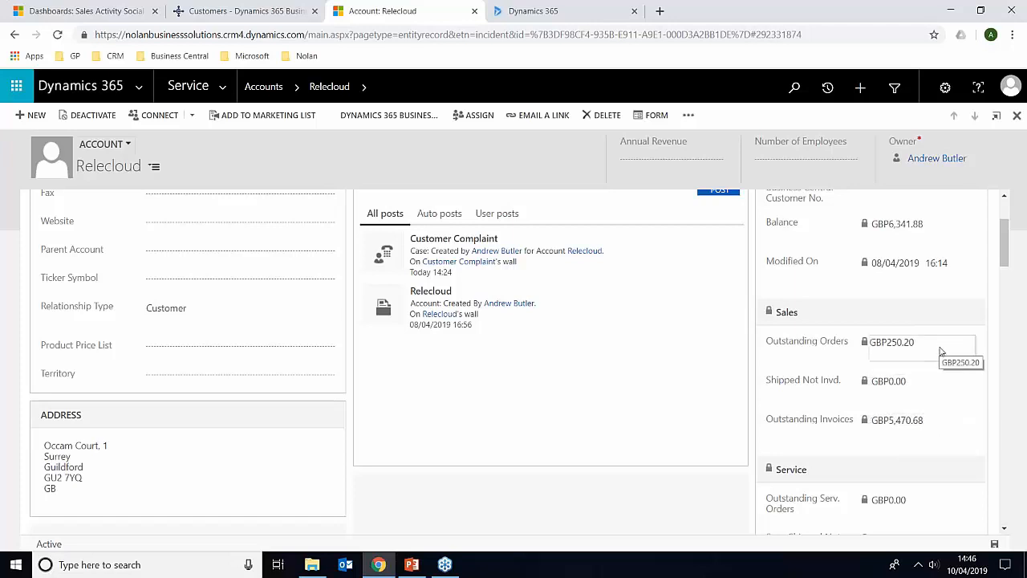
mouse_move(1000, 283)
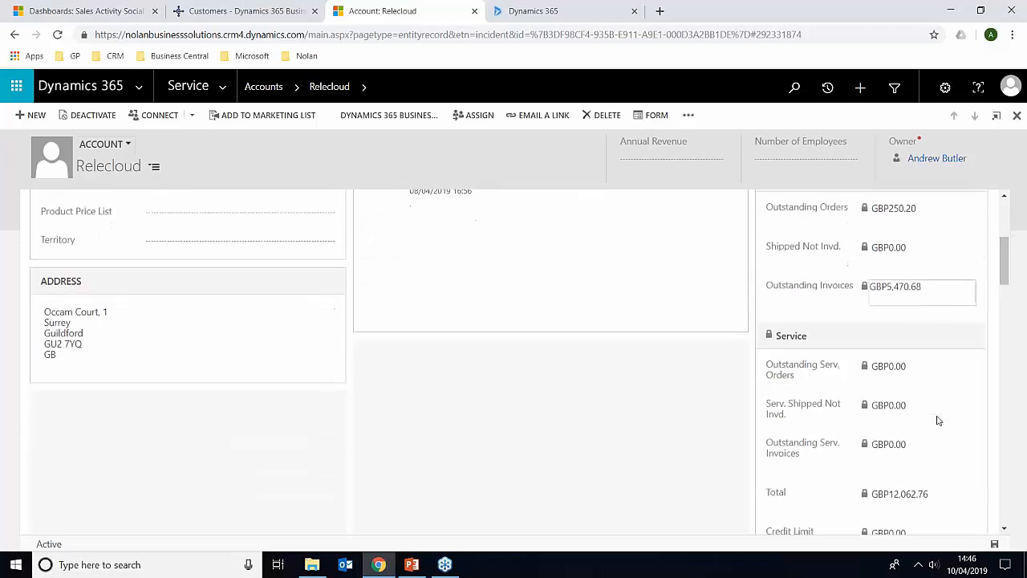
scroll(down, 3)
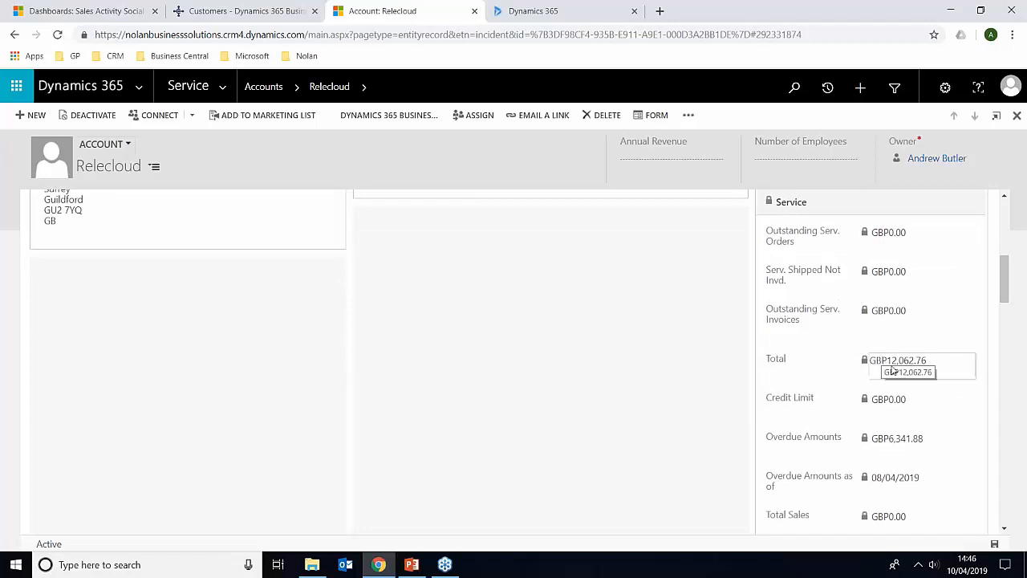
scroll(down, 3)
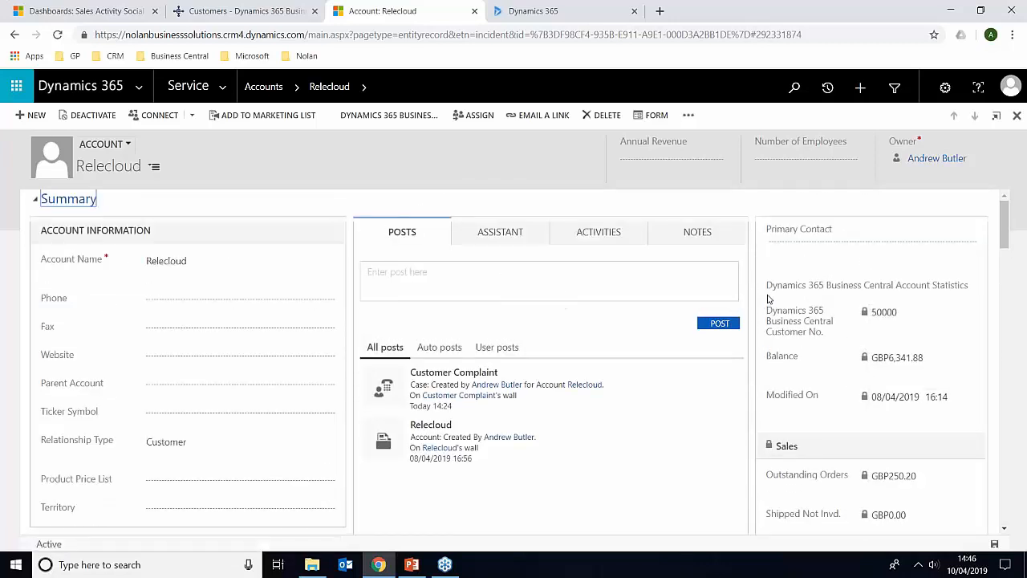
mouse_move(890, 175)
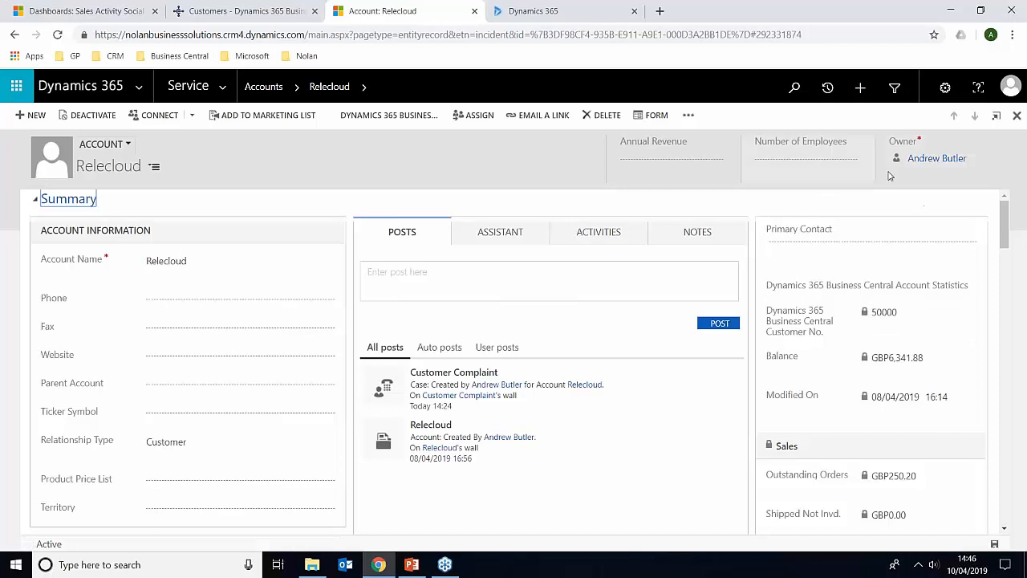
mouse_move(806, 171)
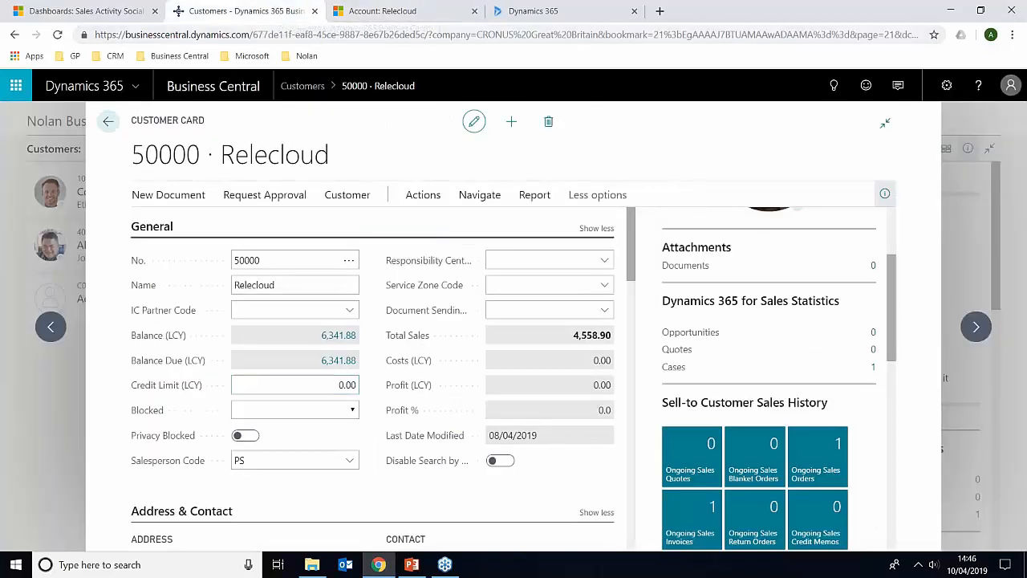
- Note the single Sales case, then return to the Relecloud account in Dynamics 365 for Sales
click(289, 459)
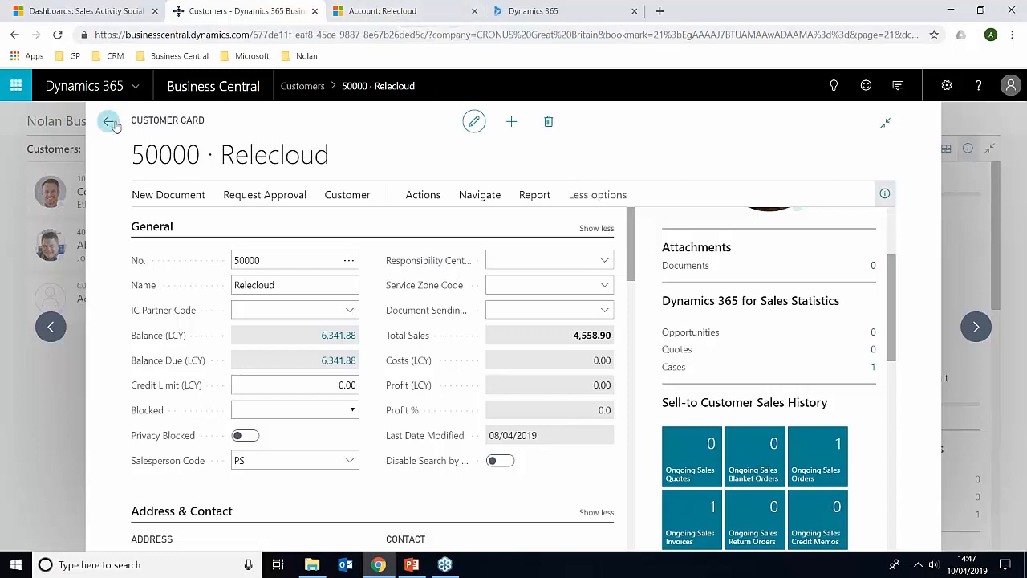
mouse_move(109, 123)
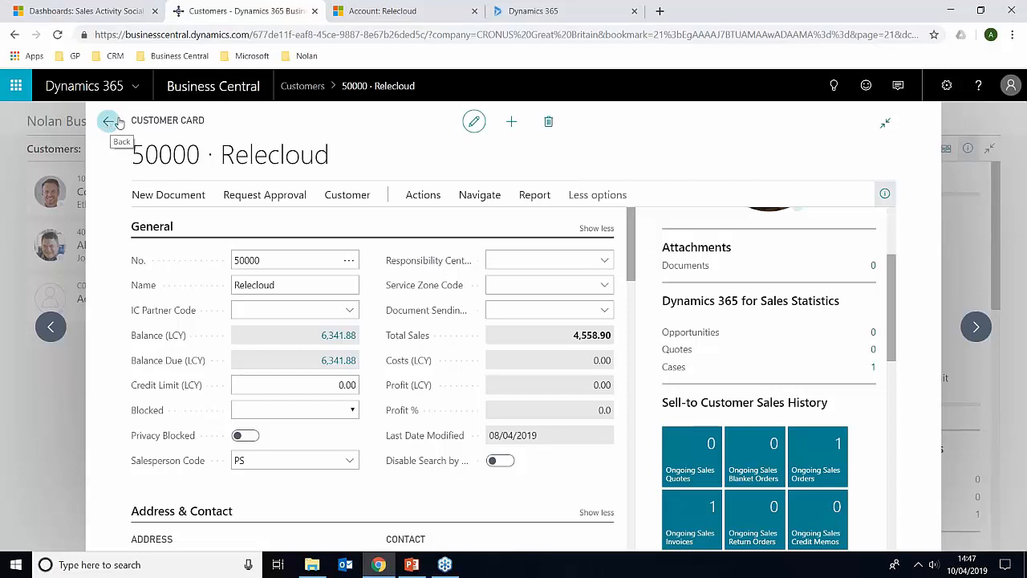
mouse_move(402, 10)
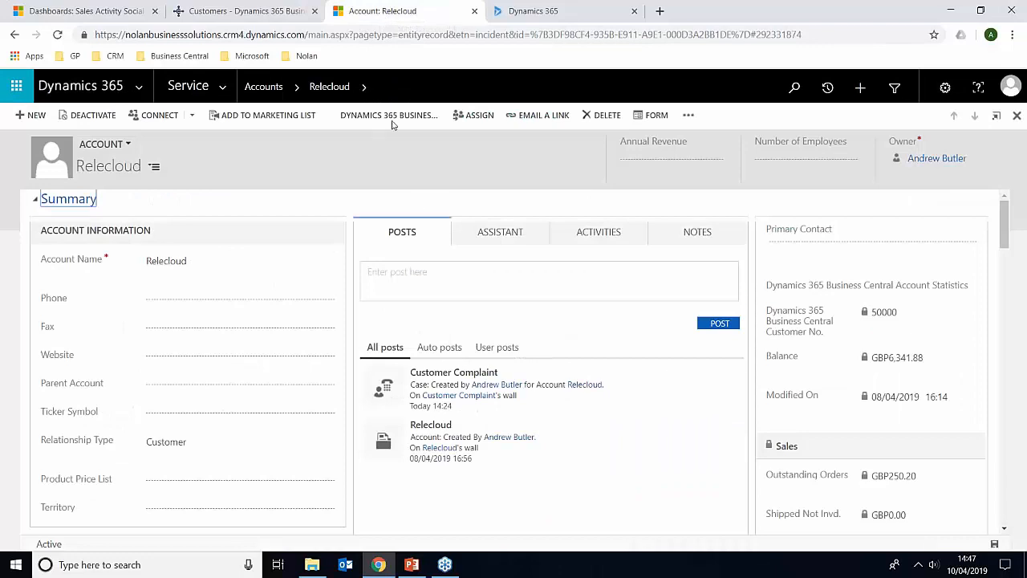
- Open Relecloud's related Cases list and start a new case
click(364, 86)
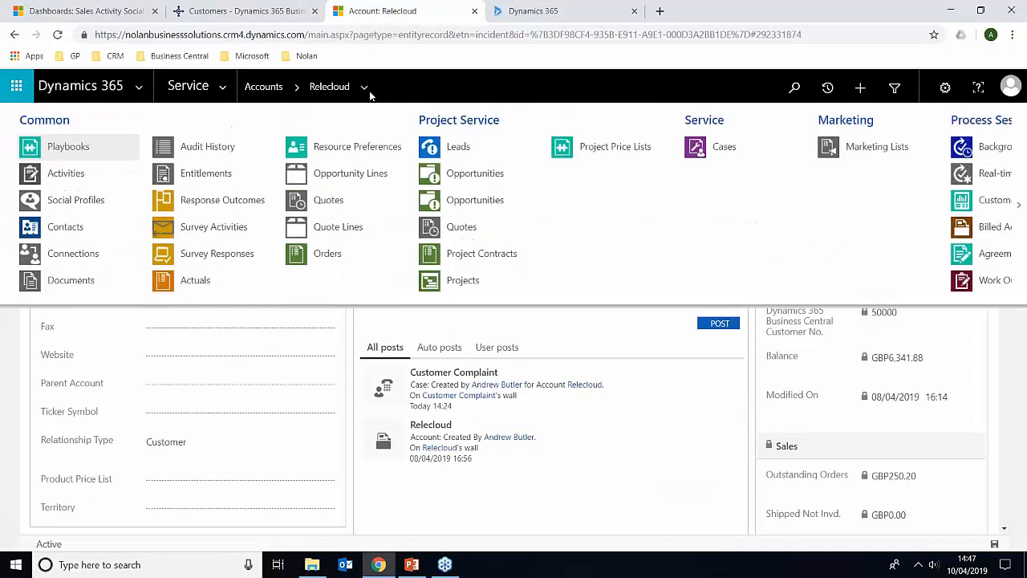
click(724, 146)
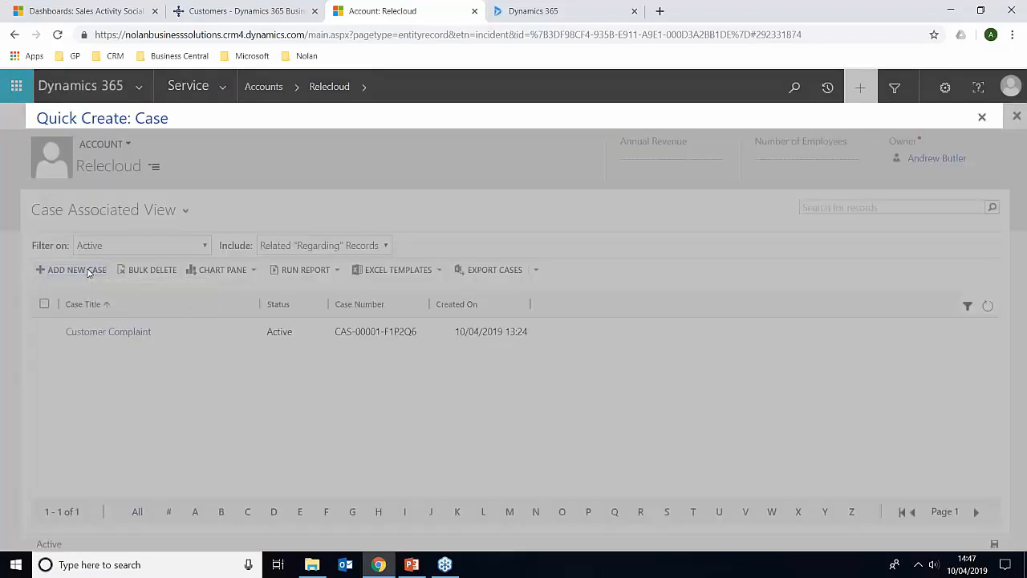
click(75, 270)
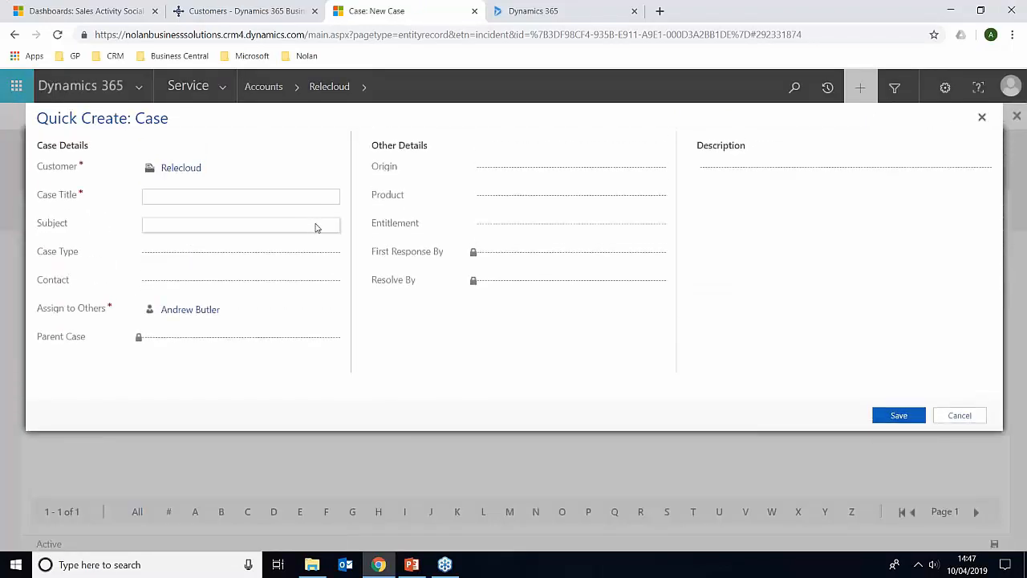
- Save the case titled Refund Now Due: subject All Products, type Question, description Refund Due
text(Refund Now Due)
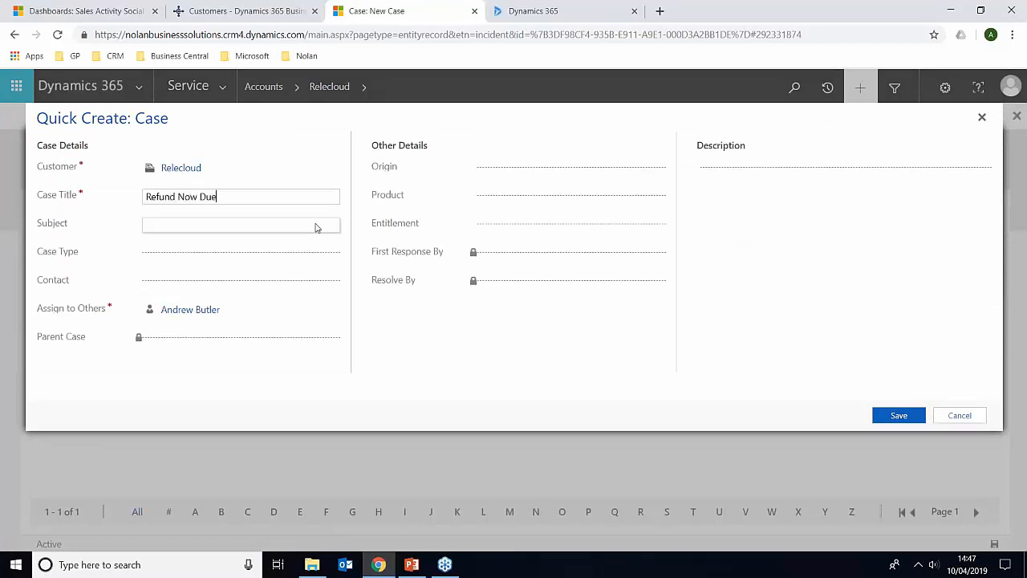
click(239, 226)
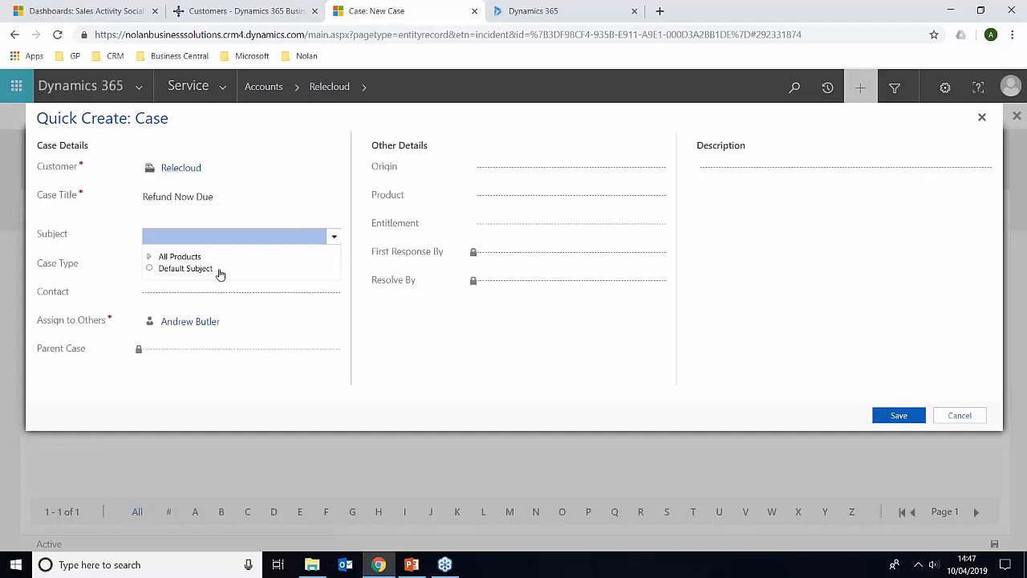
click(179, 256)
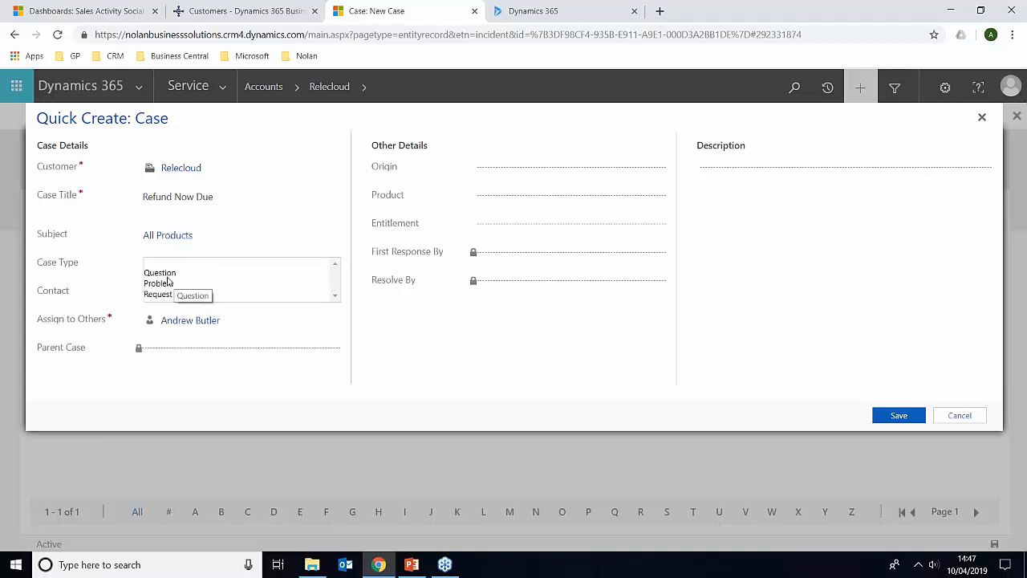
click(159, 272)
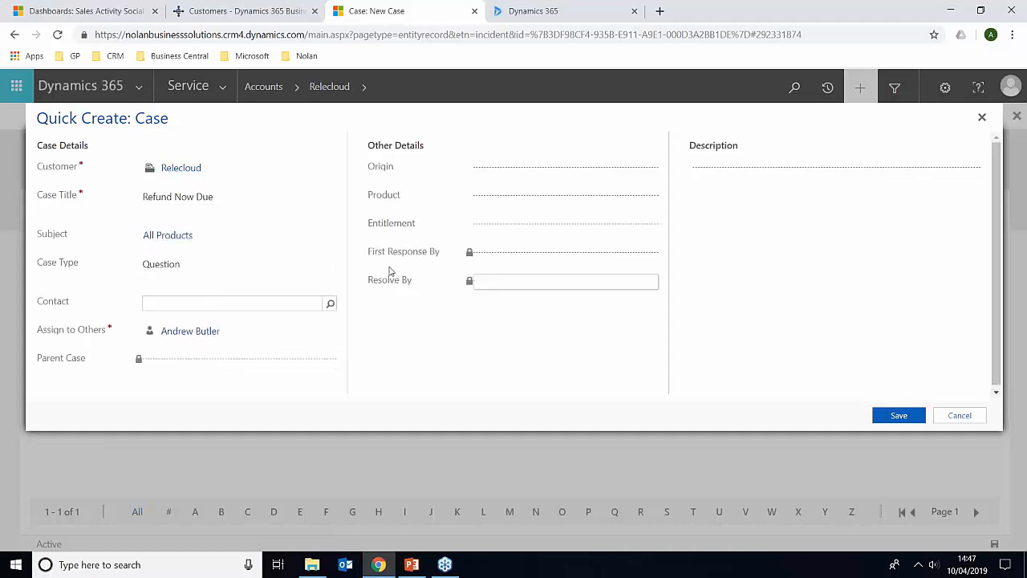
text(Refund Due)
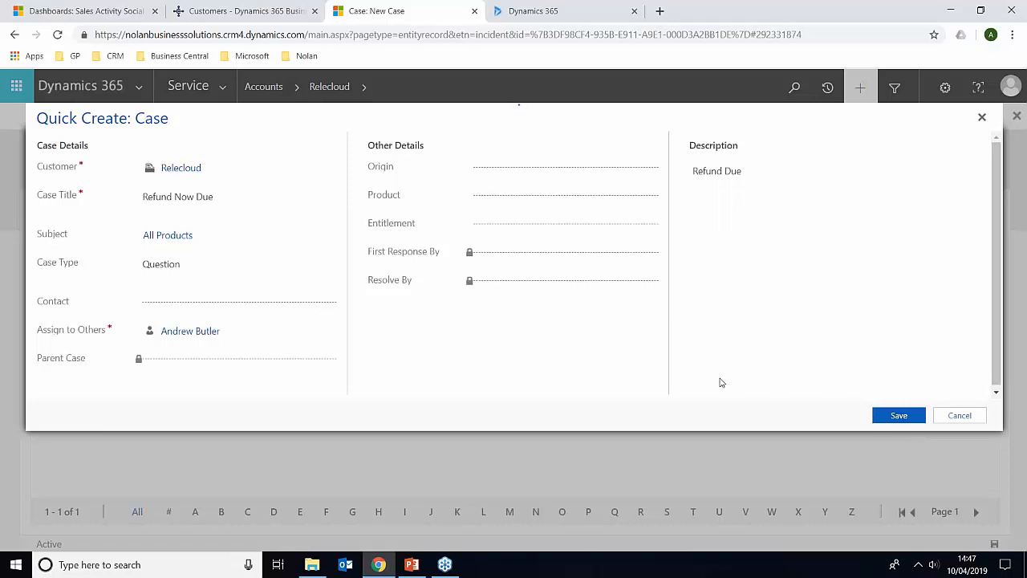
click(899, 415)
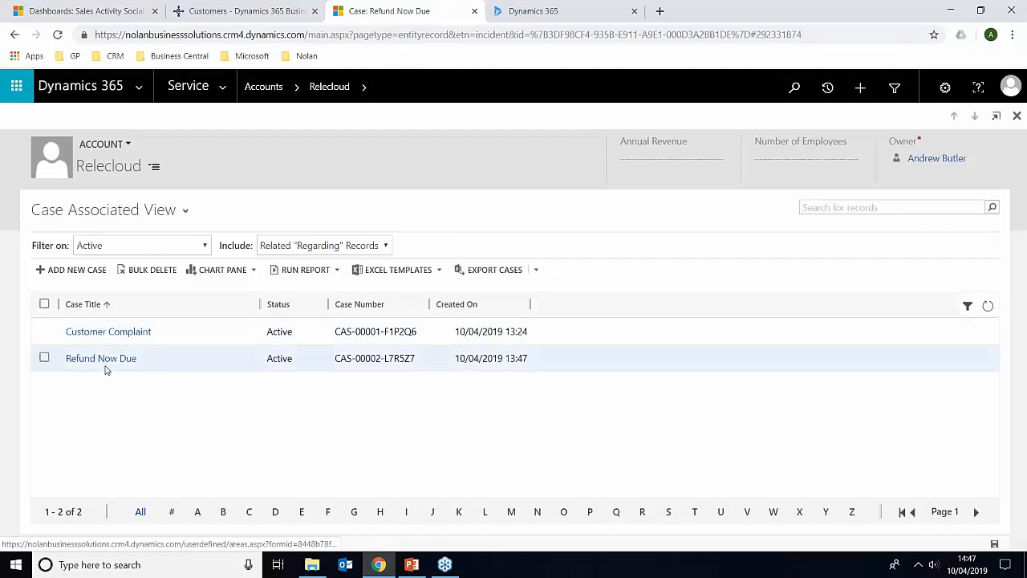
- Verify the Cases list shows 2 cases, Refund Now Due beside Customer Complaint, then go back
click(240, 10)
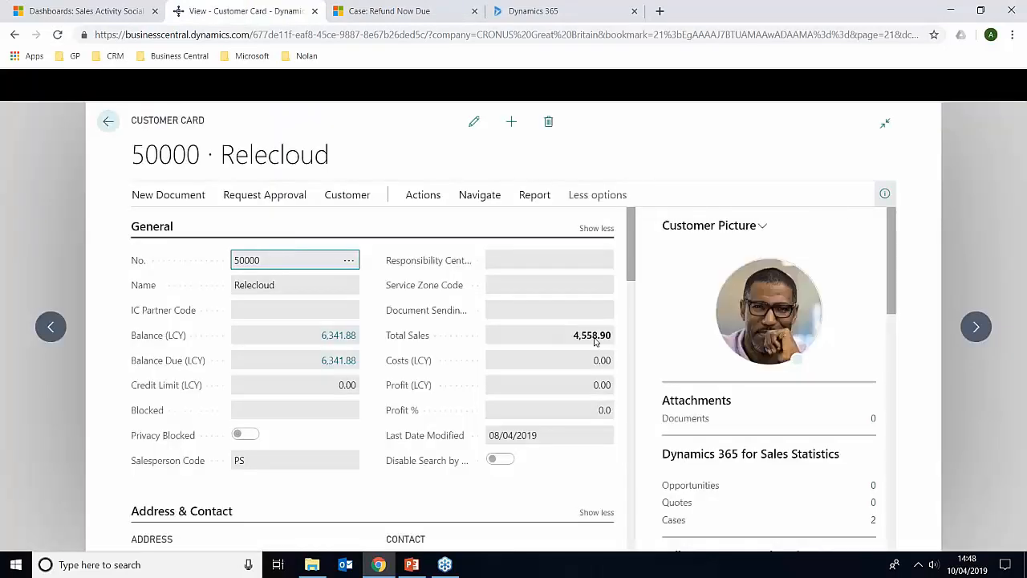
scroll(down, 3)
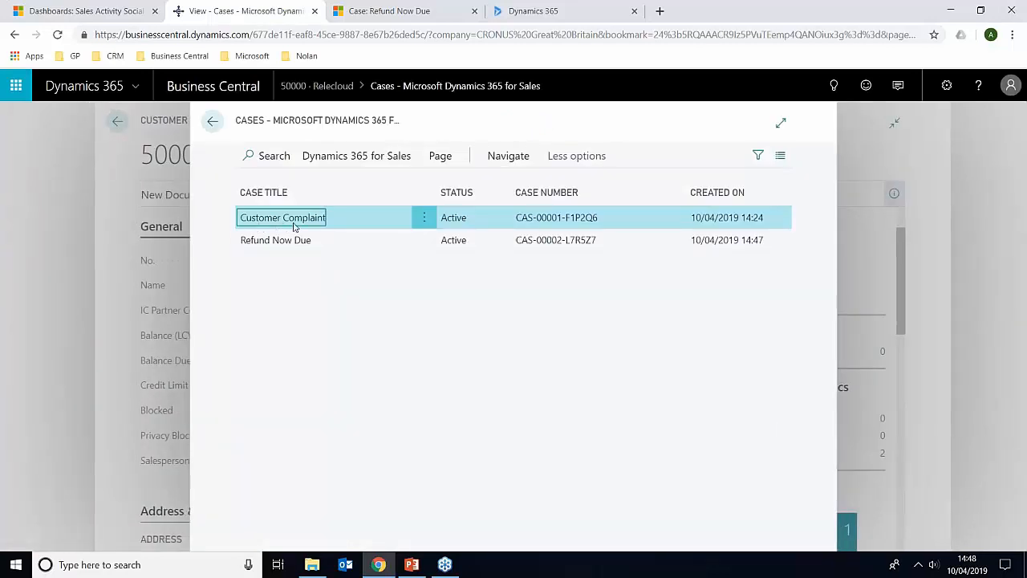
click(276, 240)
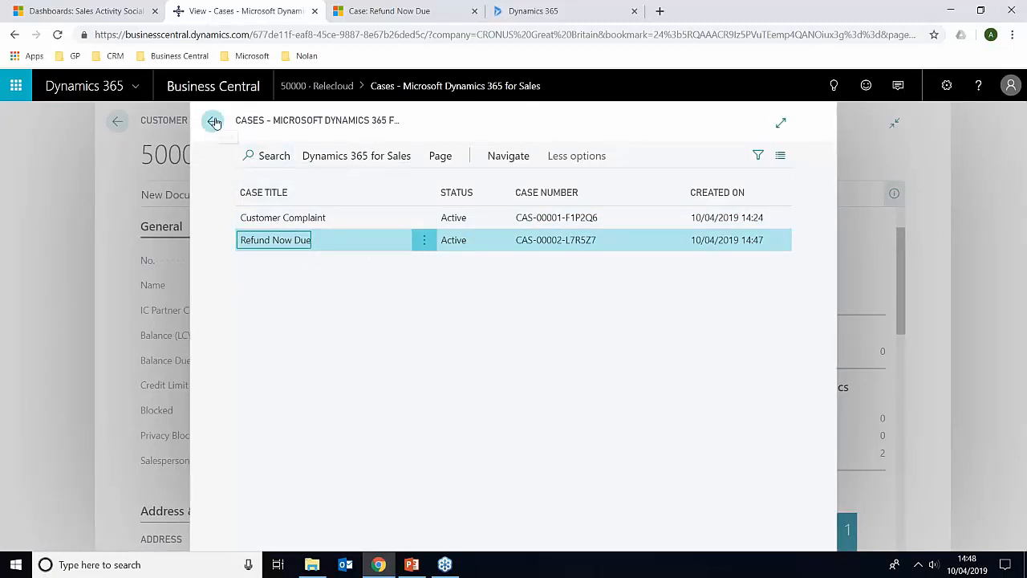
click(214, 122)
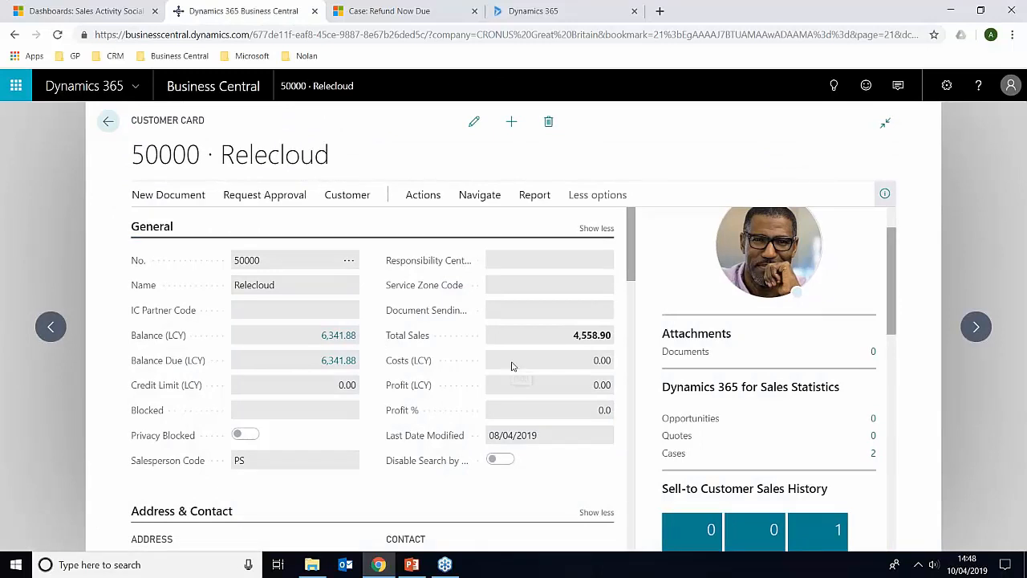
mouse_move(547, 489)
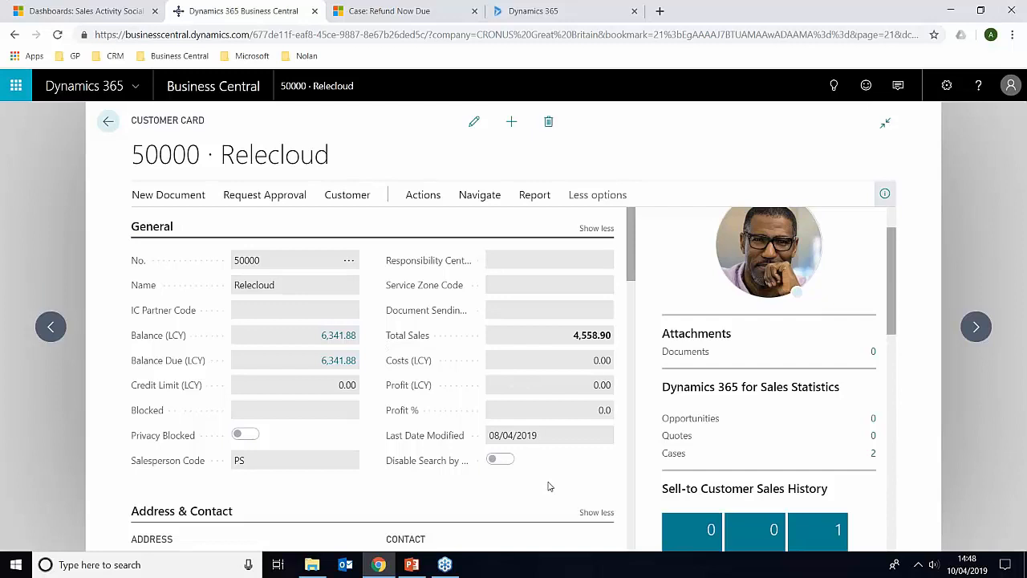
mouse_move(573, 471)
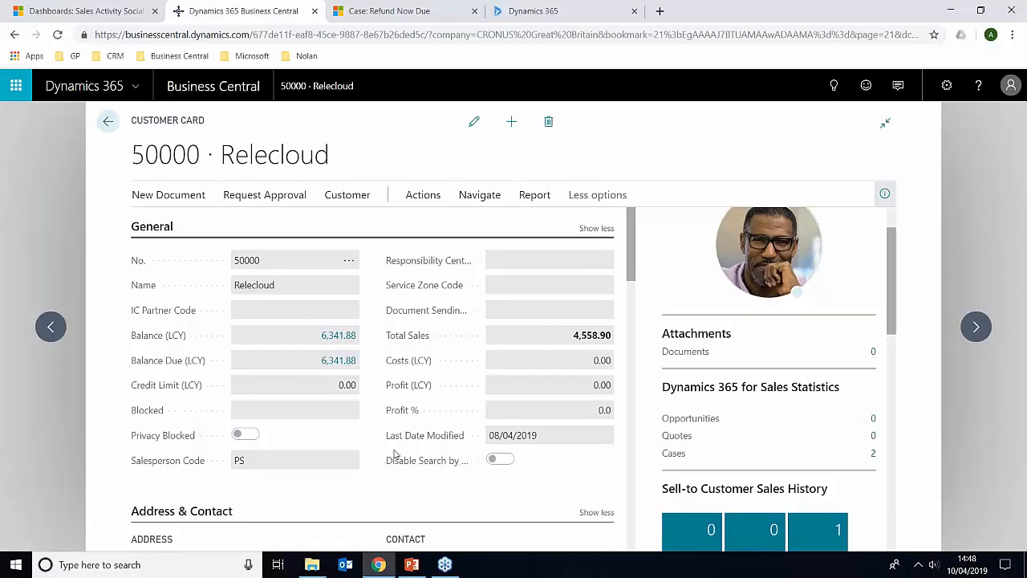
mouse_move(455, 502)
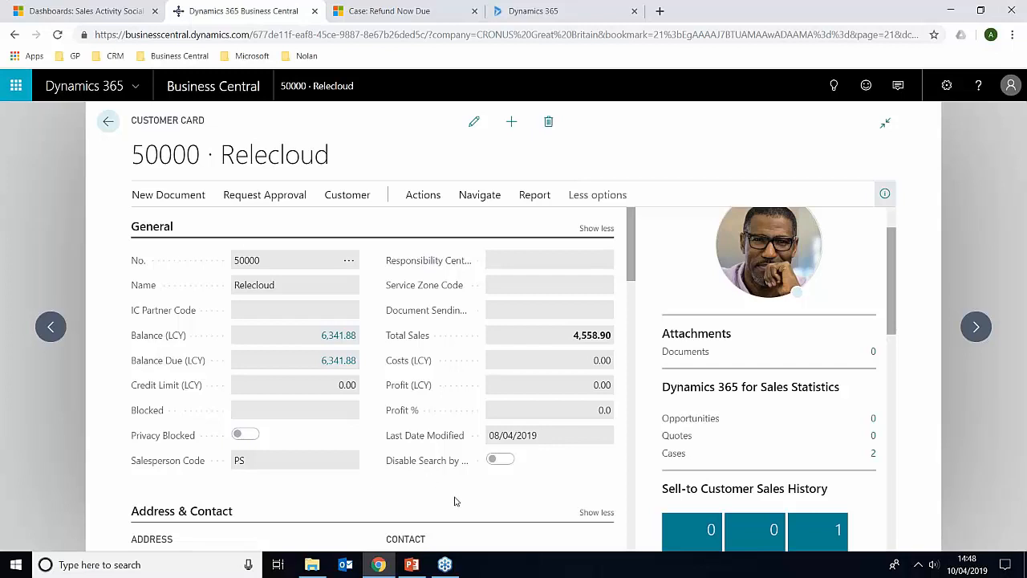
mouse_move(485, 495)
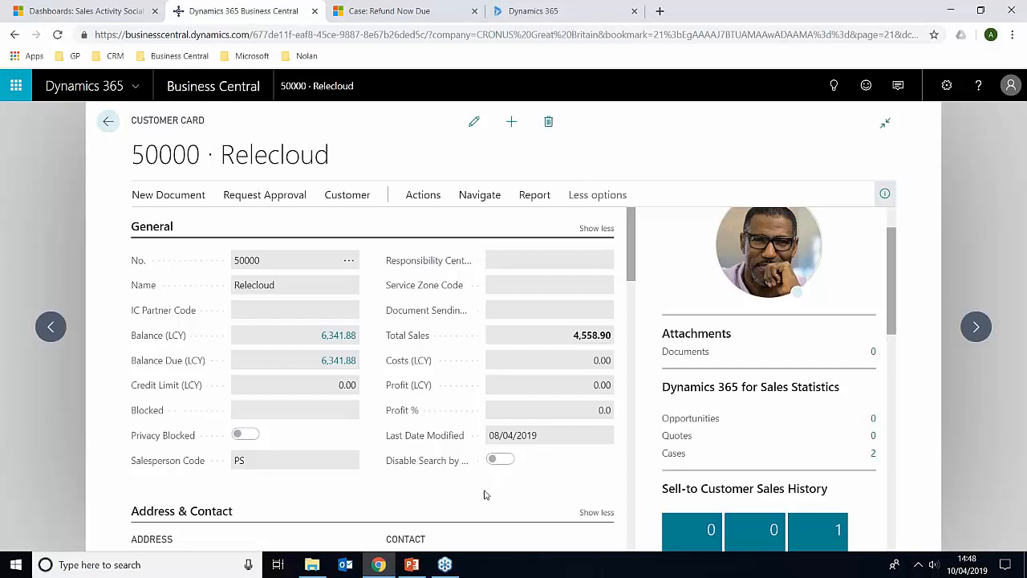
mouse_move(493, 479)
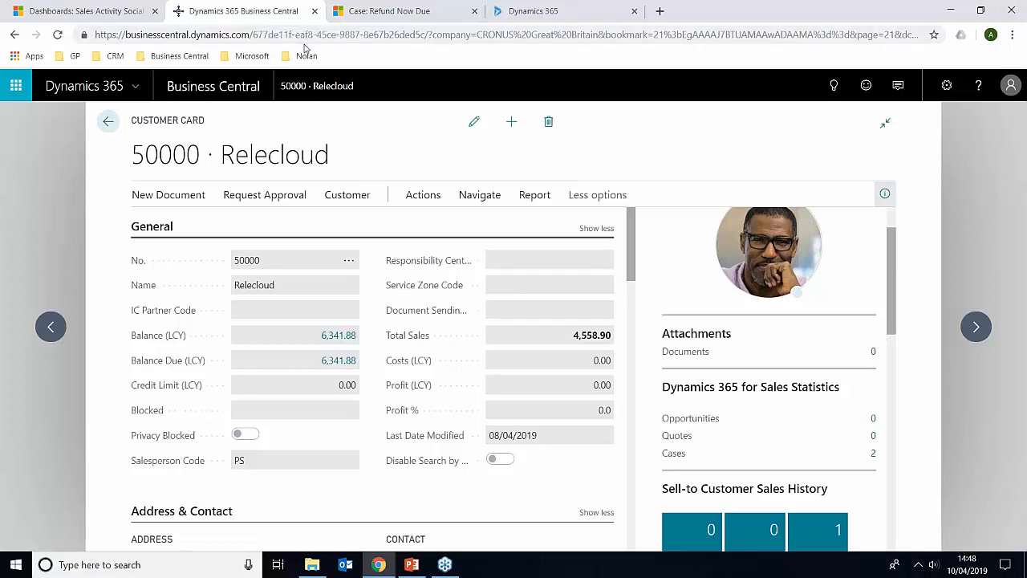
mouse_move(706, 415)
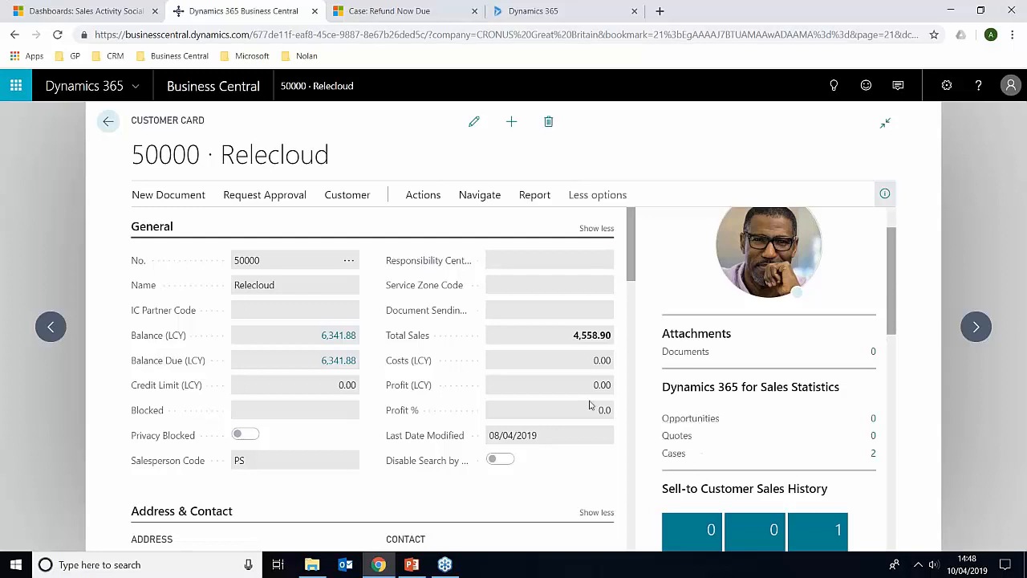
mouse_move(1001, 113)
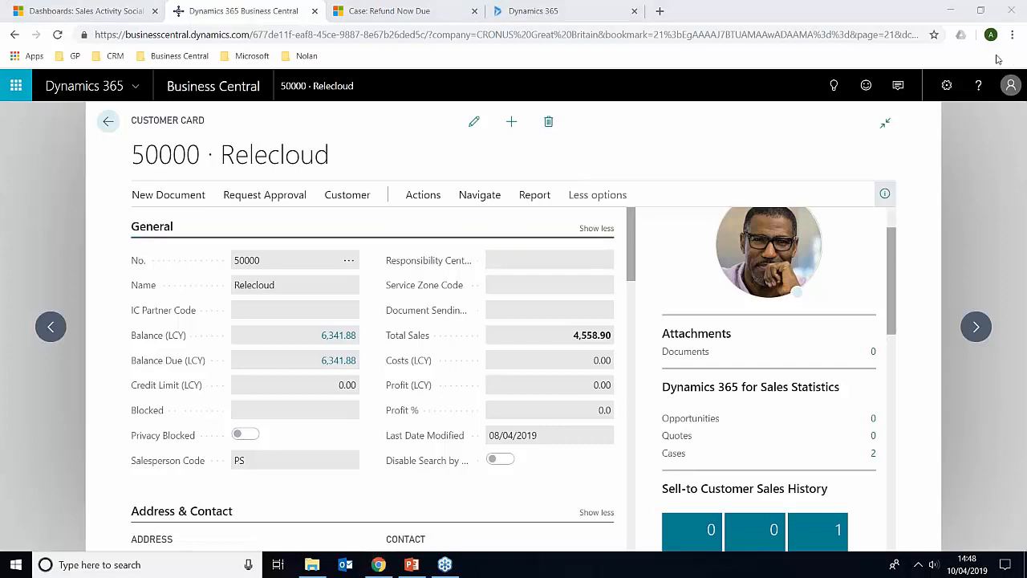
mouse_move(939, 112)
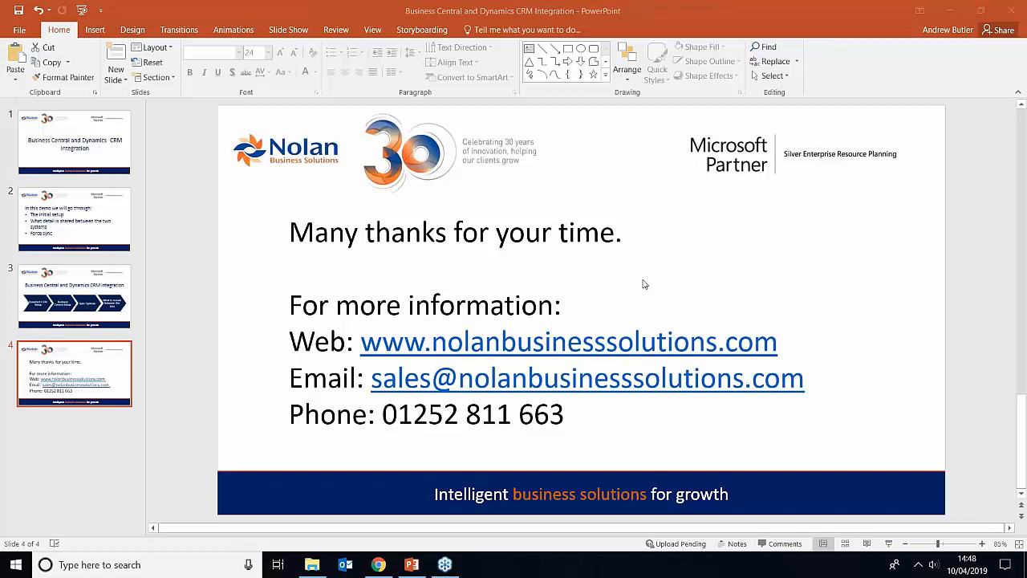
mouse_move(646, 362)
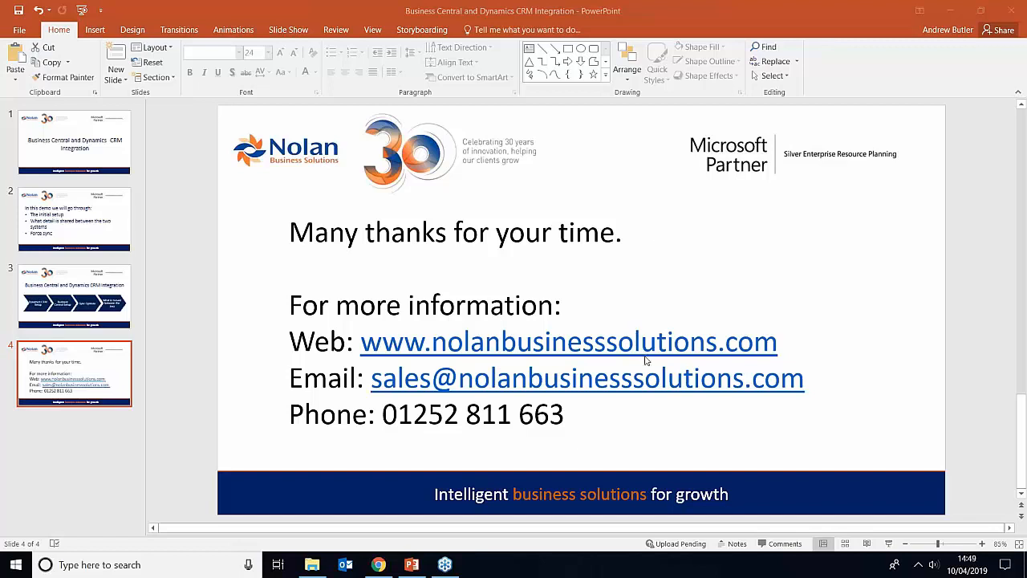
mouse_move(1020, 50)
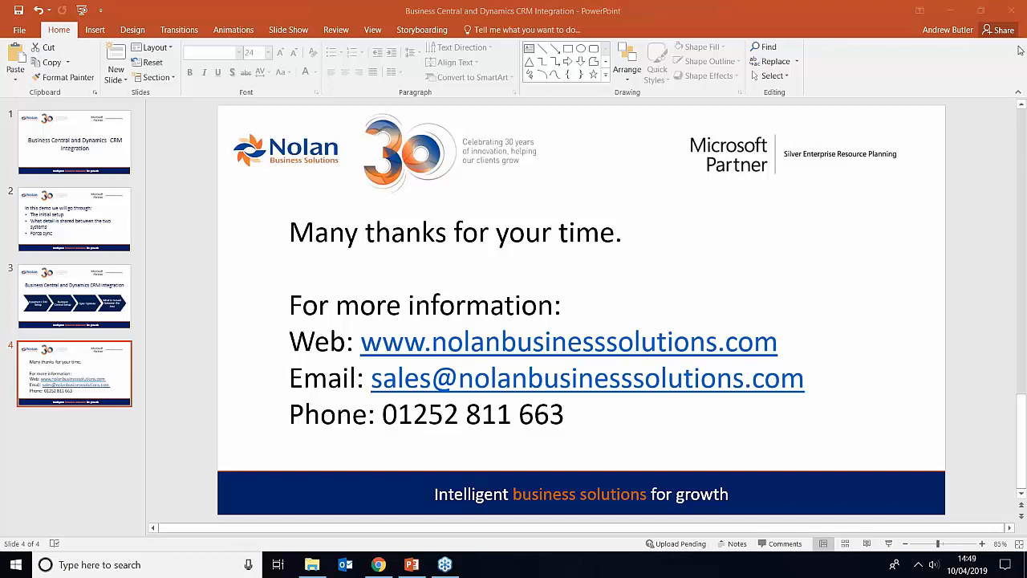